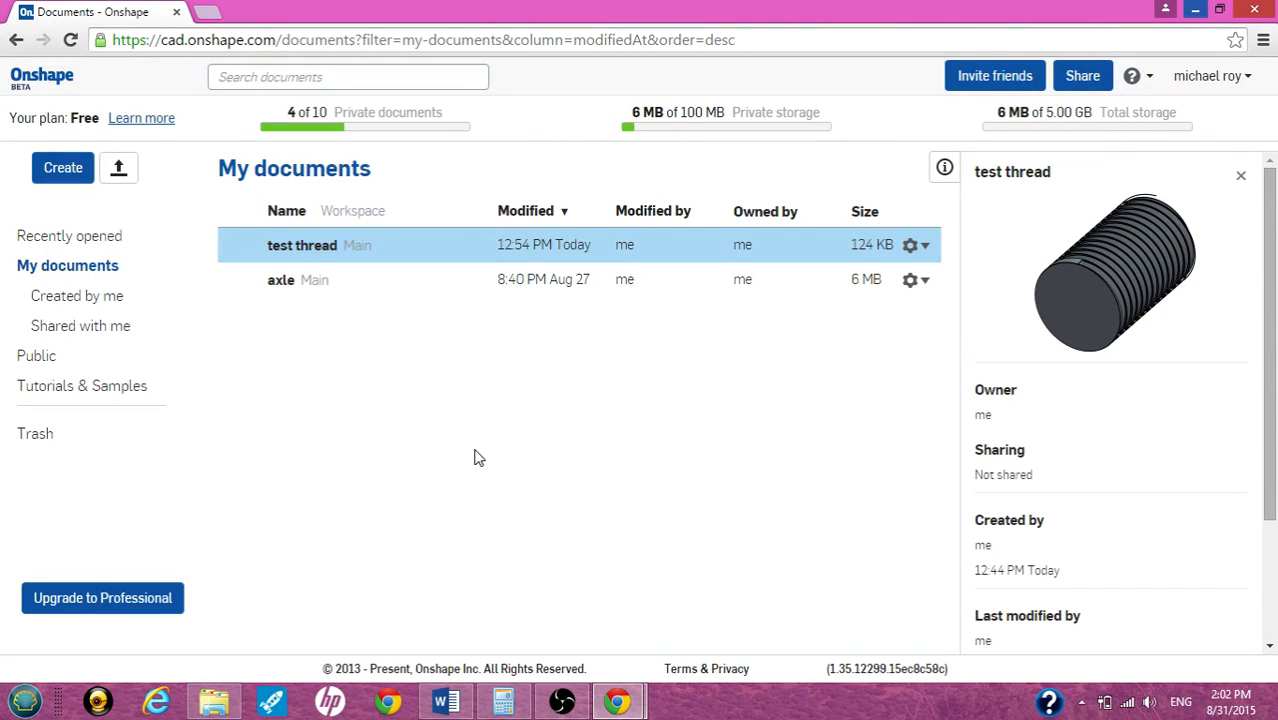
mouse_move(42, 80)
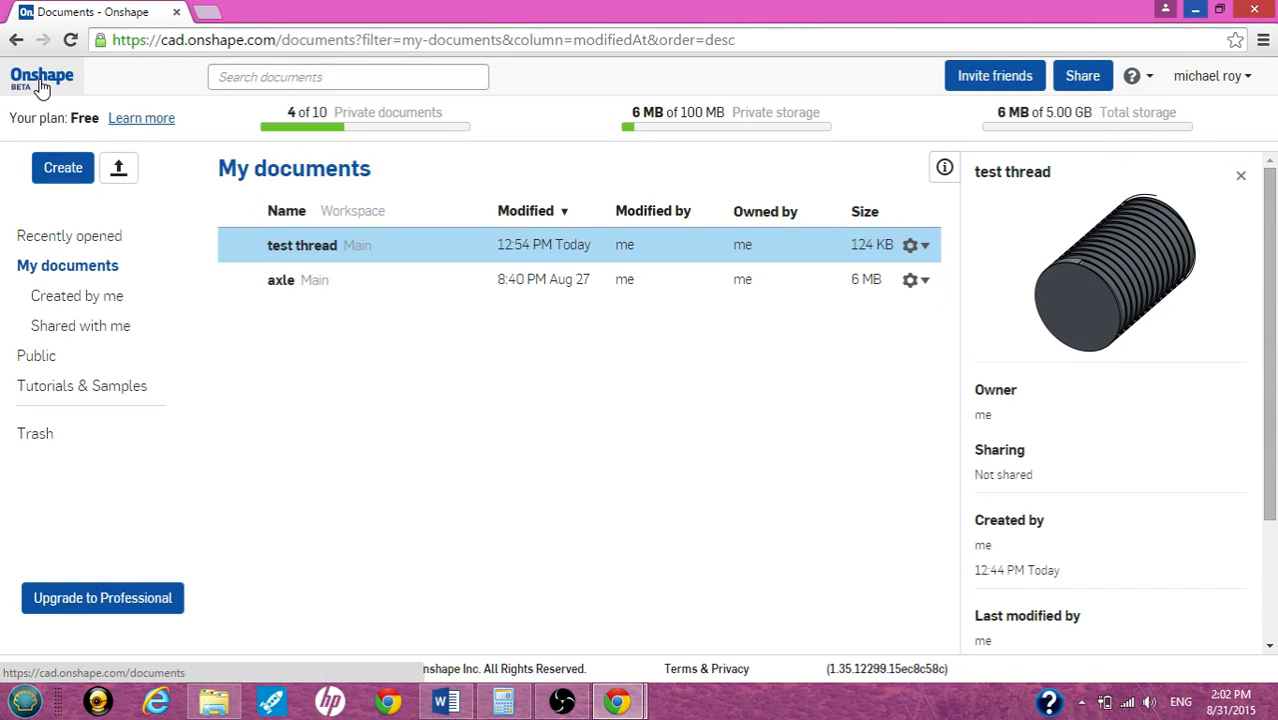
mouse_move(420, 444)
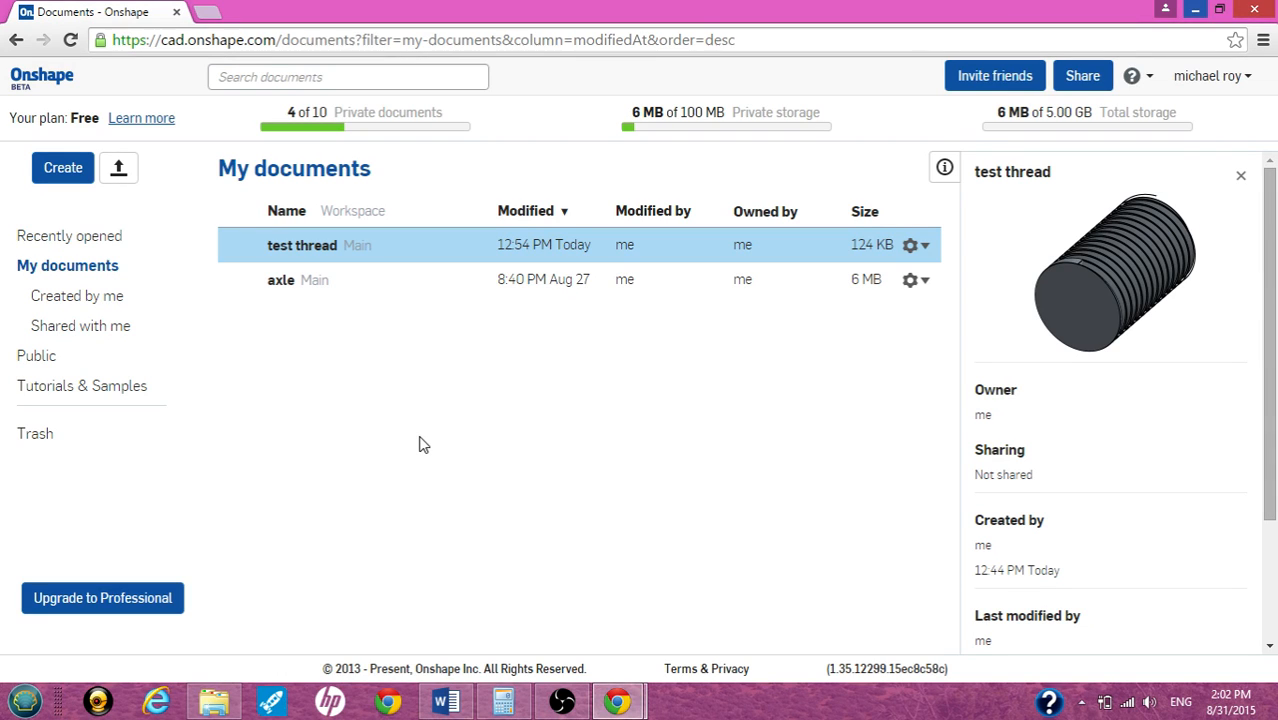
mouse_move(62, 168)
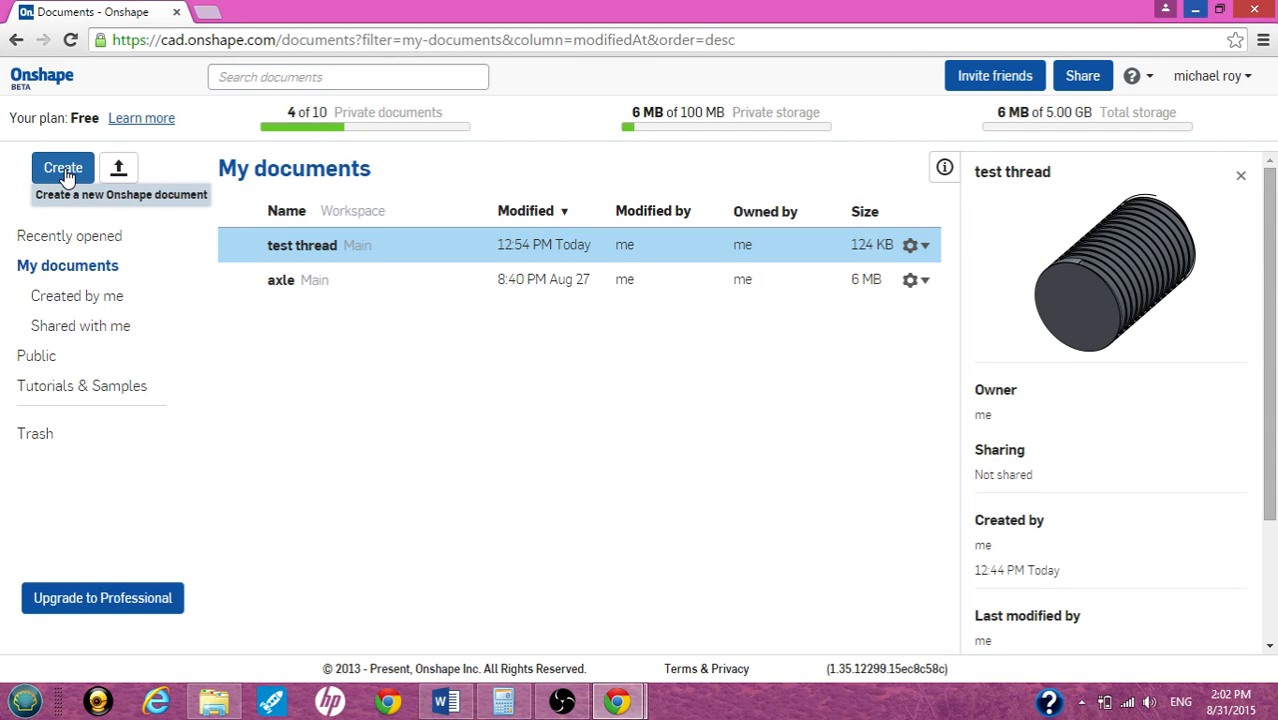
Create a new document named 'simple bolt' and open its Part Studio.
left_click(62, 168)
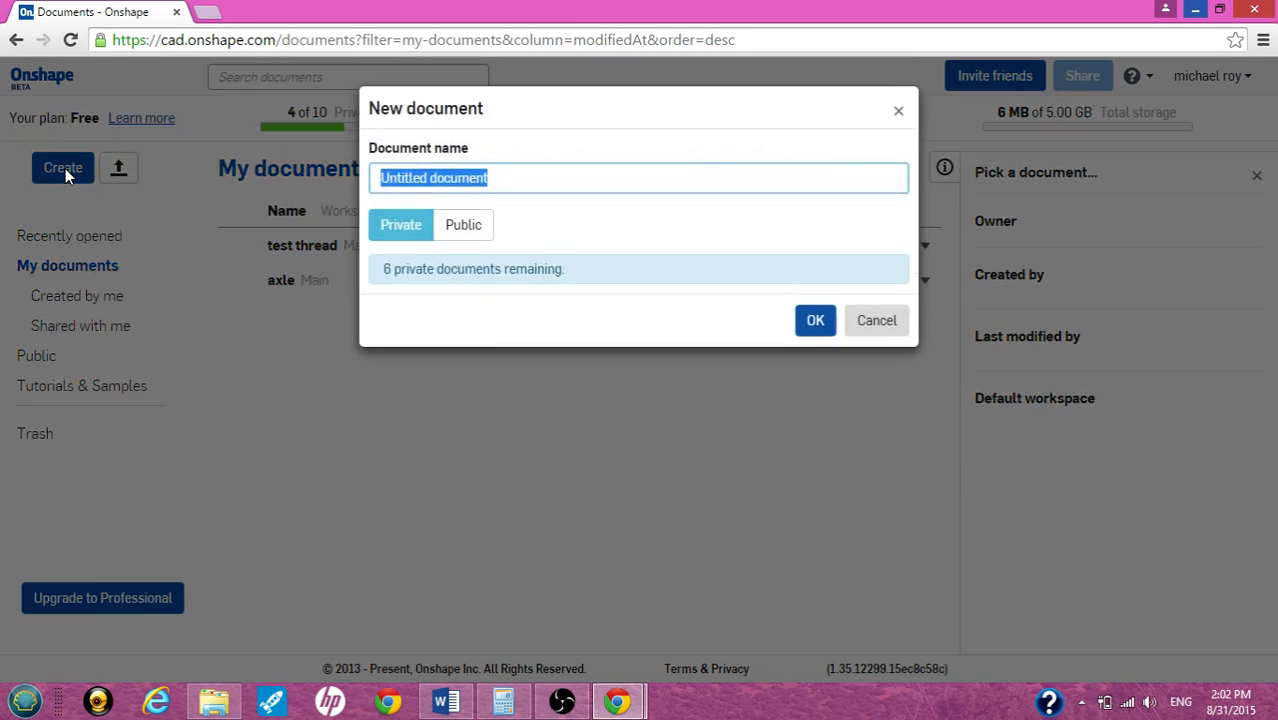
type("simple bol")
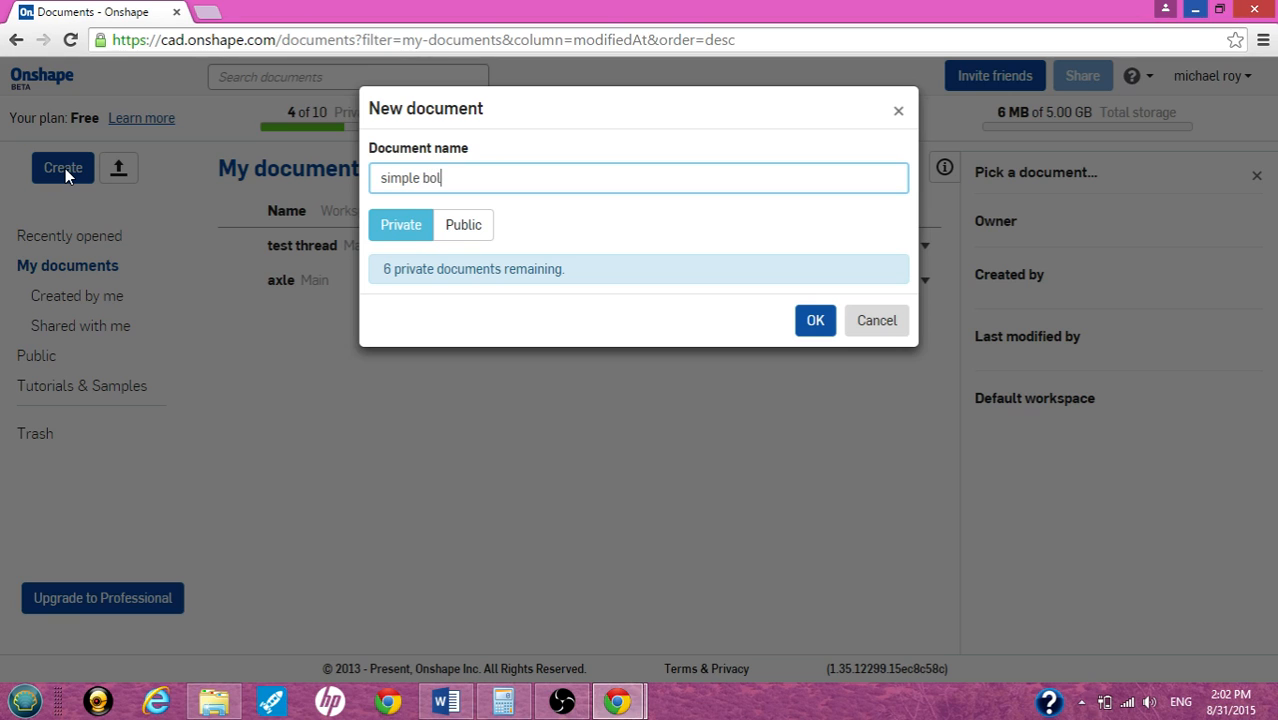
left_click(816, 320)
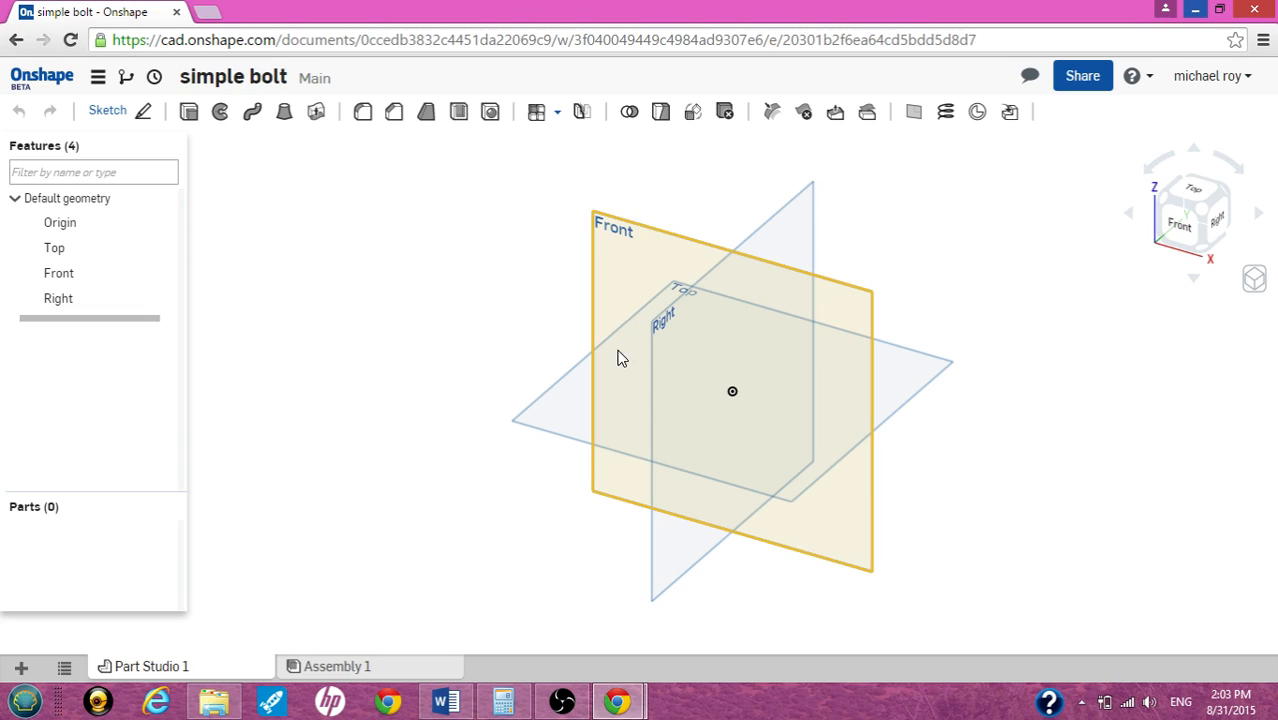
mouse_move(714, 368)
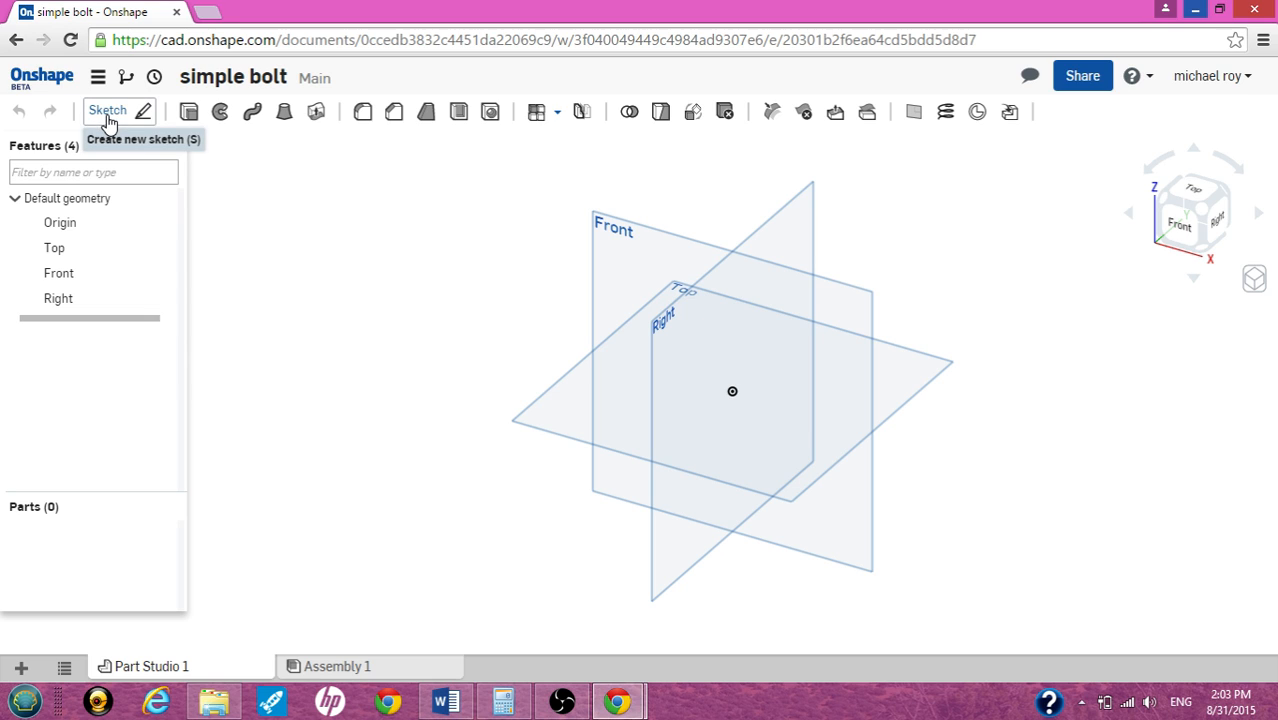
Sketch a hexagon centred on the origin on the Front plane using the polygon tool.
left_click(108, 110)
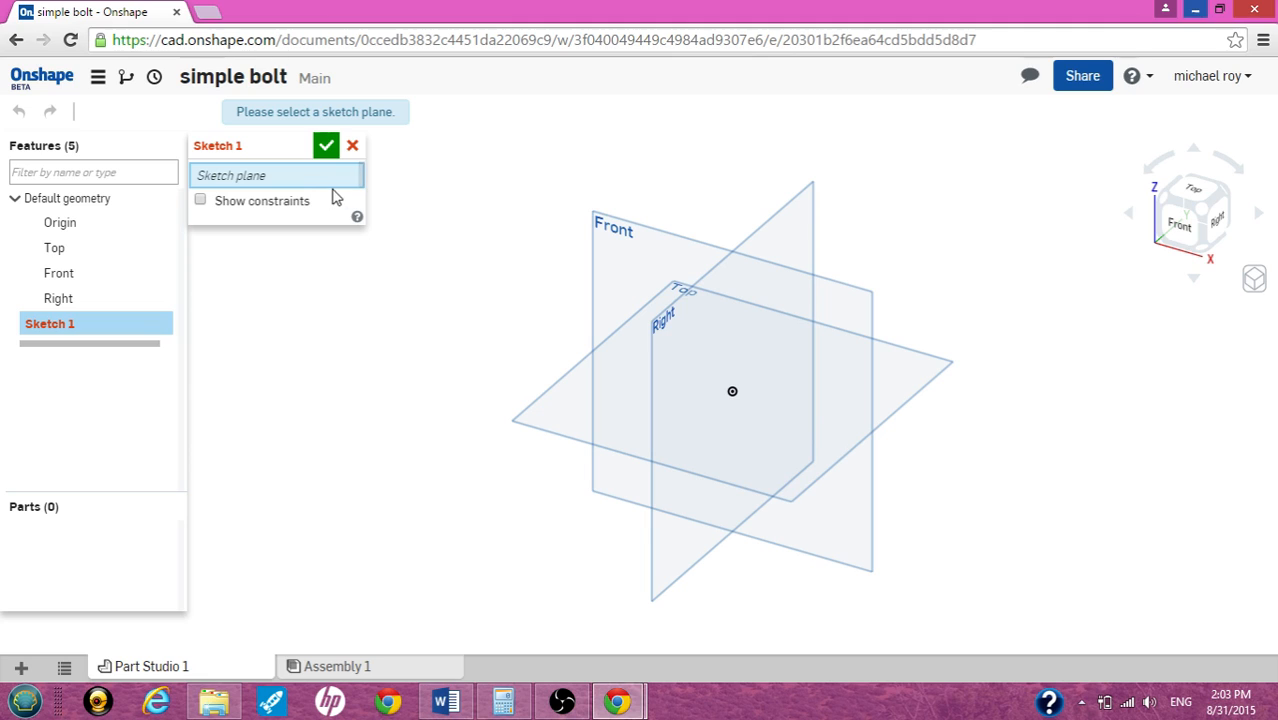
left_click(612, 228)
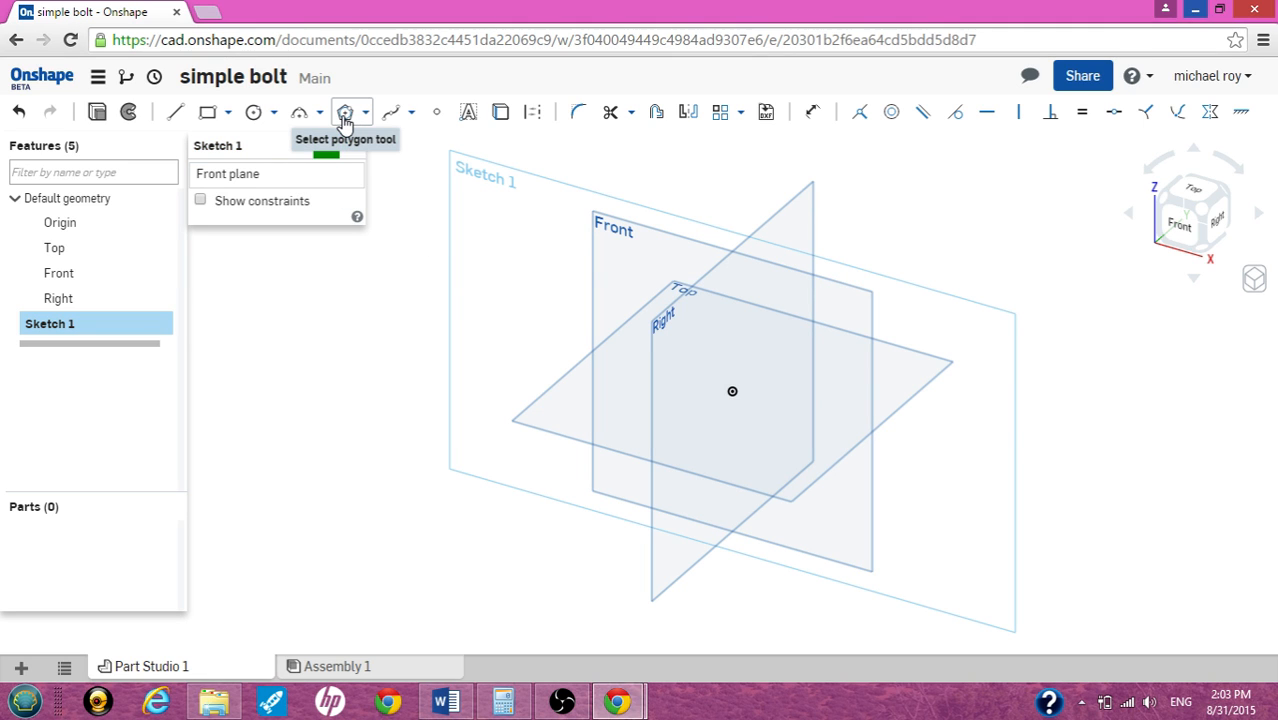
left_click(344, 112)
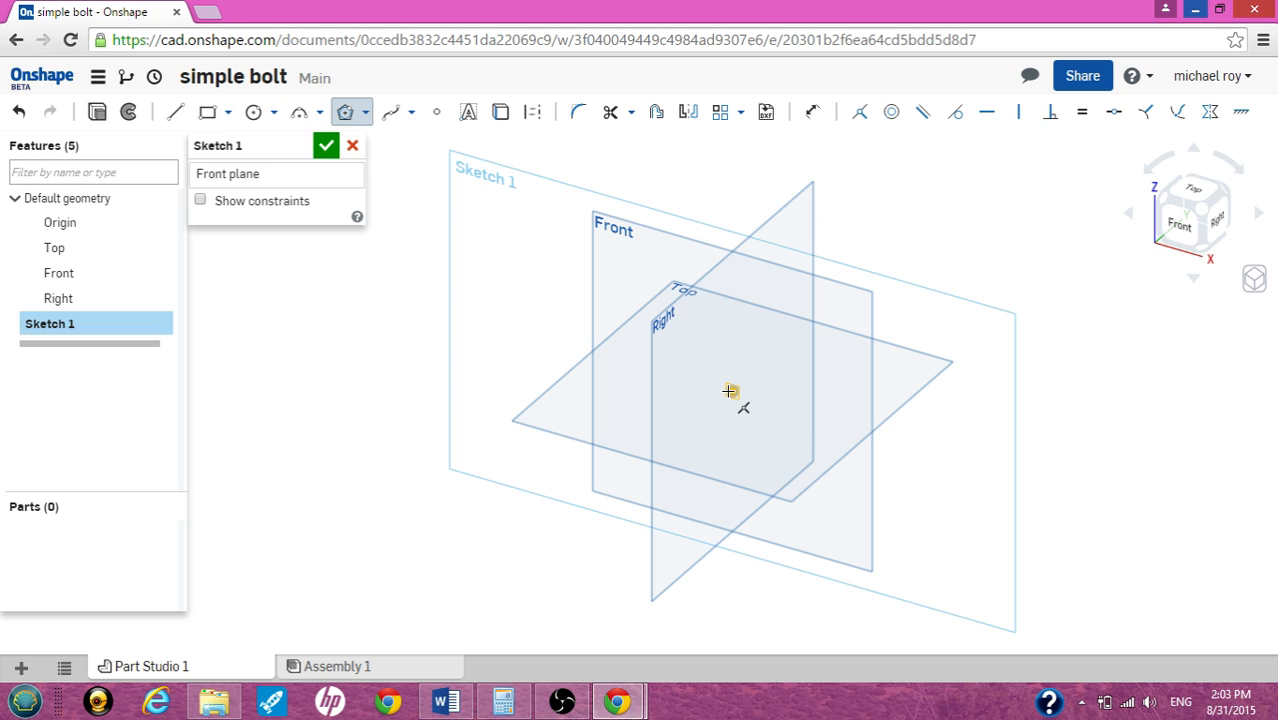
mouse_move(730, 390)
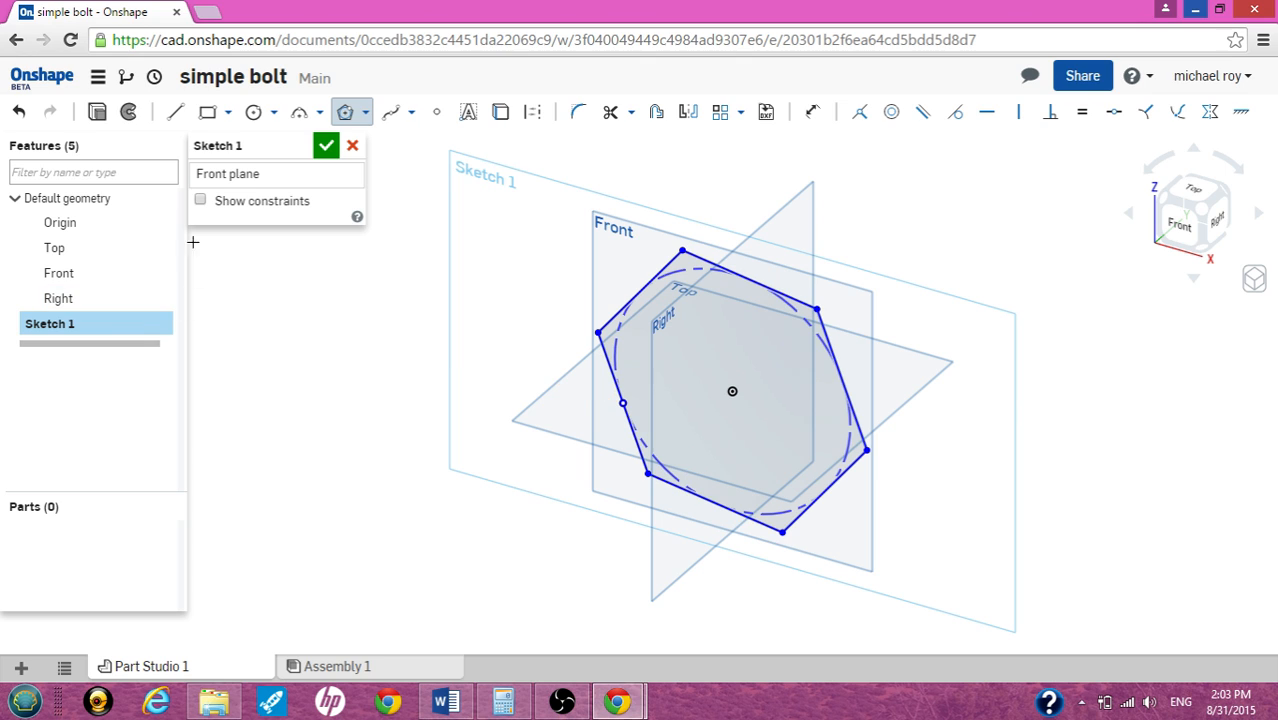
left_click(344, 112)
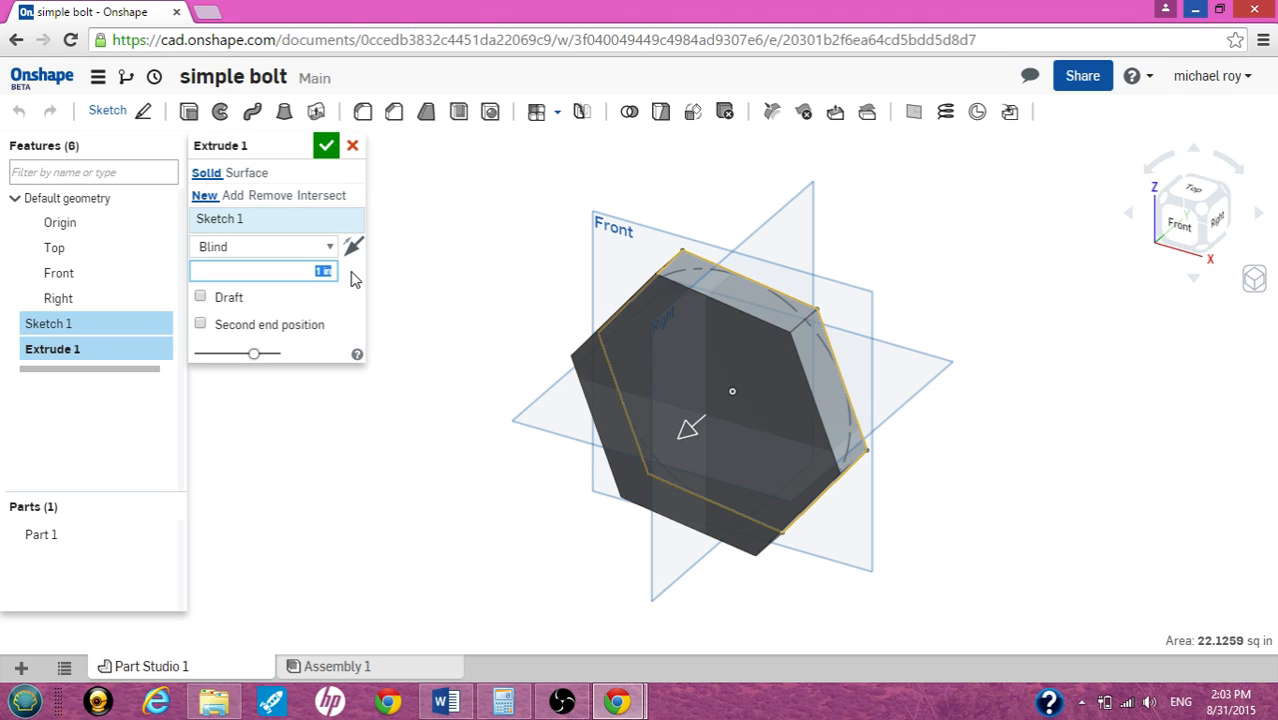
Extrude the hexagon 1.5 in as a blind solid to form the hex head (Part 1).
type("1.5")
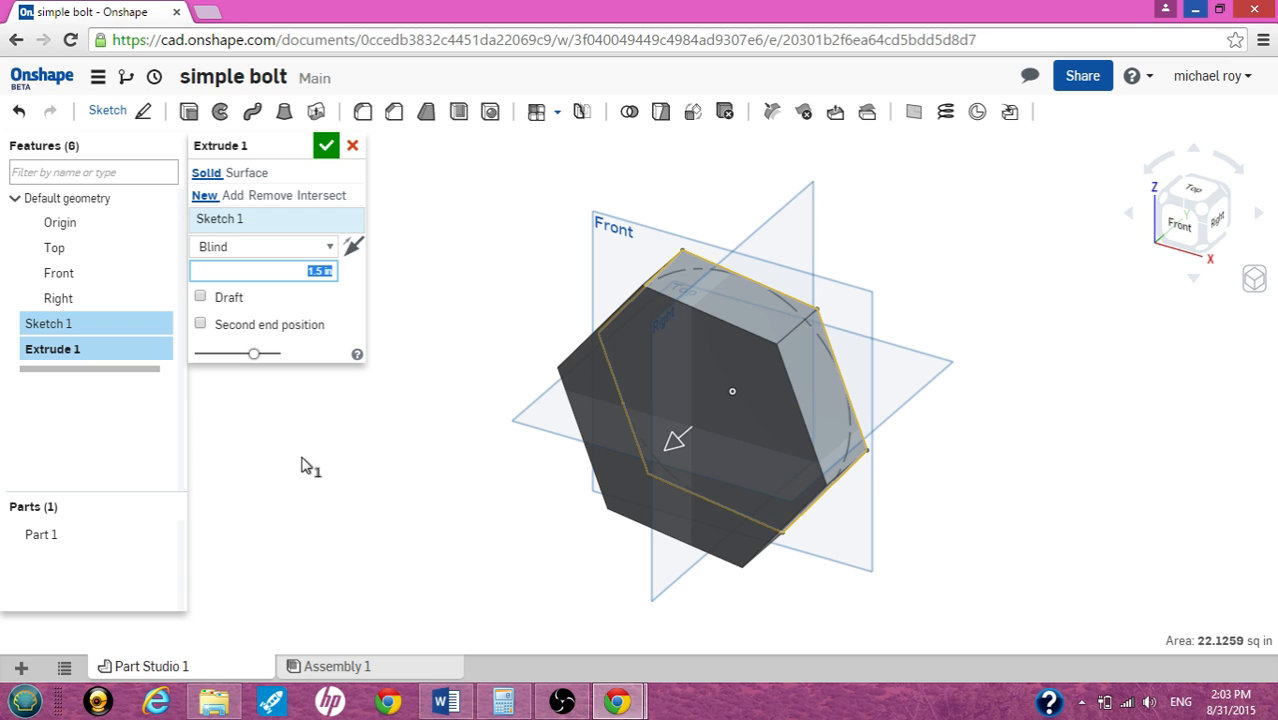
mouse_move(424, 230)
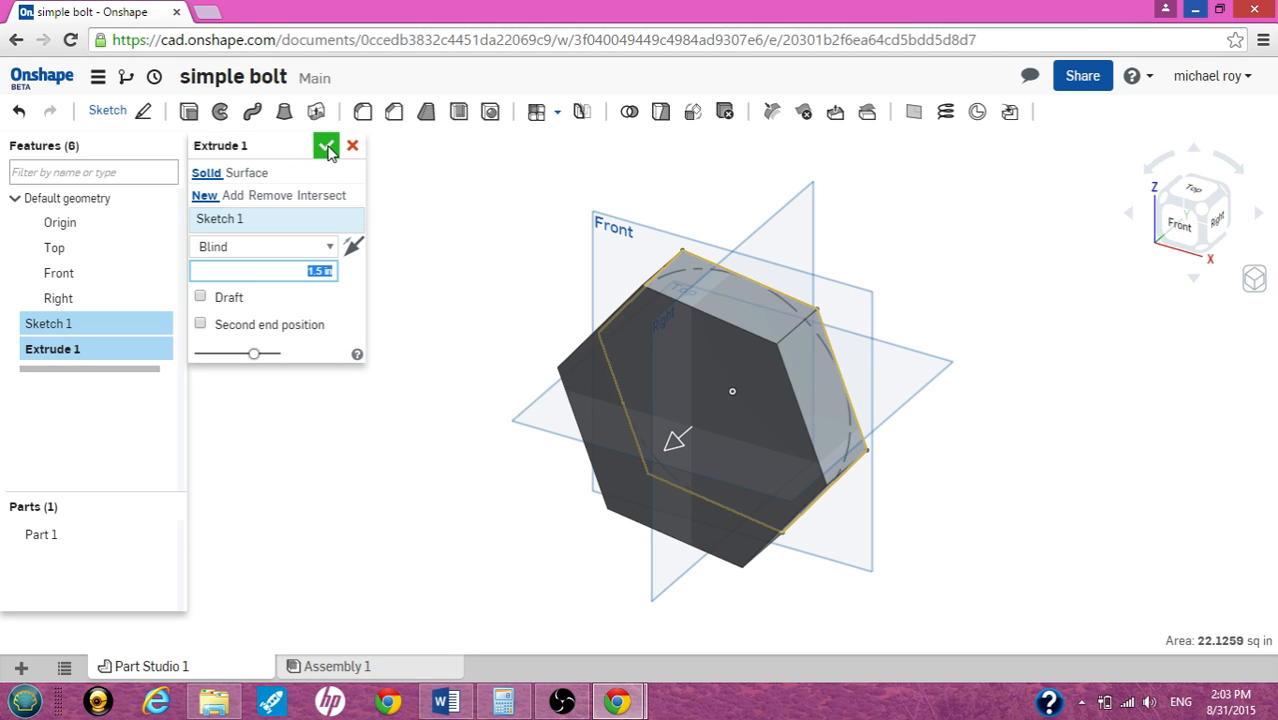
left_click(326, 144)
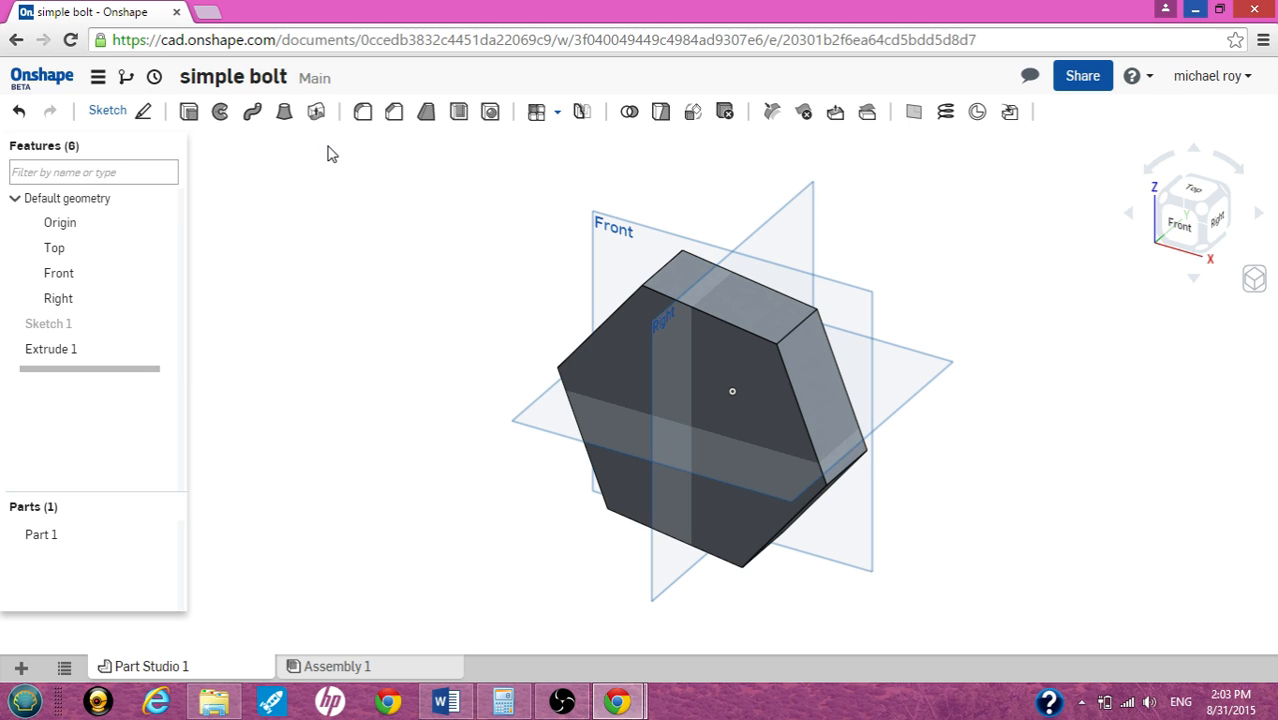
mouse_move(264, 200)
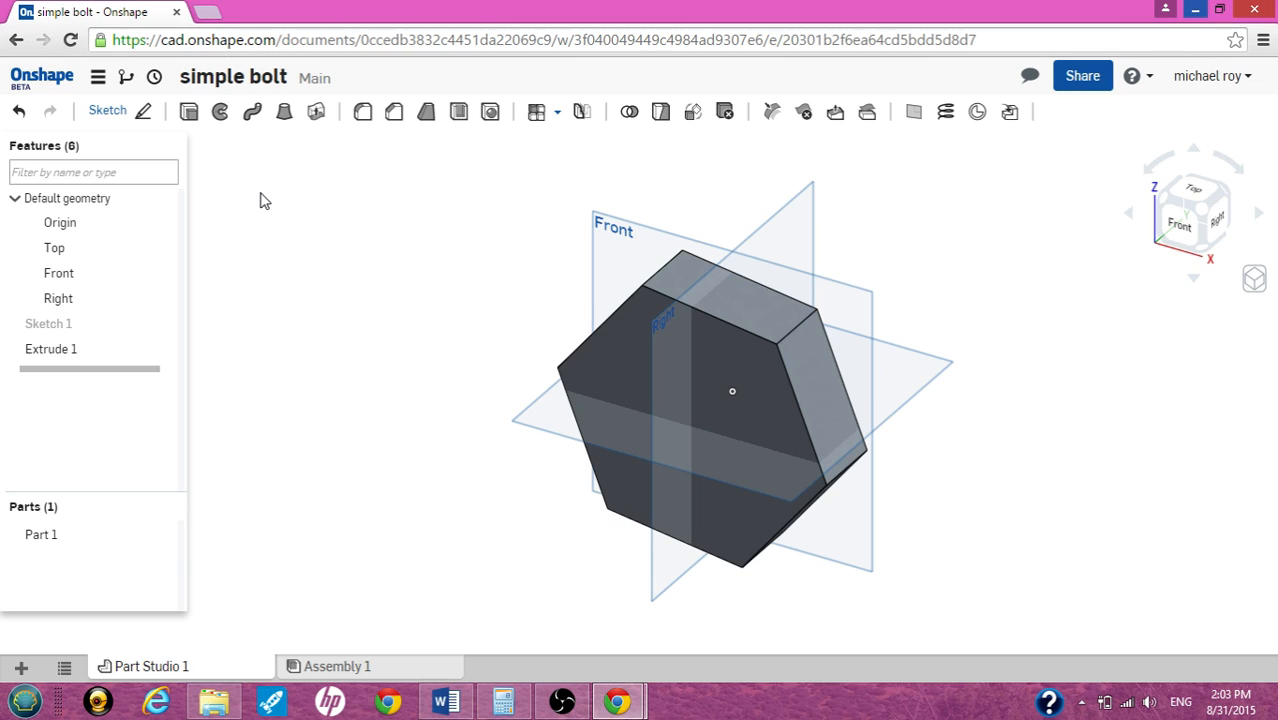
left_click(710, 414)
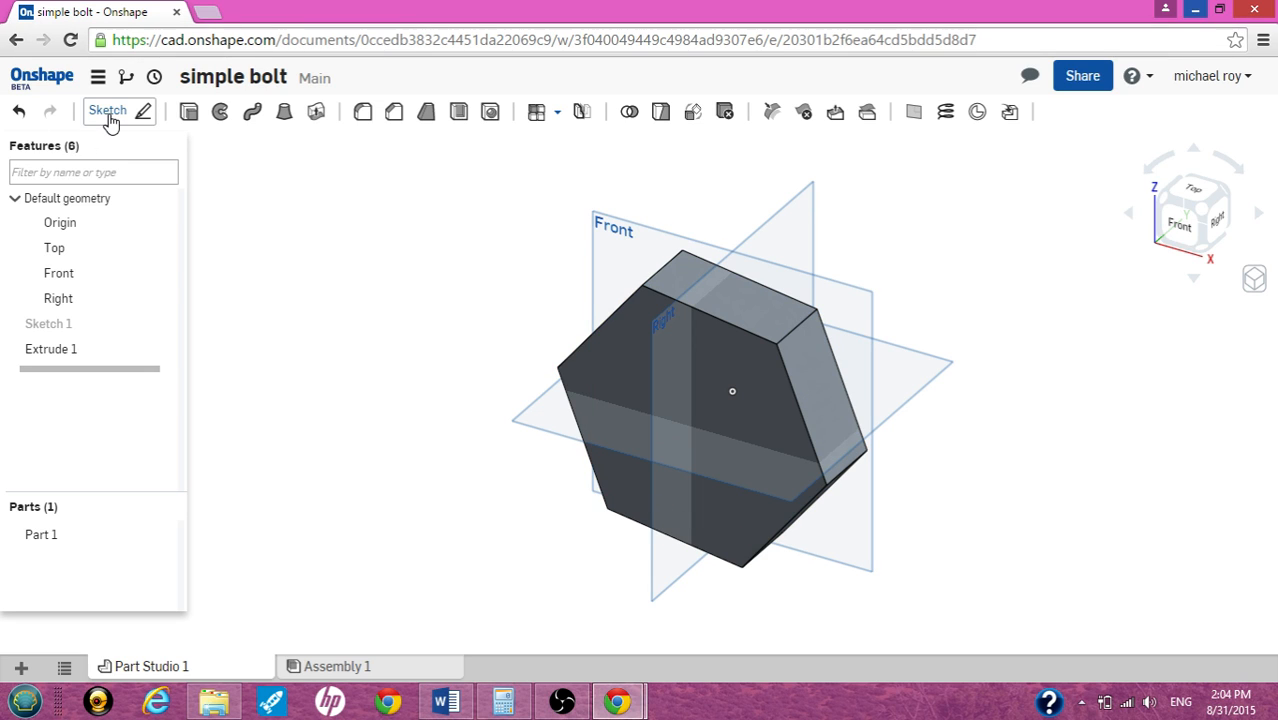
Start Sketch 2 on the hex head's front face for the shank circle.
left_click(108, 110)
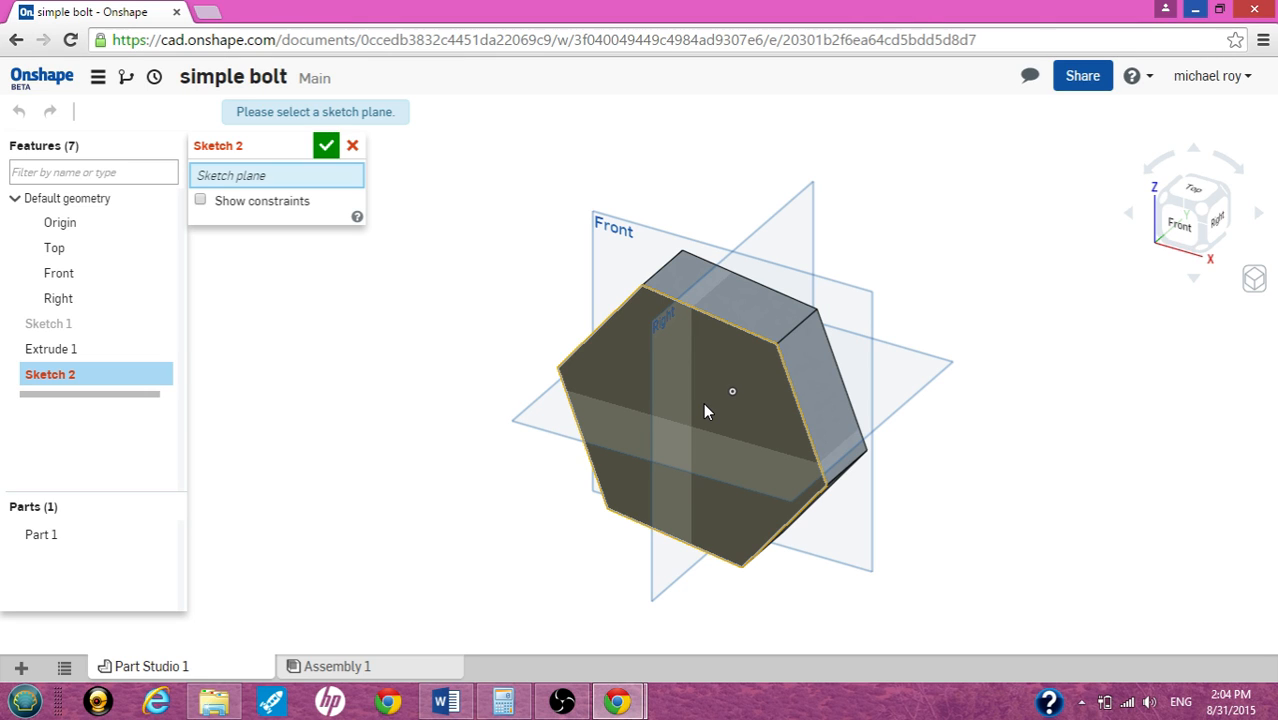
left_click(732, 390)
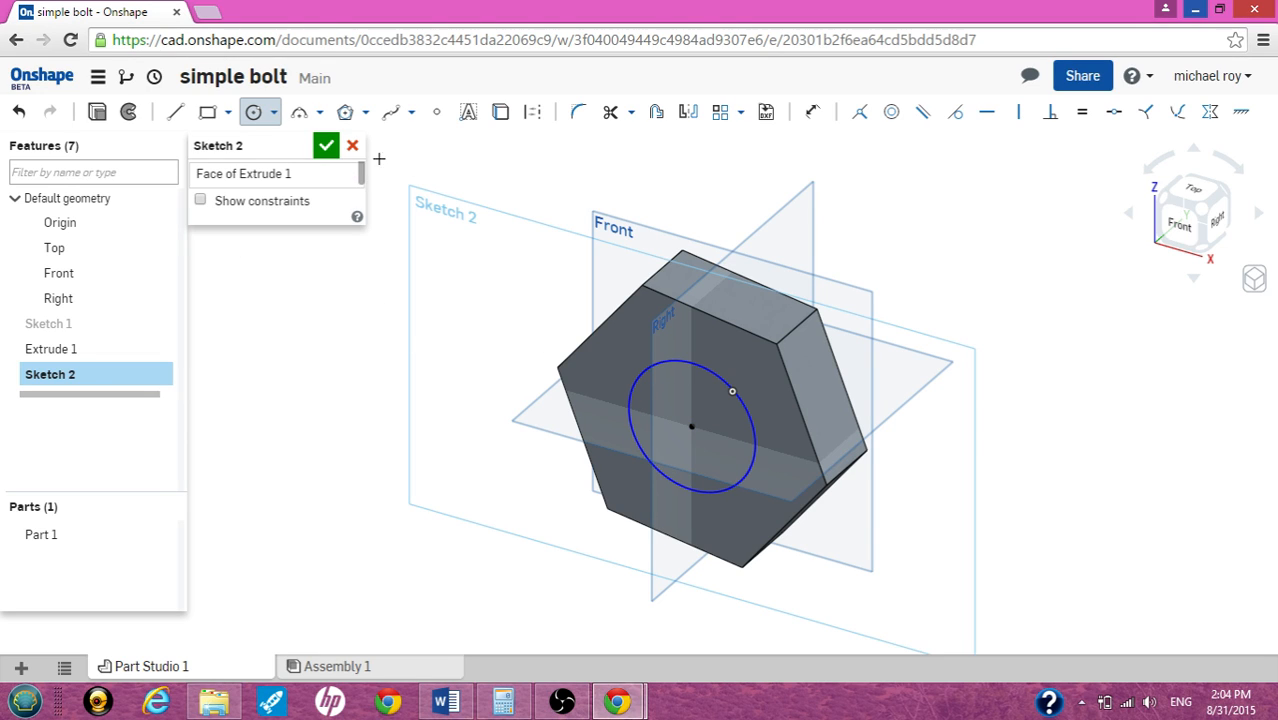
mouse_move(96, 112)
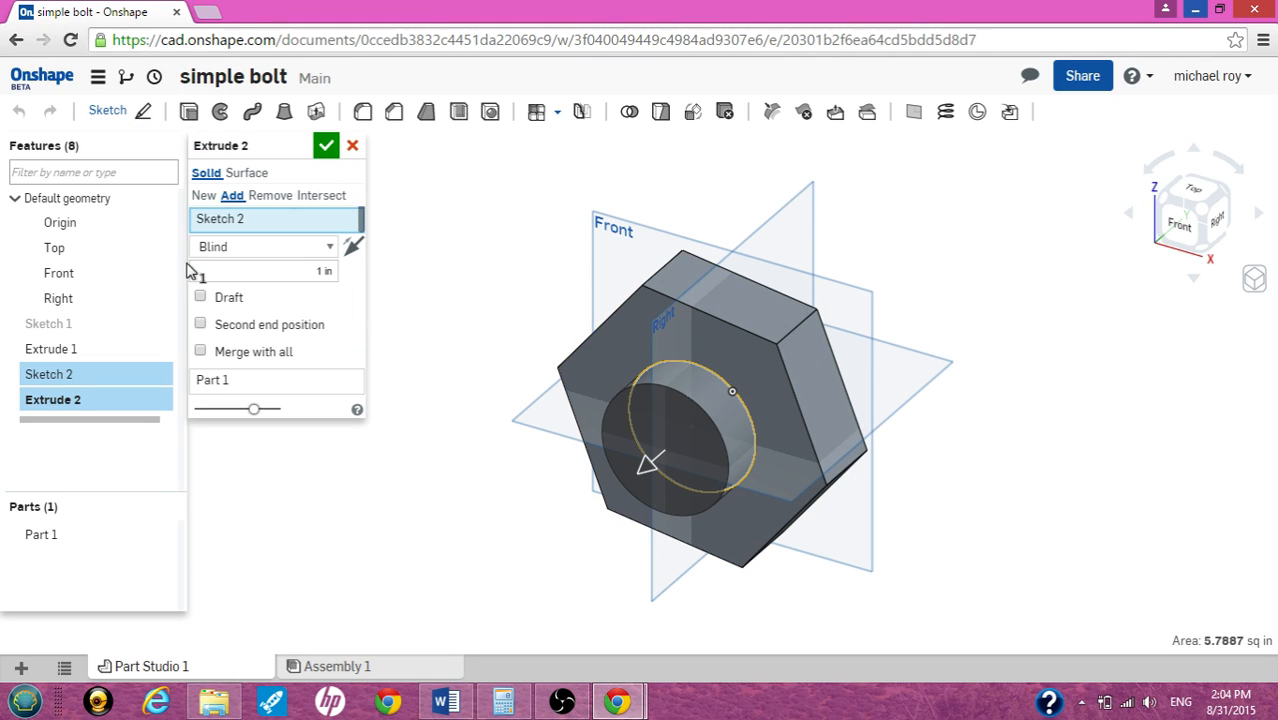
Extrude the circle with Add to a blind depth of 2.5 in as the shank.
left_click(264, 272)
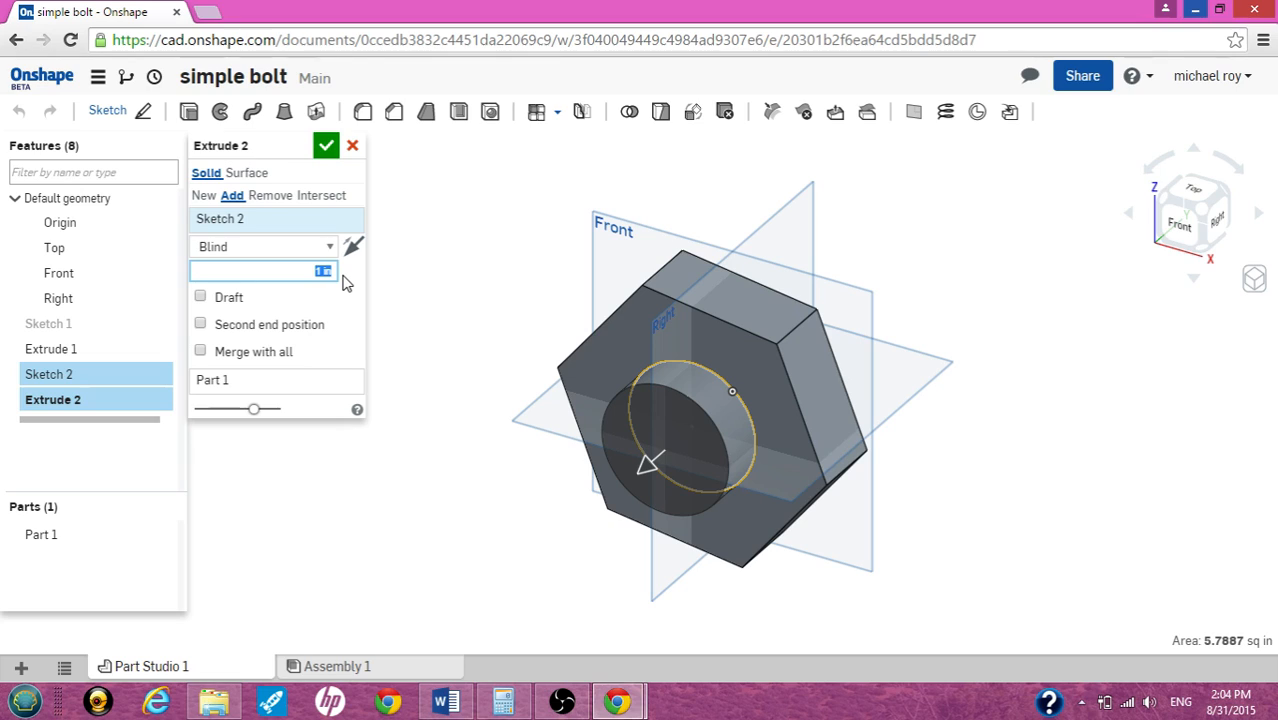
type("2.5")
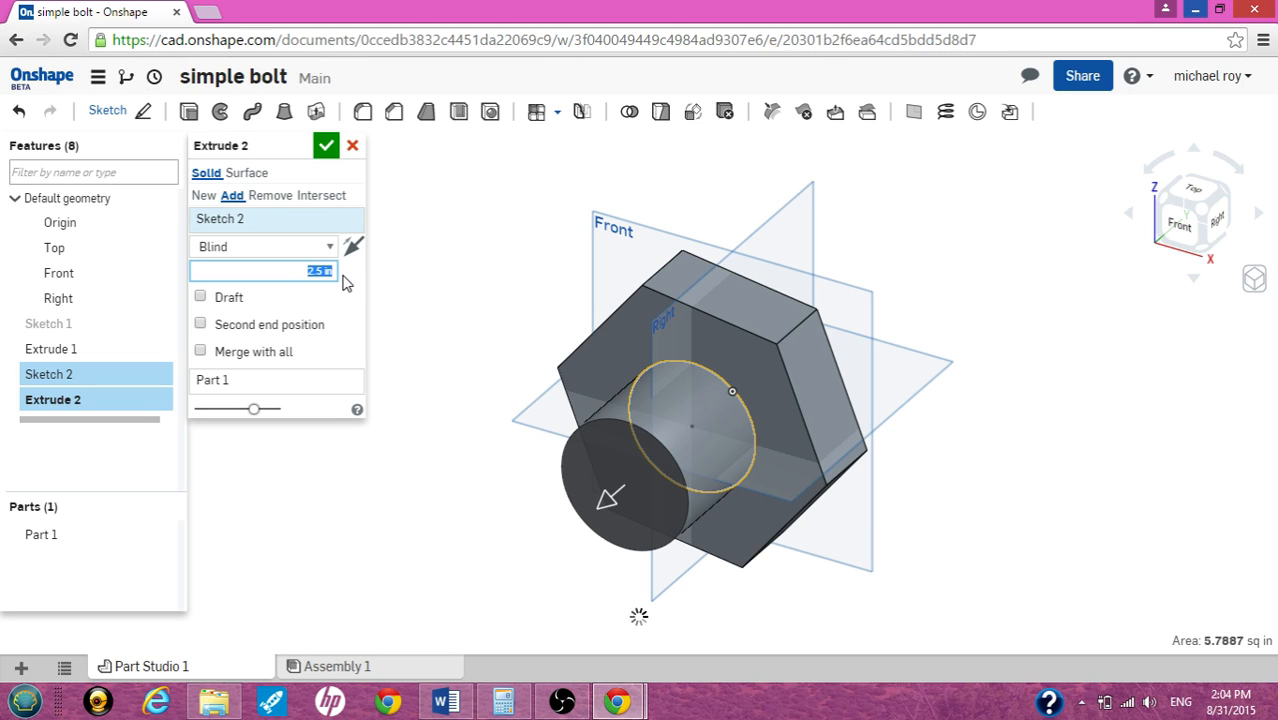
mouse_move(524, 510)
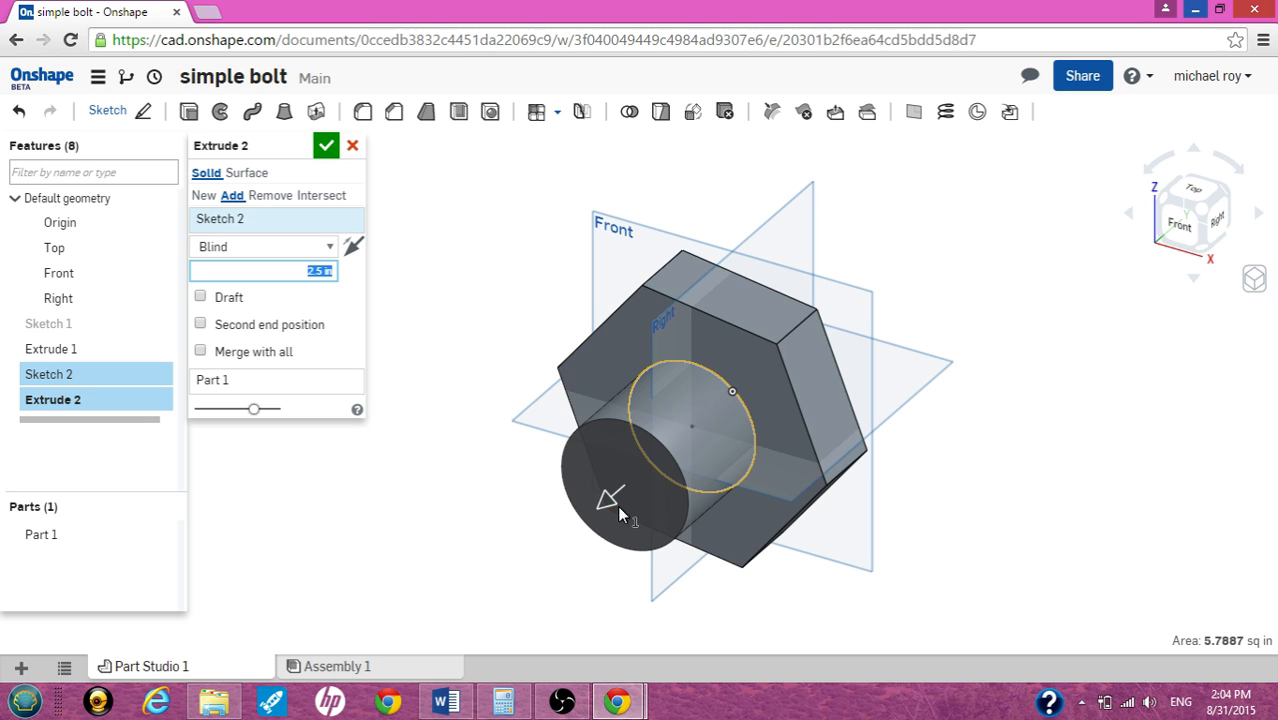
mouse_move(372, 476)
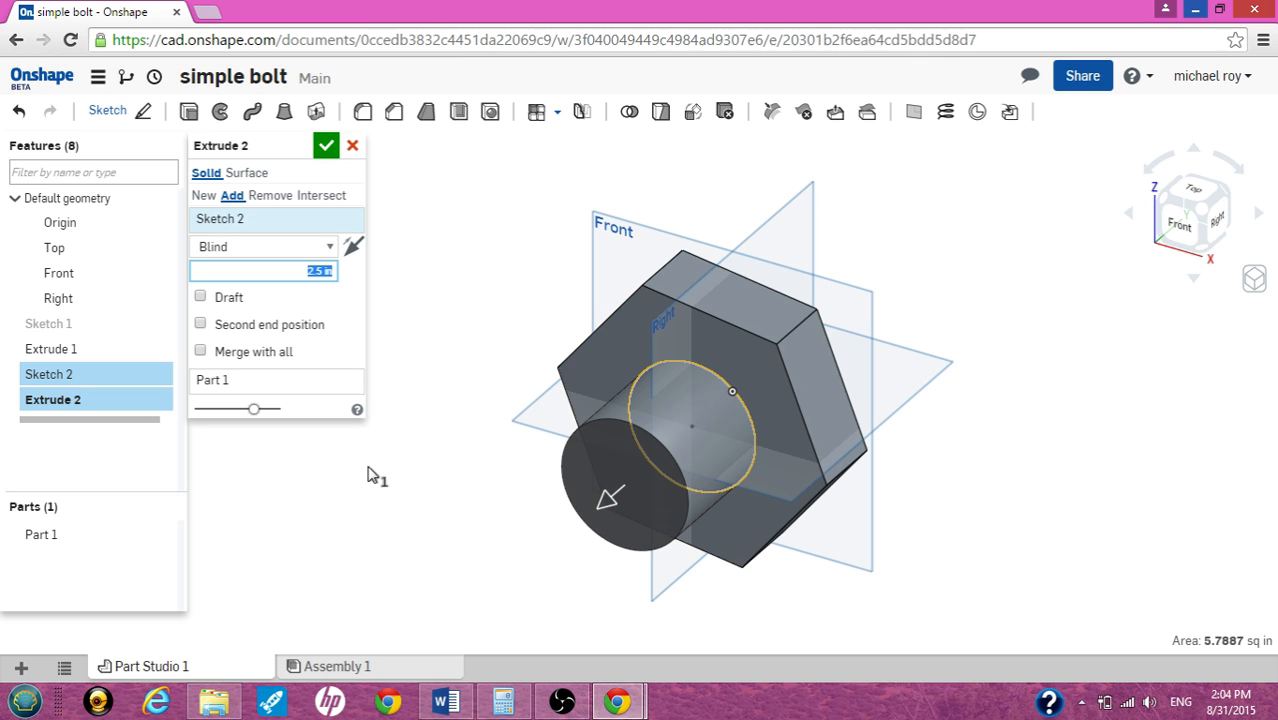
mouse_move(470, 264)
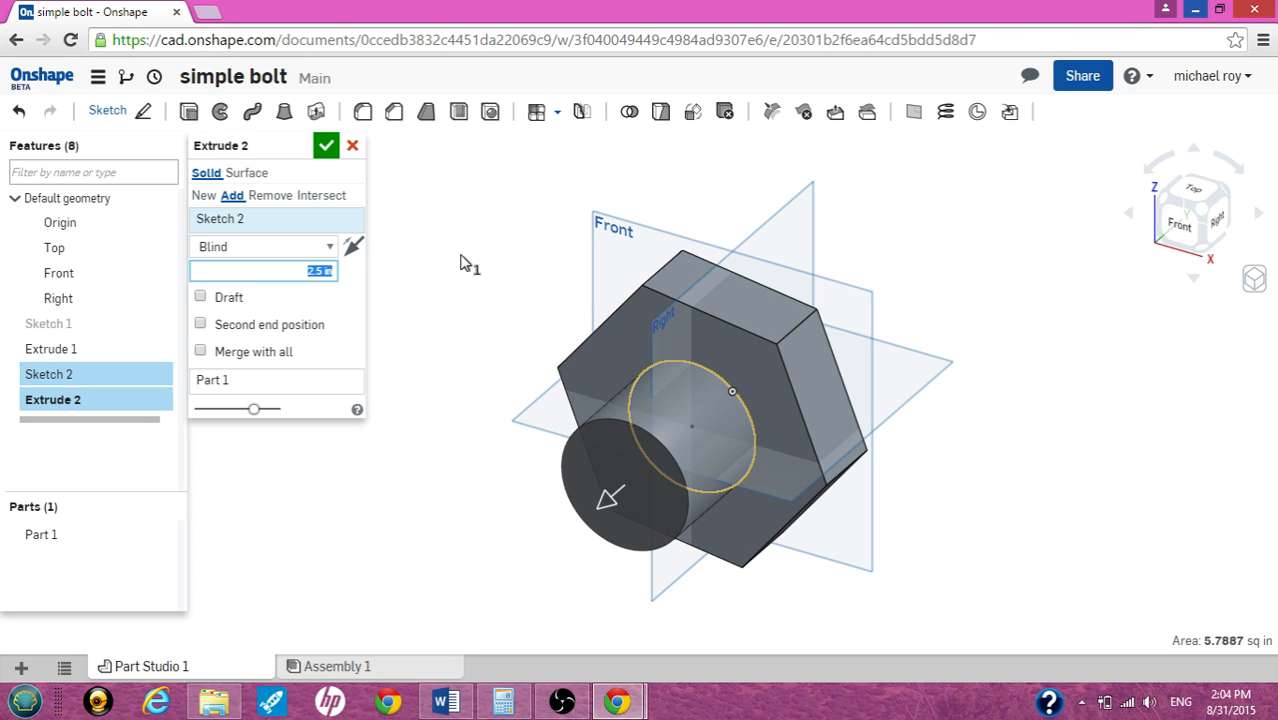
mouse_move(396, 112)
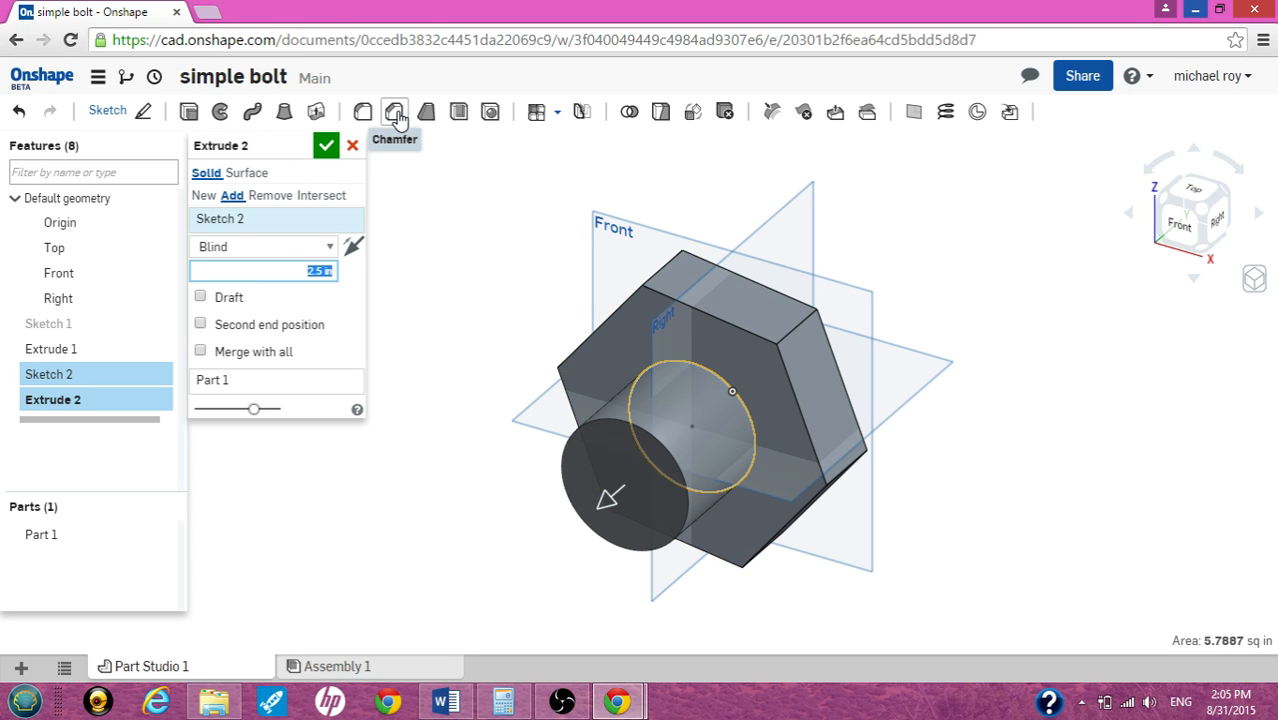
Chamfer the shoulder's front circular edge at 0.2 in equal distance (Chamfer 1).
left_click(394, 112)
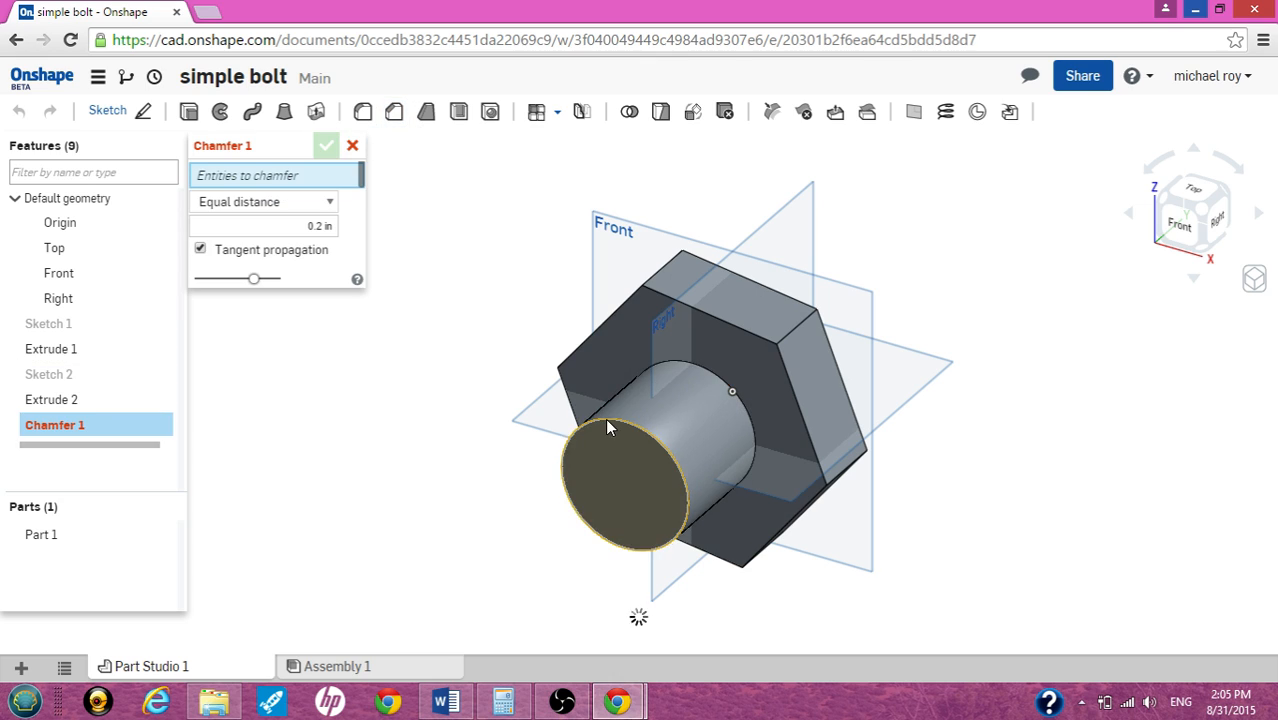
left_click(610, 424)
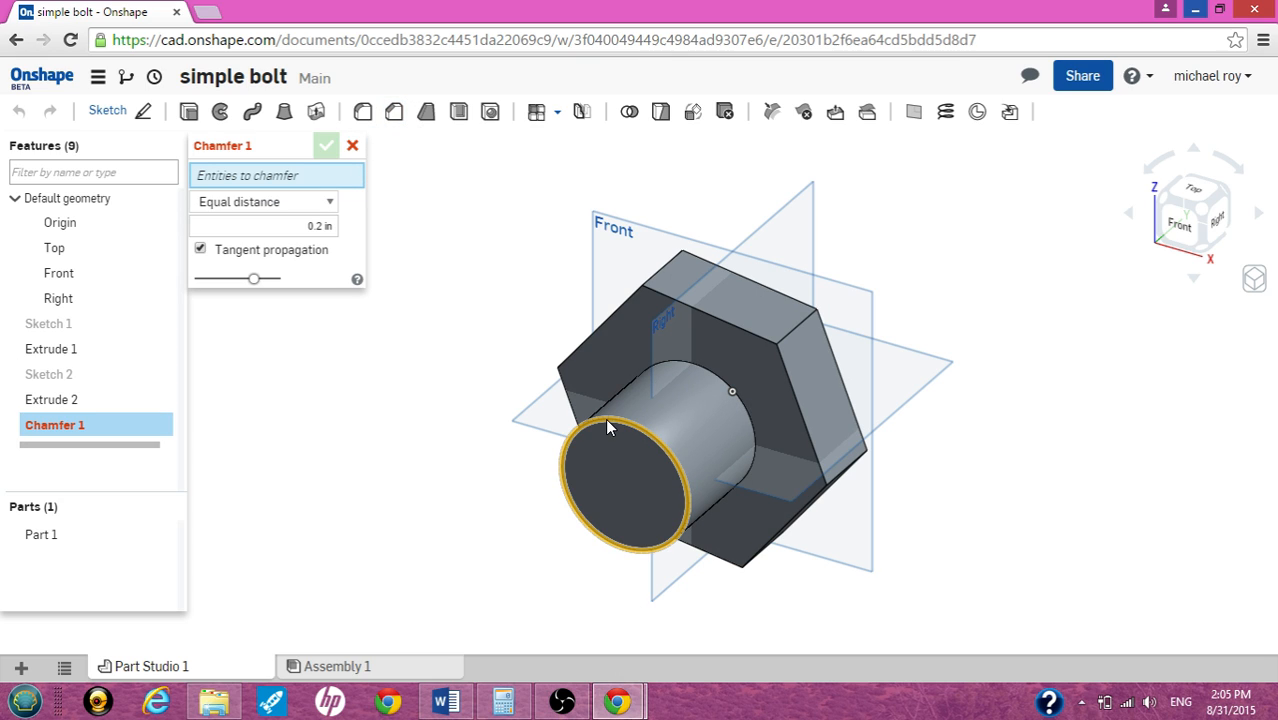
left_click(610, 424)
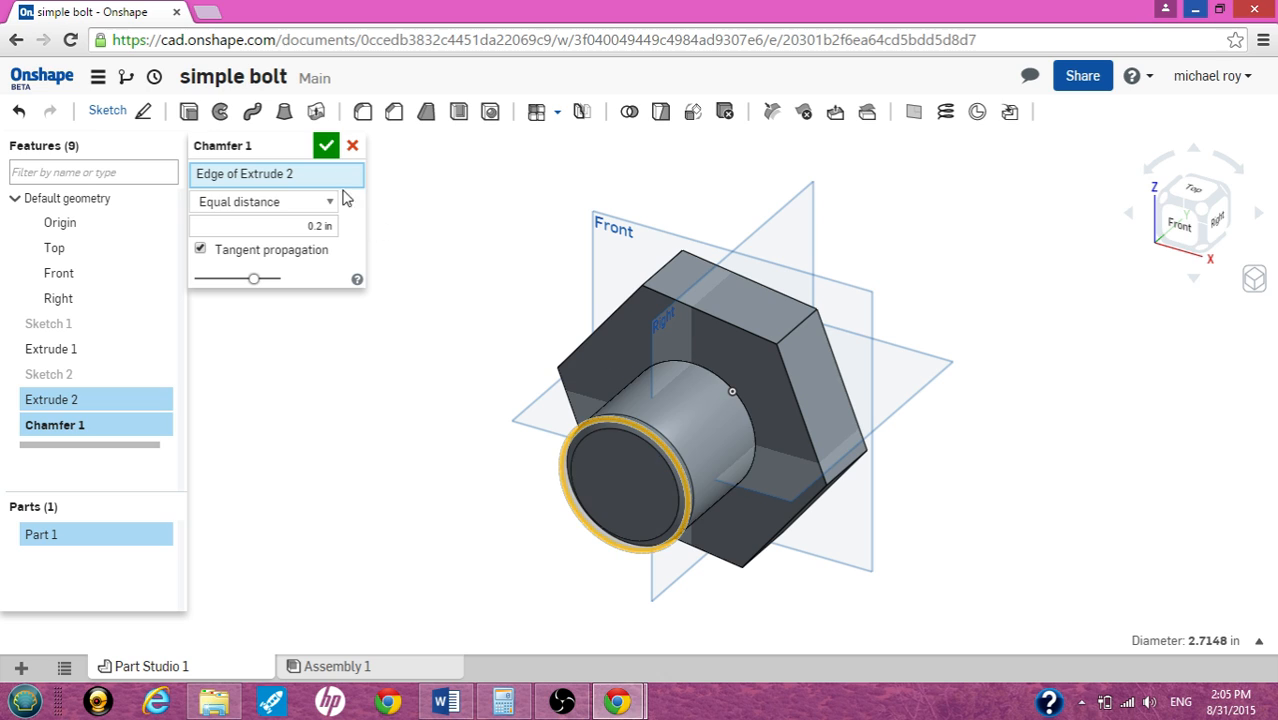
left_click(326, 144)
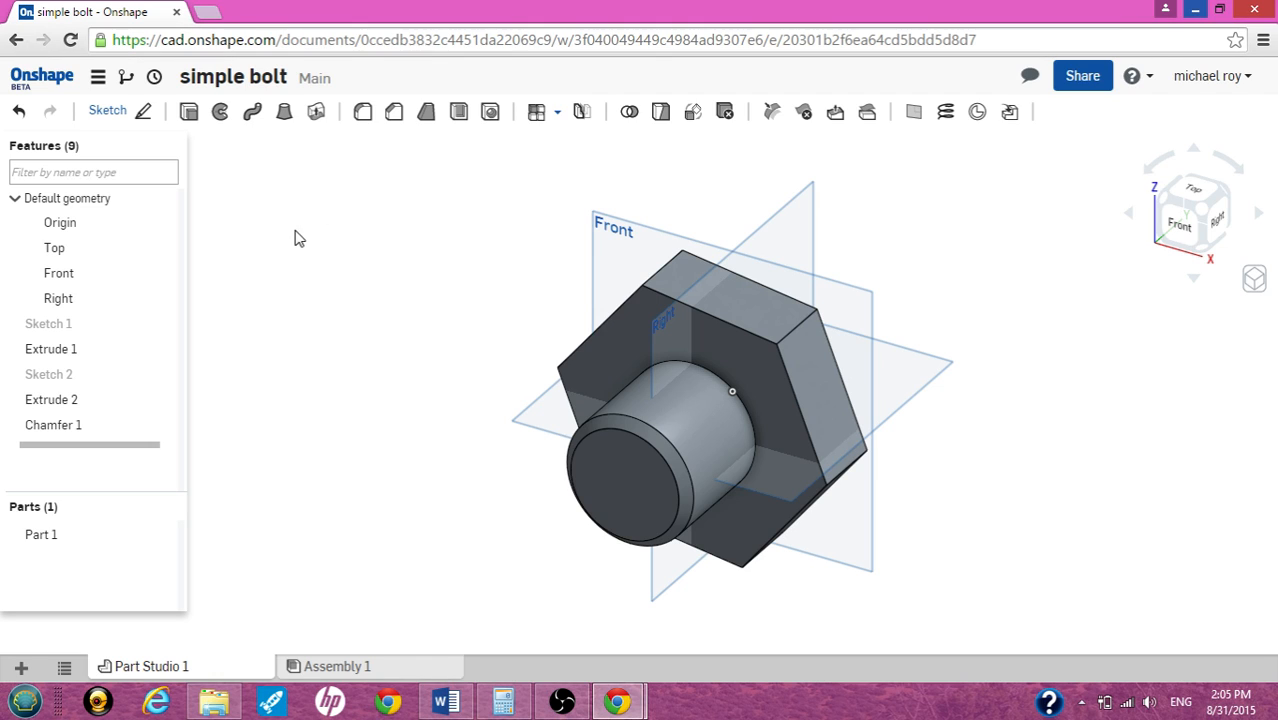
mouse_move(334, 456)
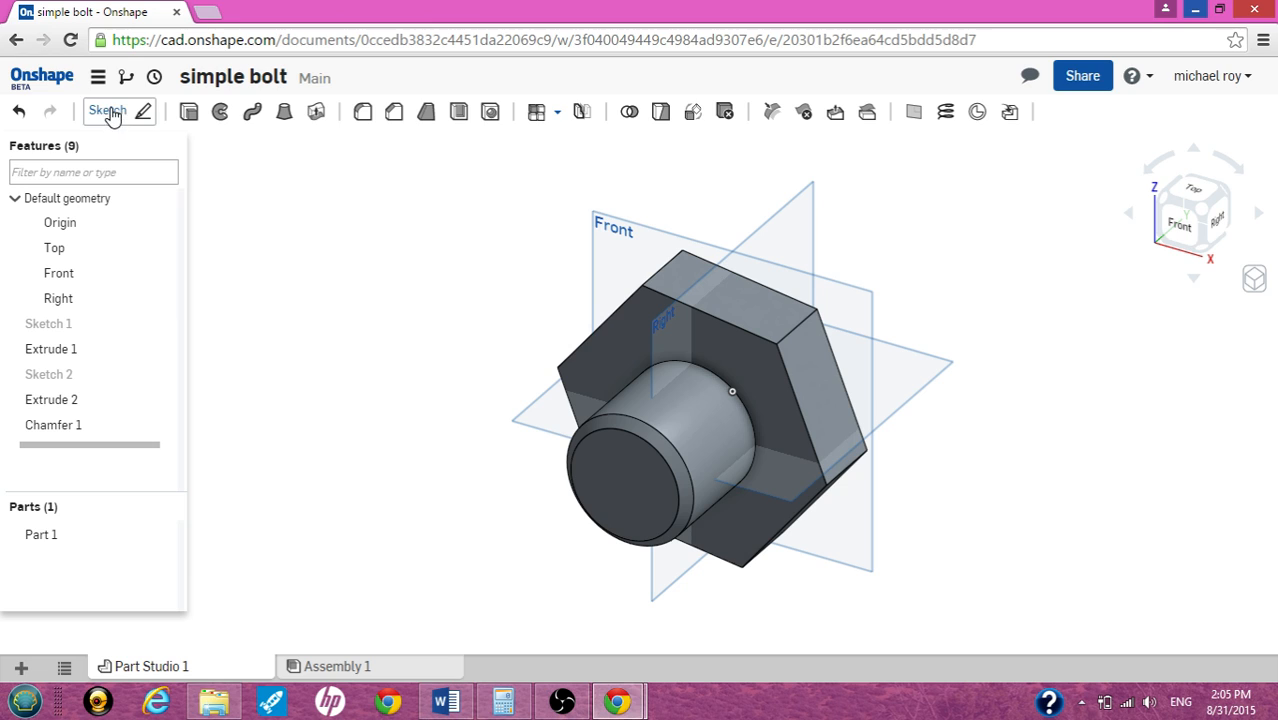
Start Sketch 3 on the shoulder's end face with a circle at the origin.
left_click(106, 112)
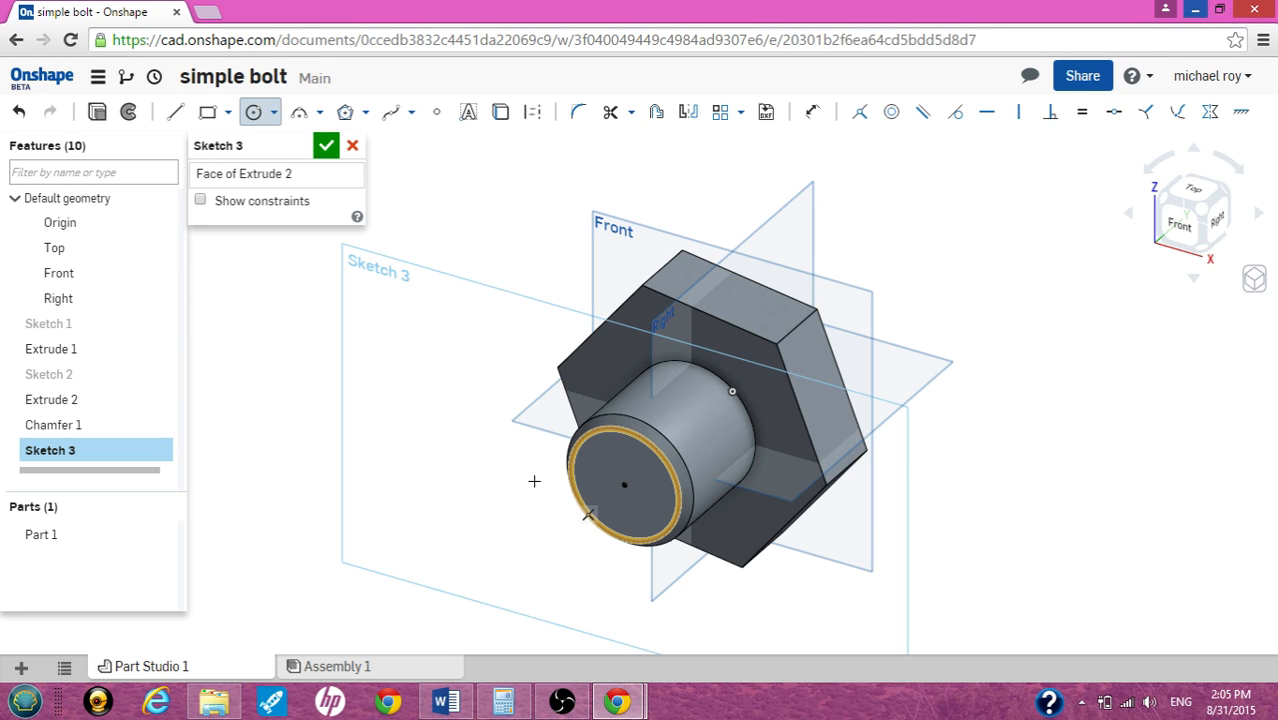
left_click(596, 488)
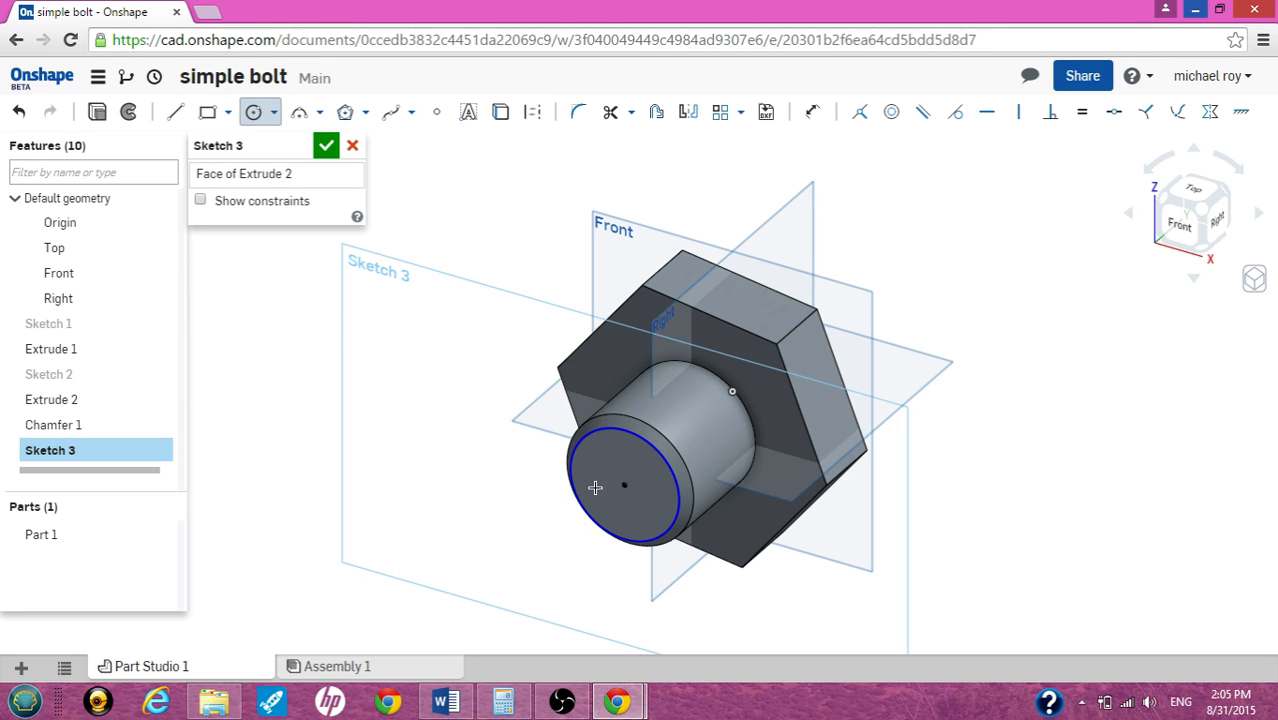
mouse_move(220, 296)
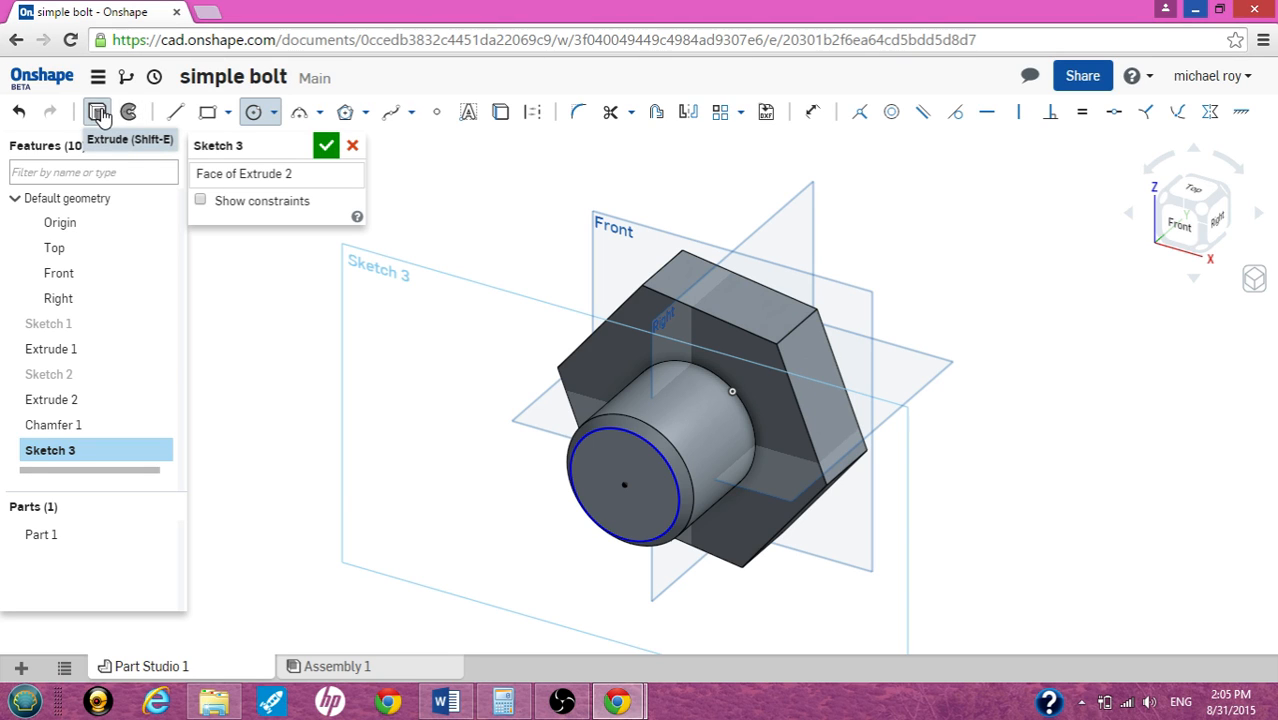
Extrude the circle to a blind depth of 3.0 in as the long shank (Extrude 3).
left_click(96, 112)
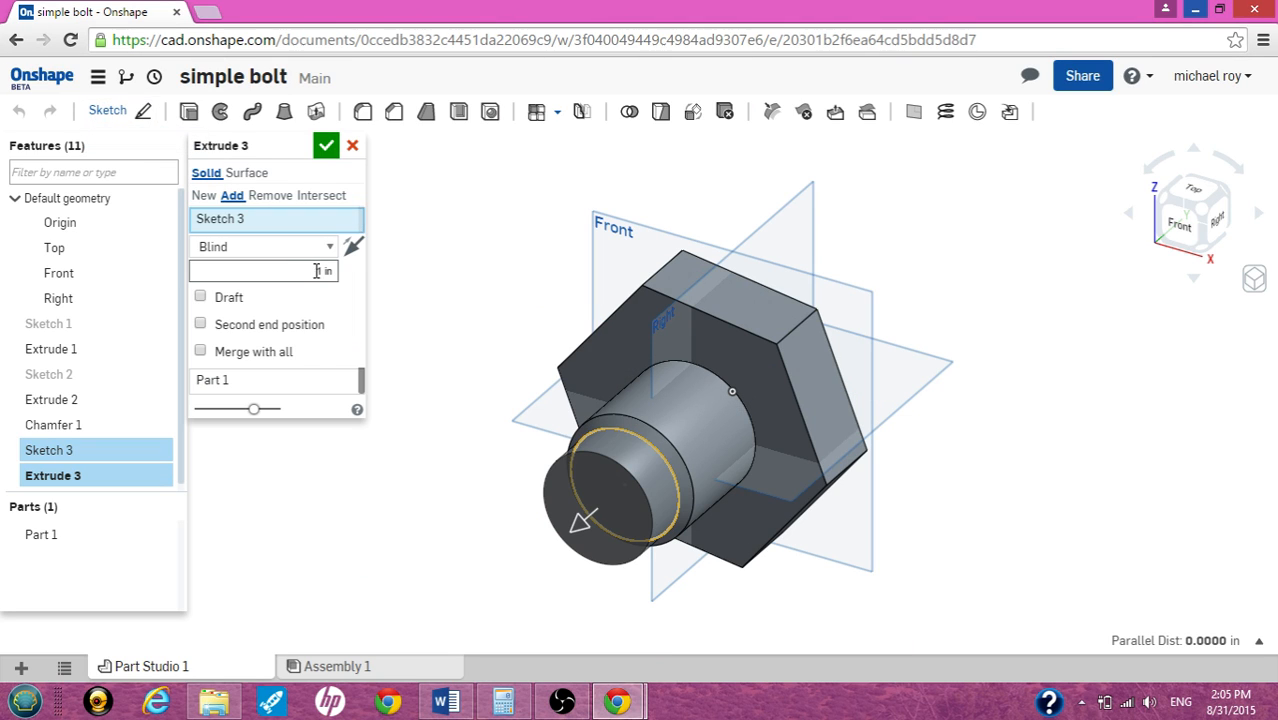
left_click(260, 272)
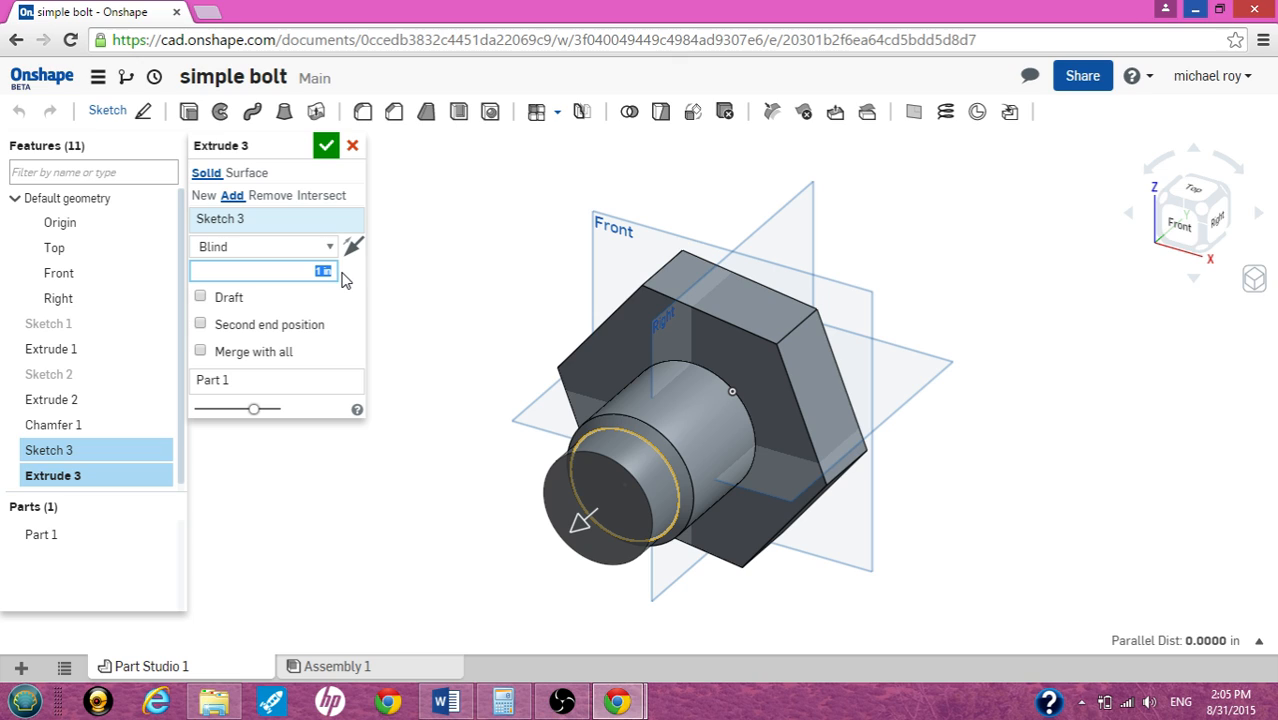
type("8.0")
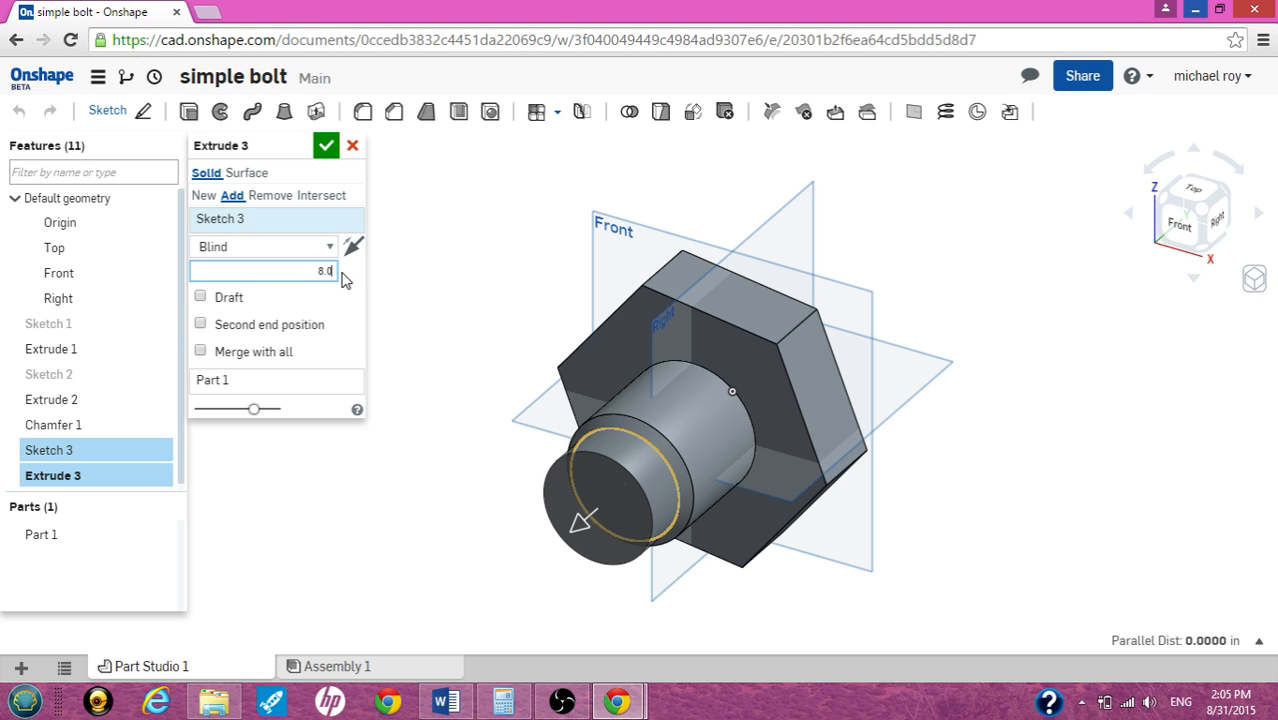
type("3.0")
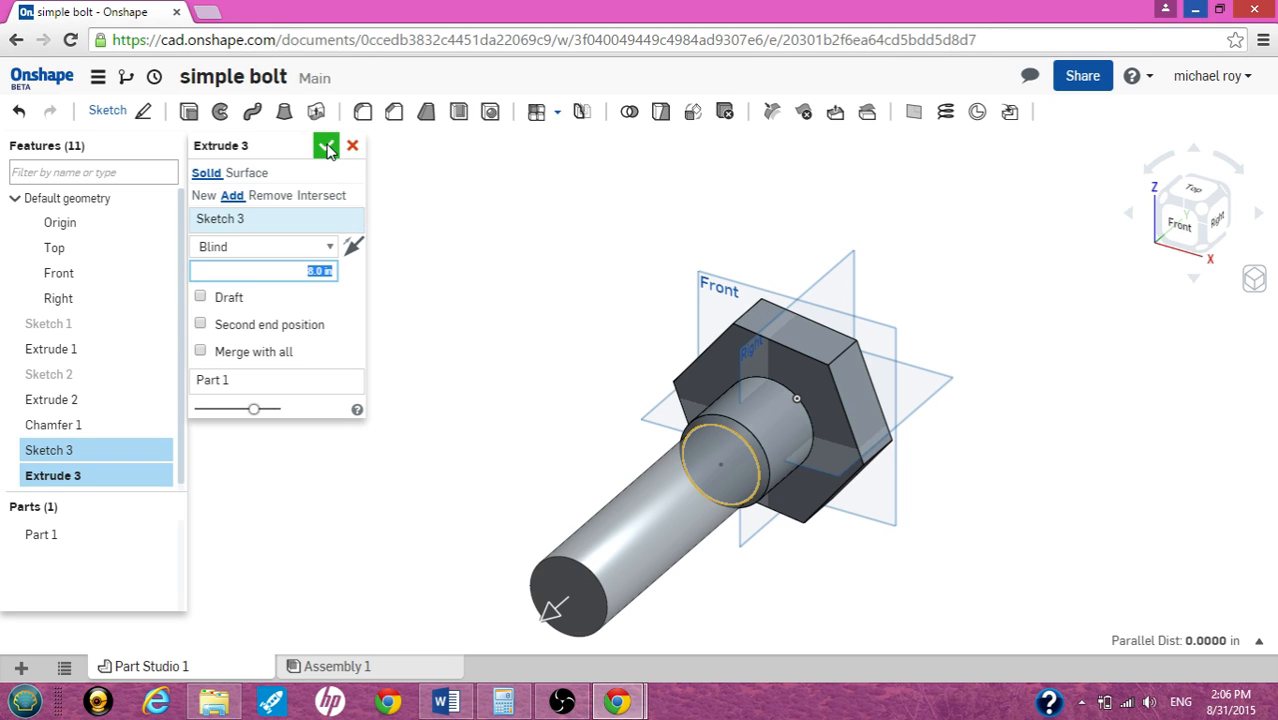
left_click(326, 144)
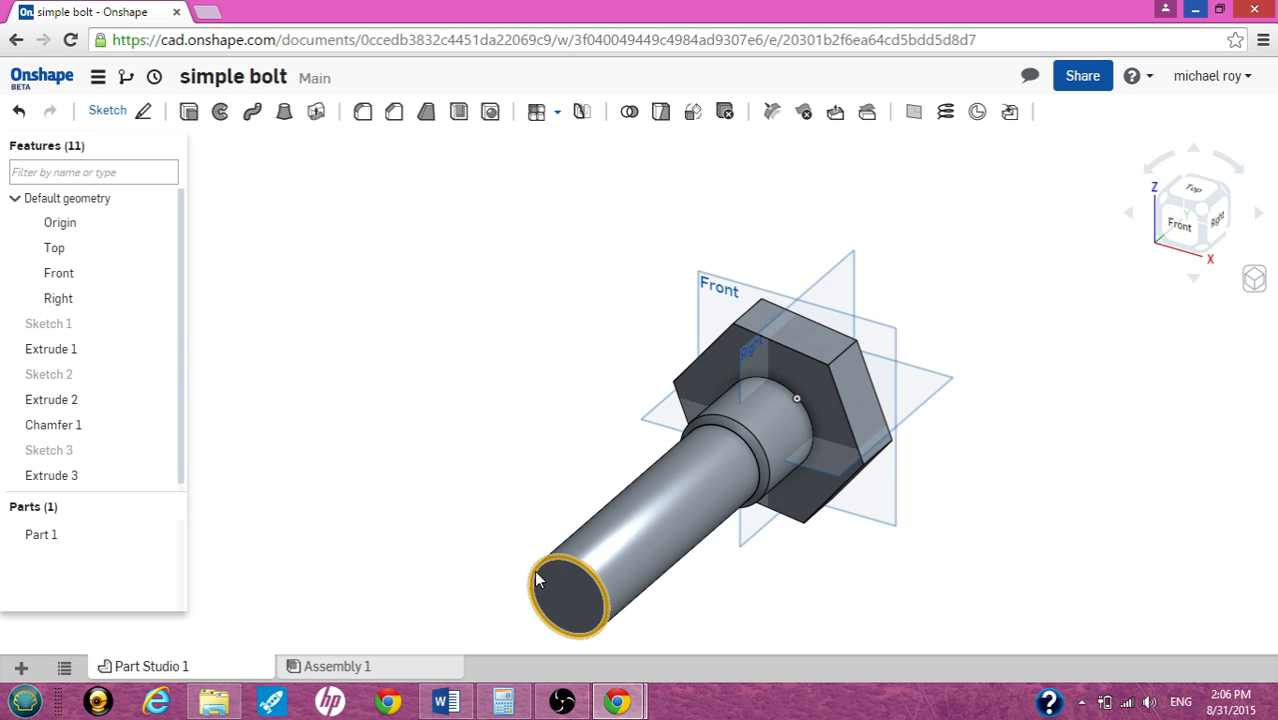
mouse_move(700, 500)
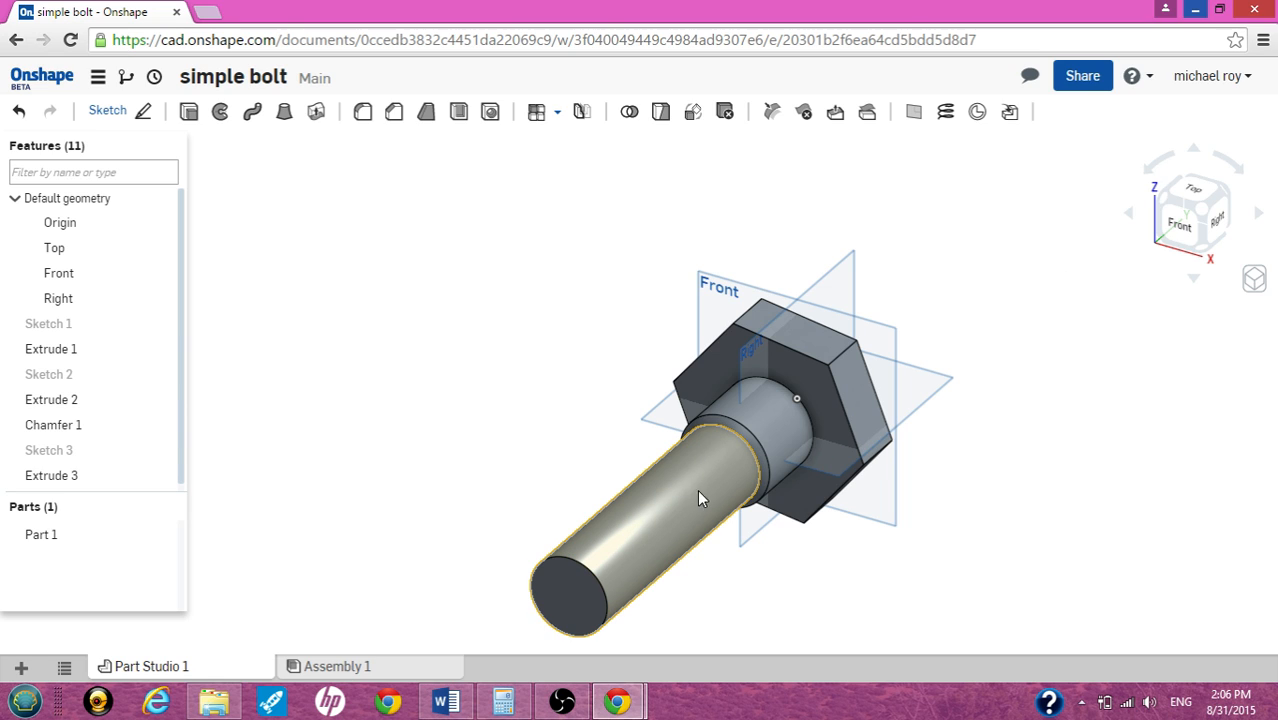
mouse_move(676, 512)
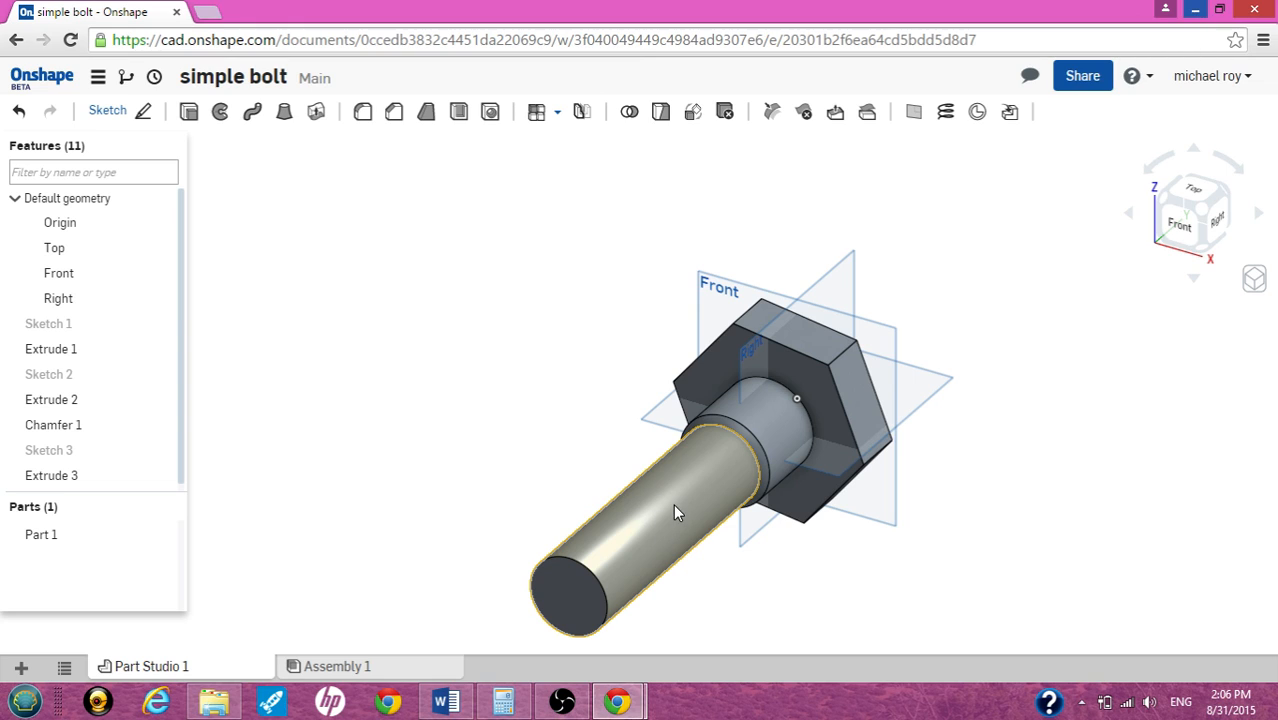
mouse_move(688, 516)
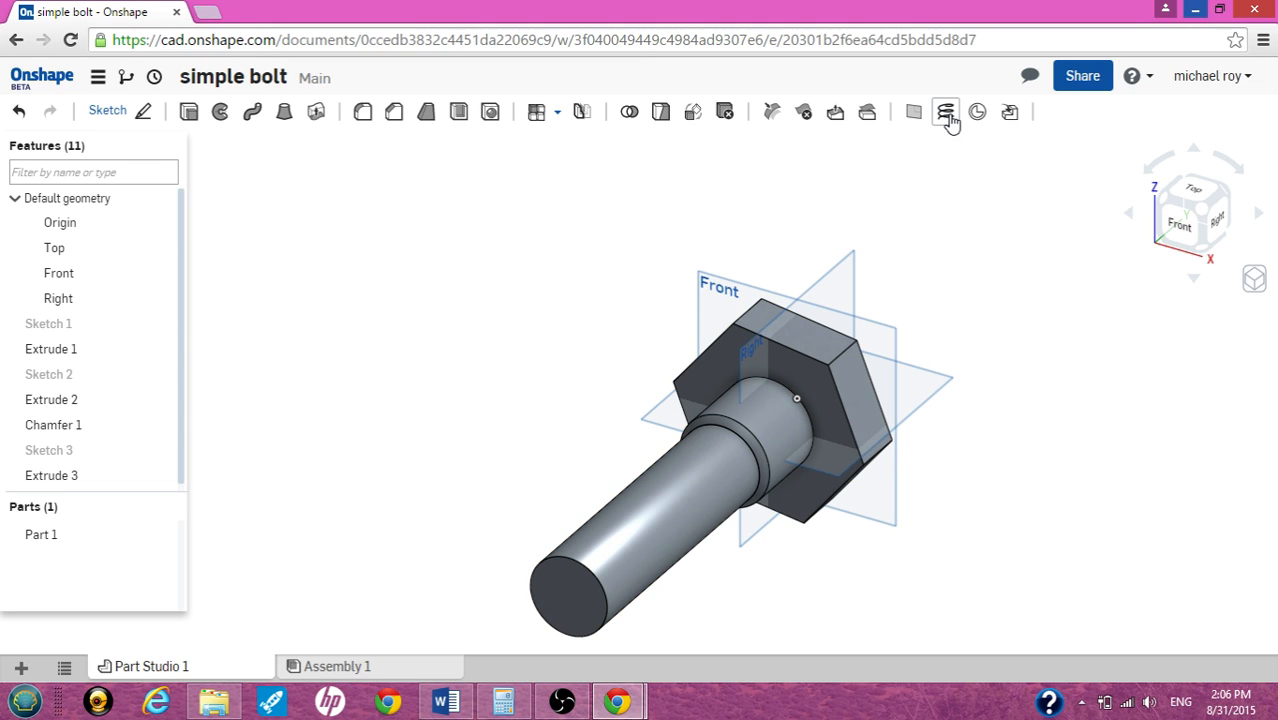
Create Helix 1 on the shank's cylindrical face with 10 clockwise turns.
left_click(946, 112)
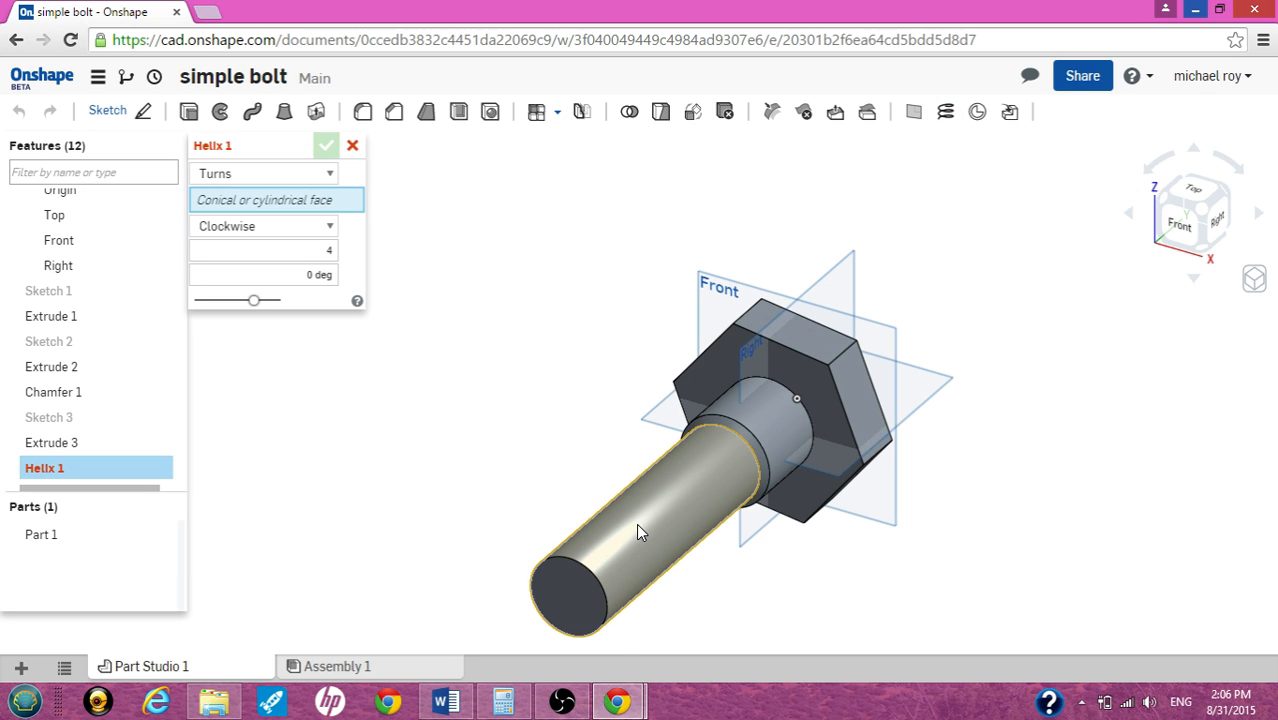
left_click(640, 530)
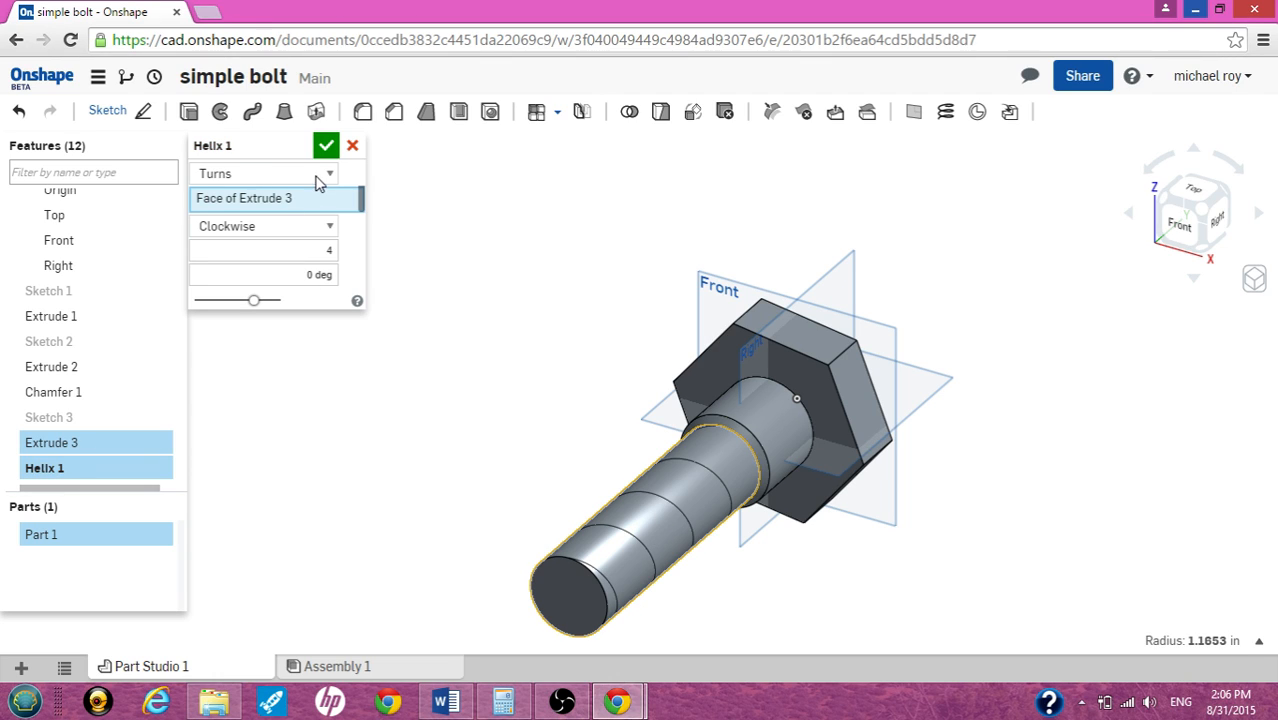
left_click(264, 172)
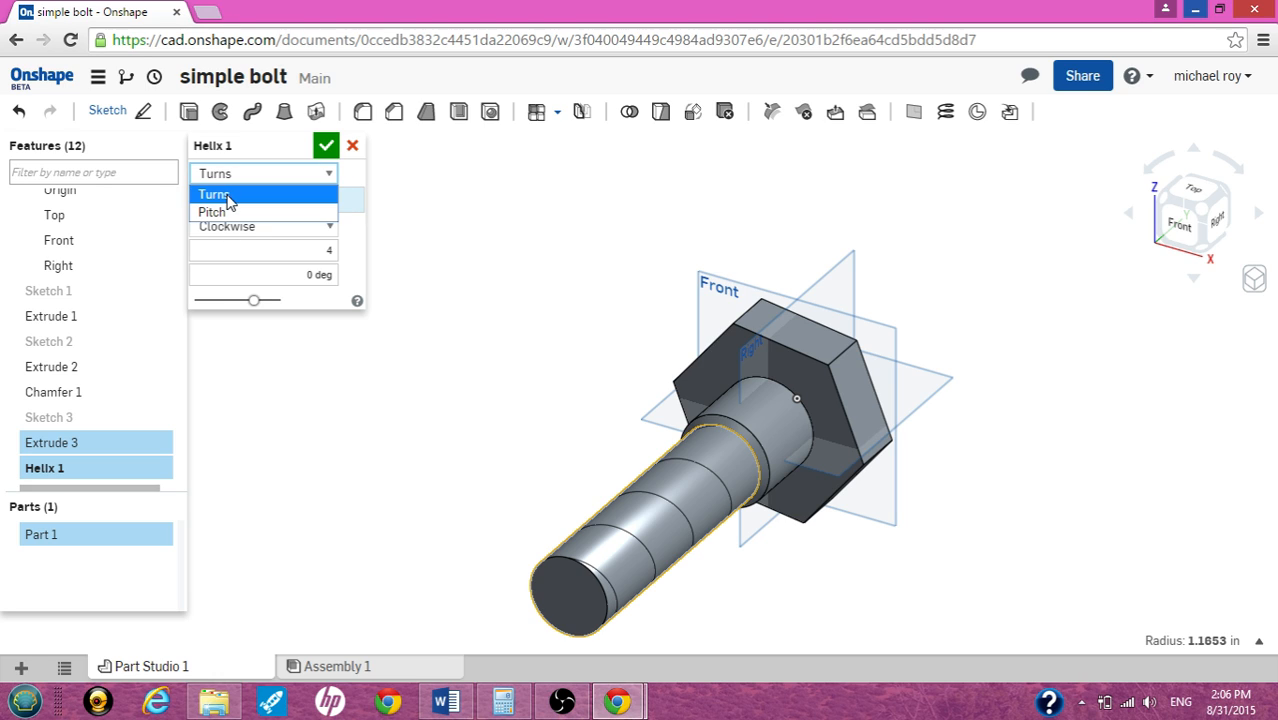
left_click(214, 194)
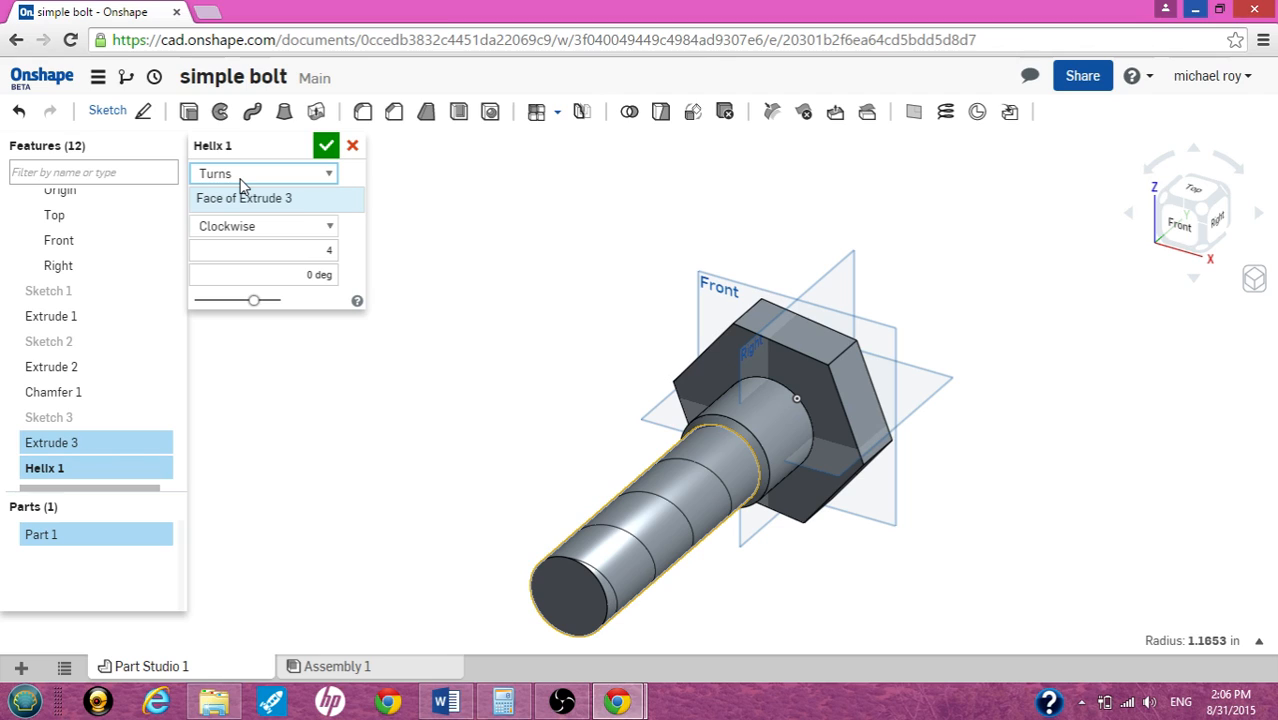
mouse_move(284, 178)
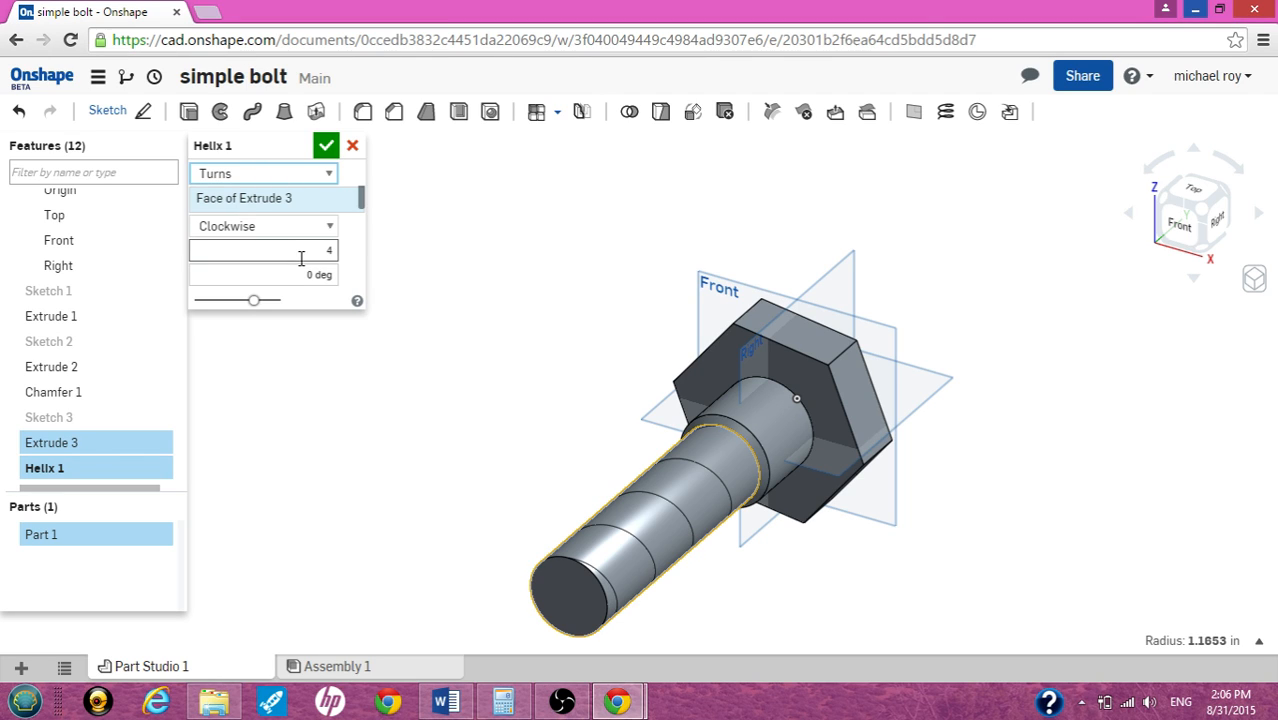
type("10")
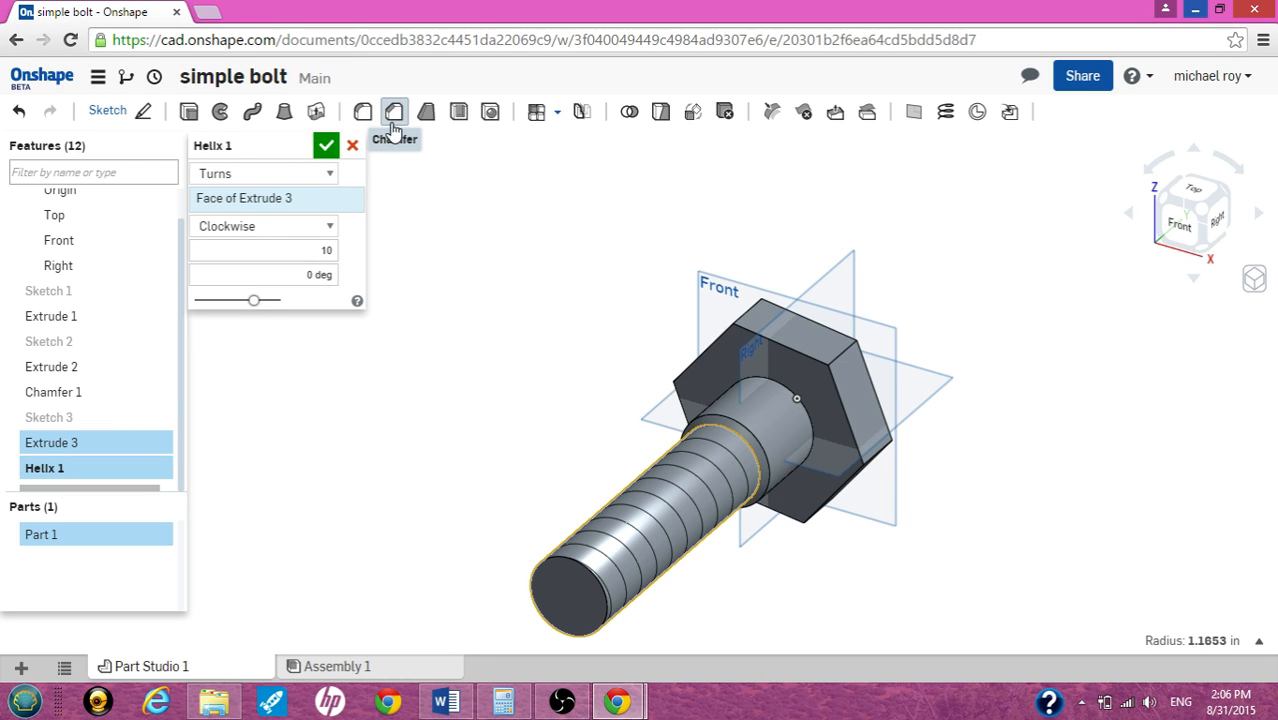
Commit the helix and chamfer the shank's free end edge at 0.2 in (Chamfer 2).
left_click(394, 112)
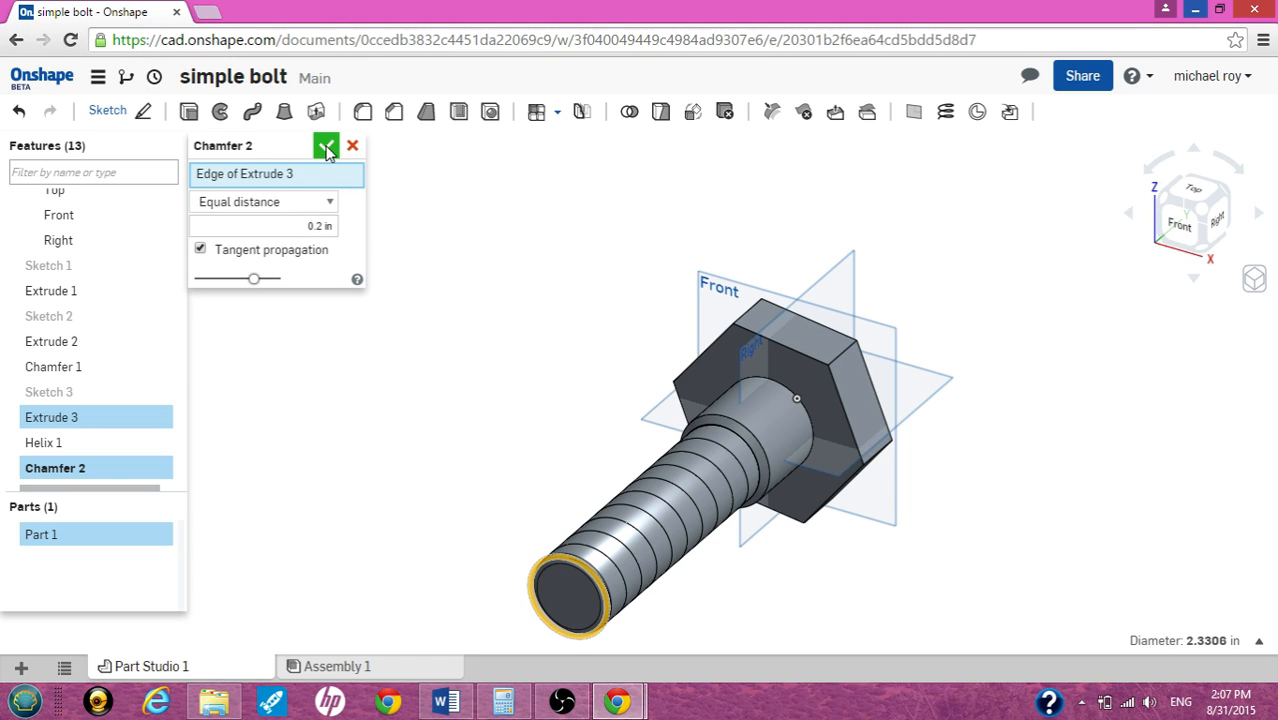
left_click(326, 146)
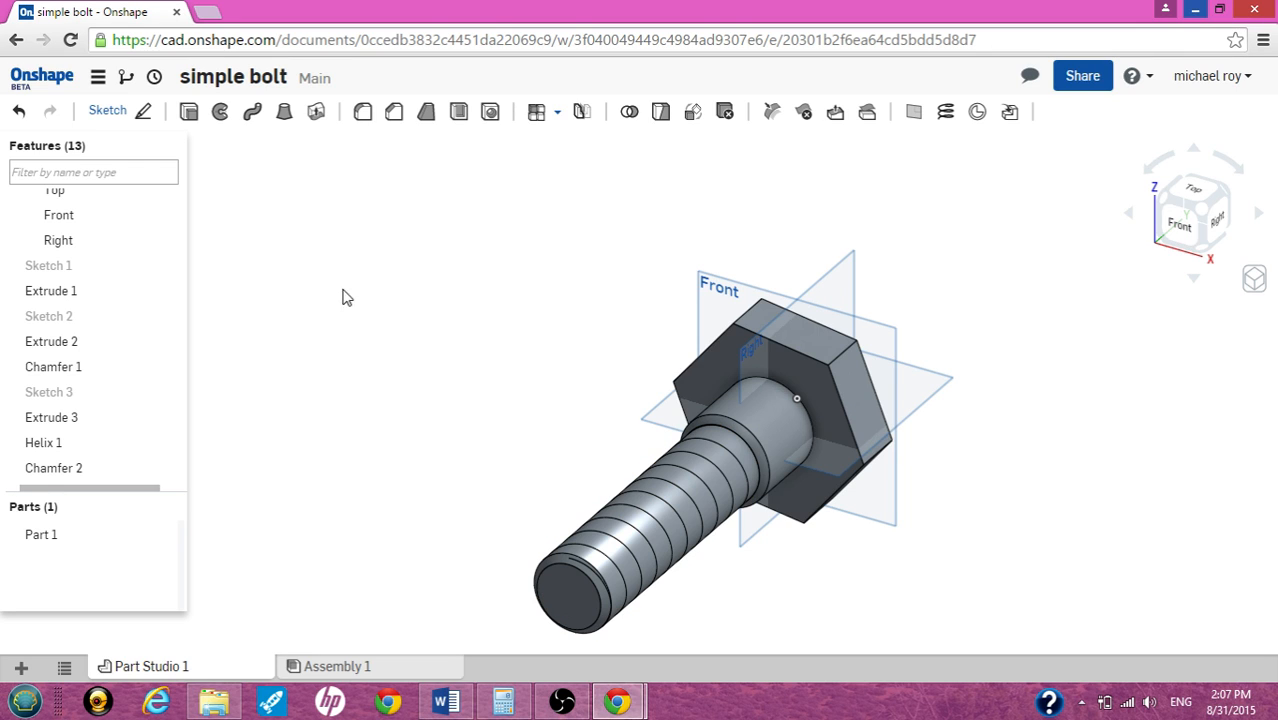
mouse_move(252, 112)
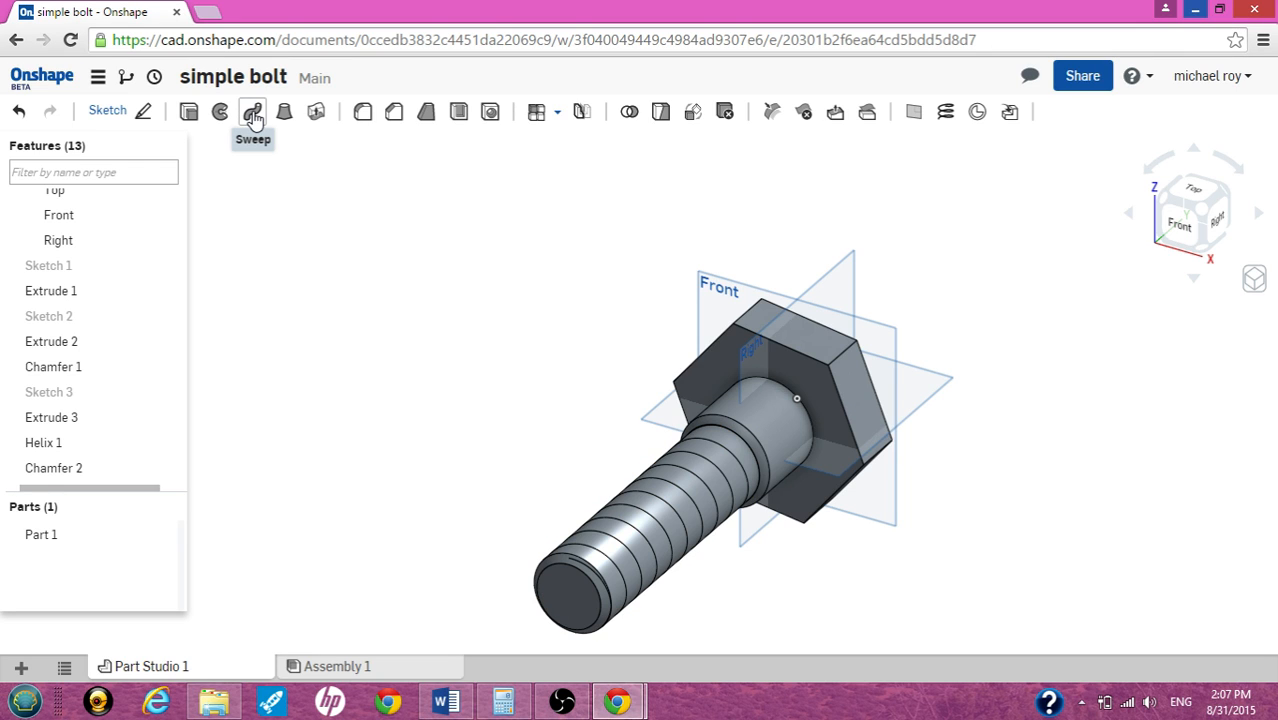
mouse_move(252, 112)
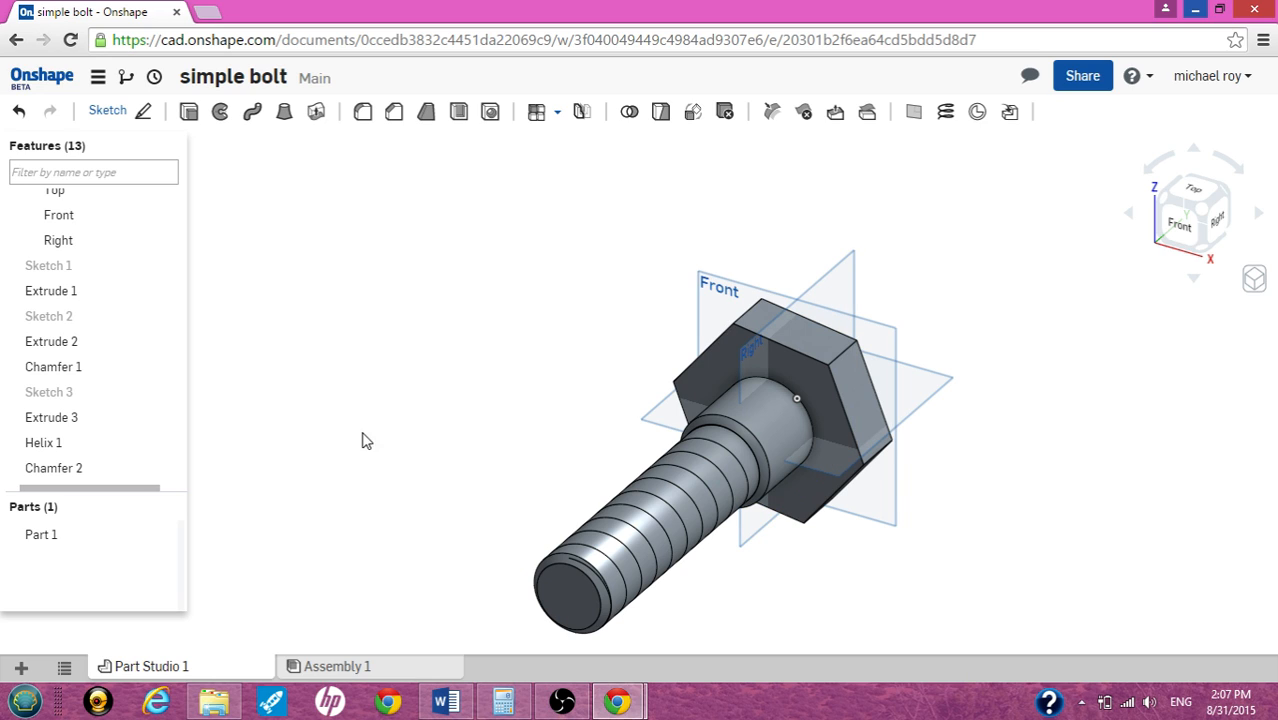
mouse_move(112, 118)
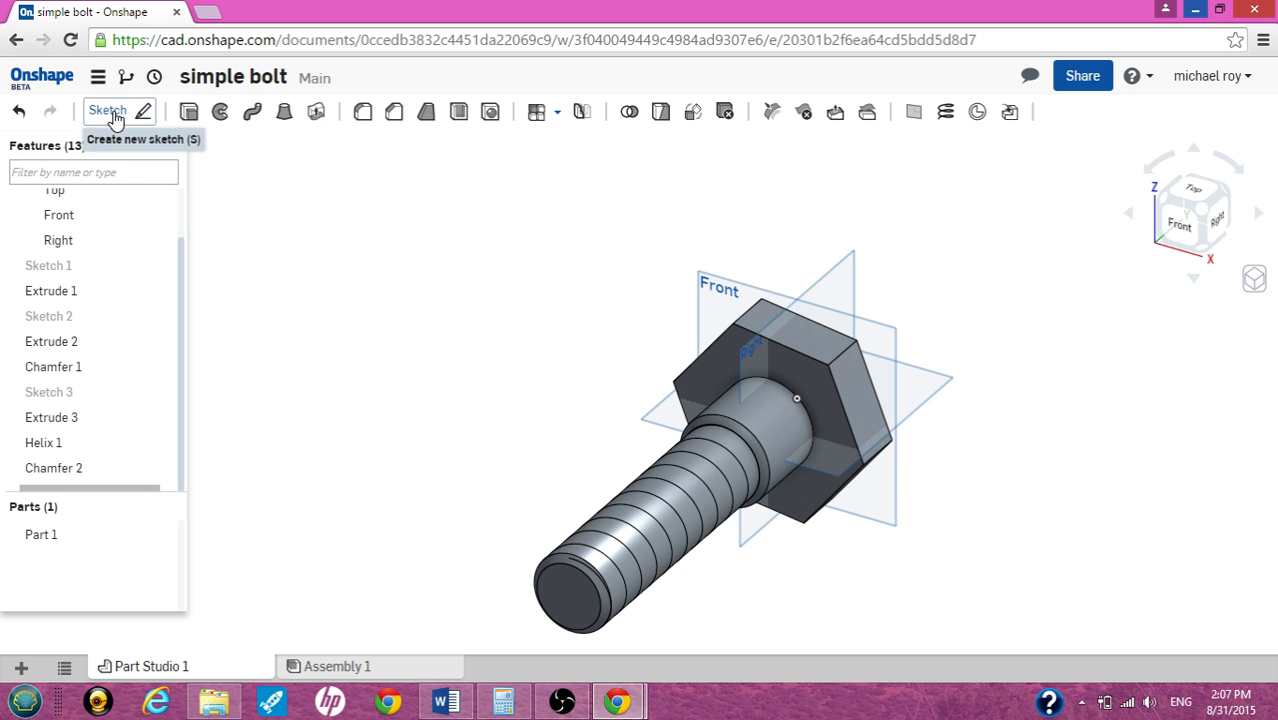
Start Sketch 4 on the Right plane viewed normal, with Part 1 hidden to expose the helix.
left_click(108, 112)
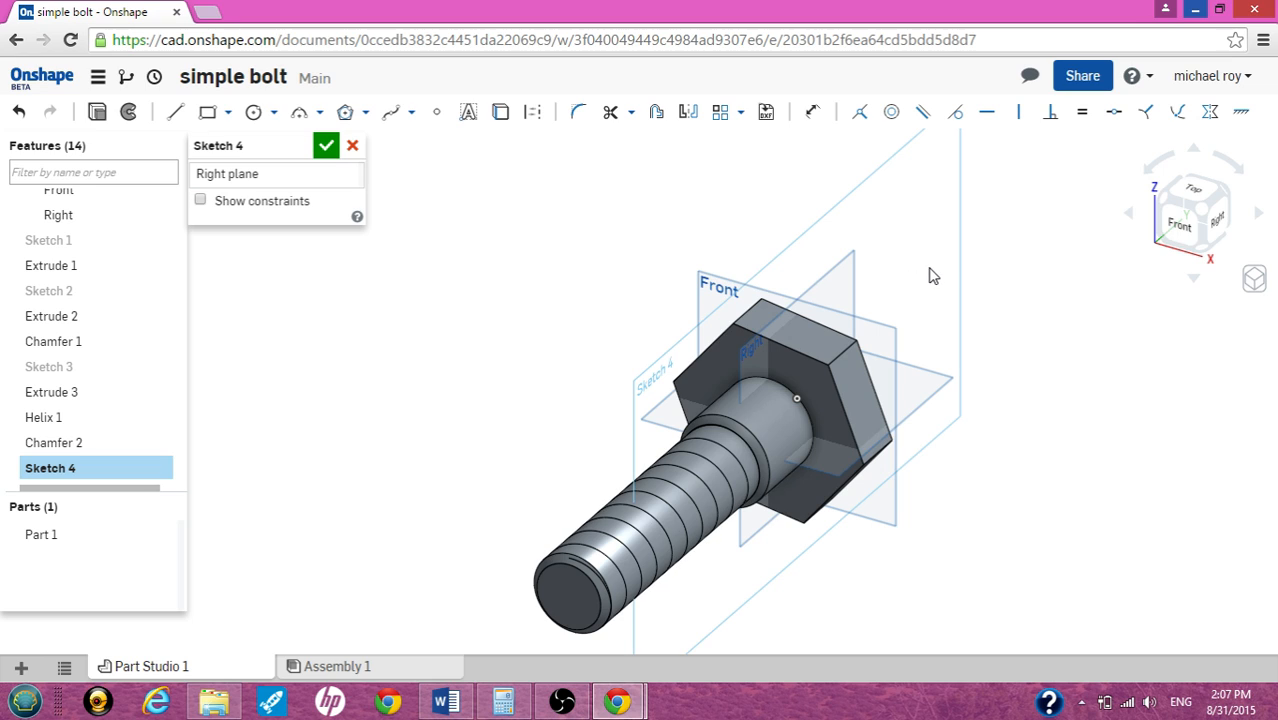
right_click(932, 276)
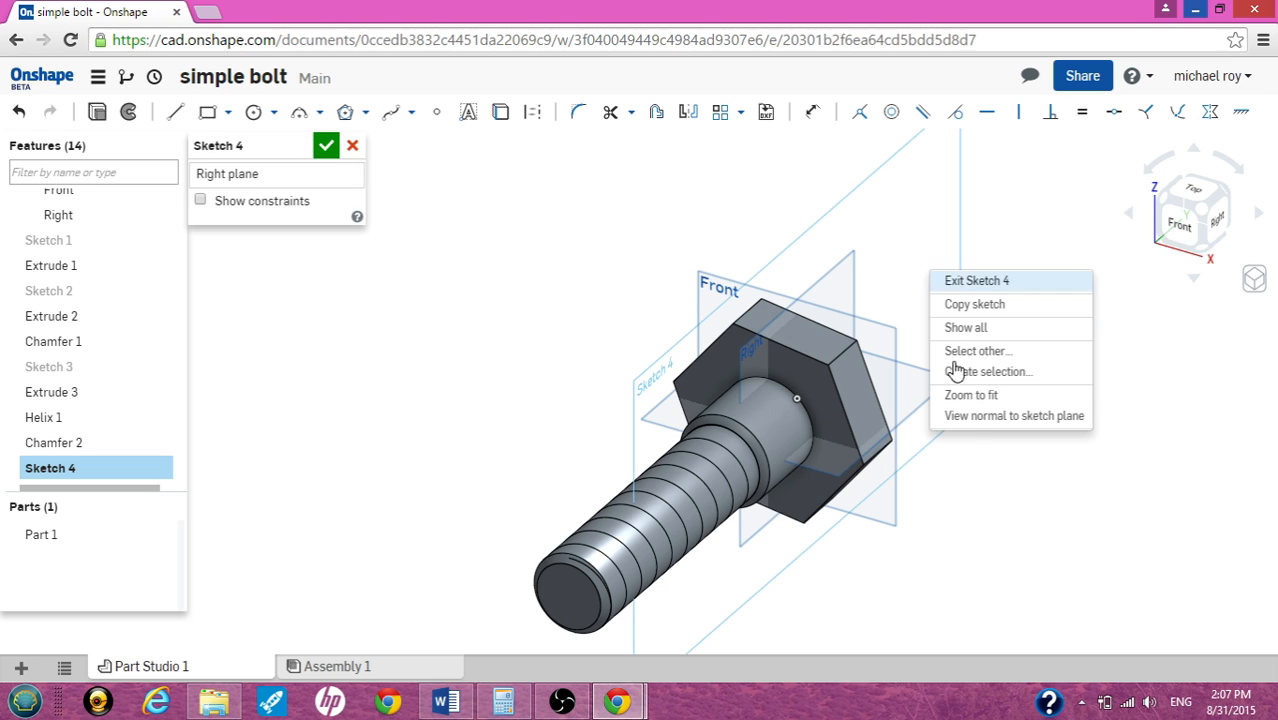
left_click(1012, 414)
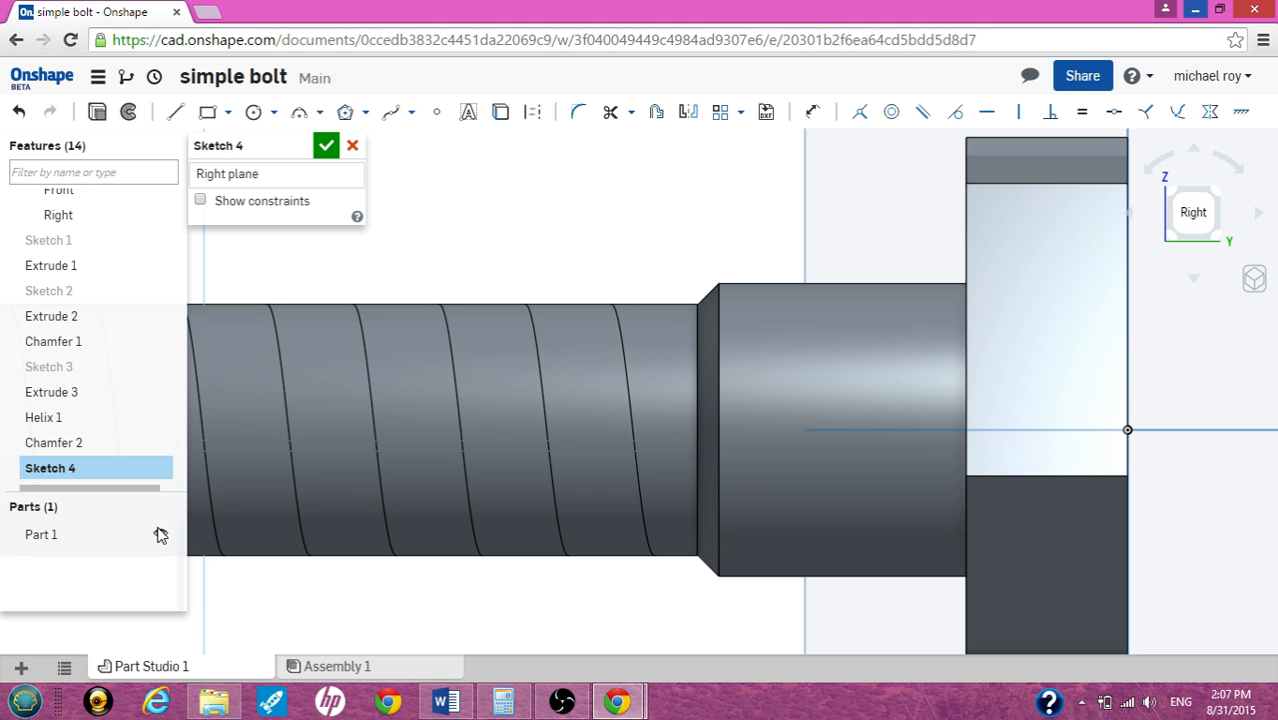
mouse_move(160, 536)
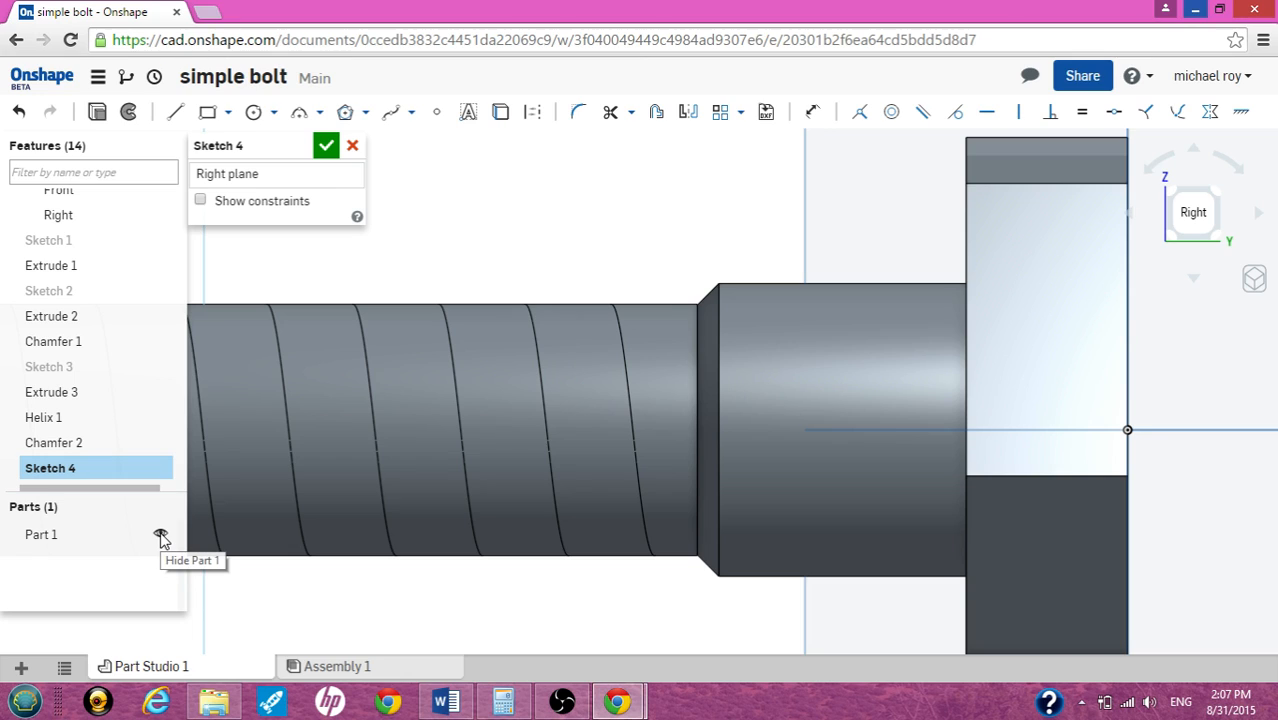
left_click(160, 534)
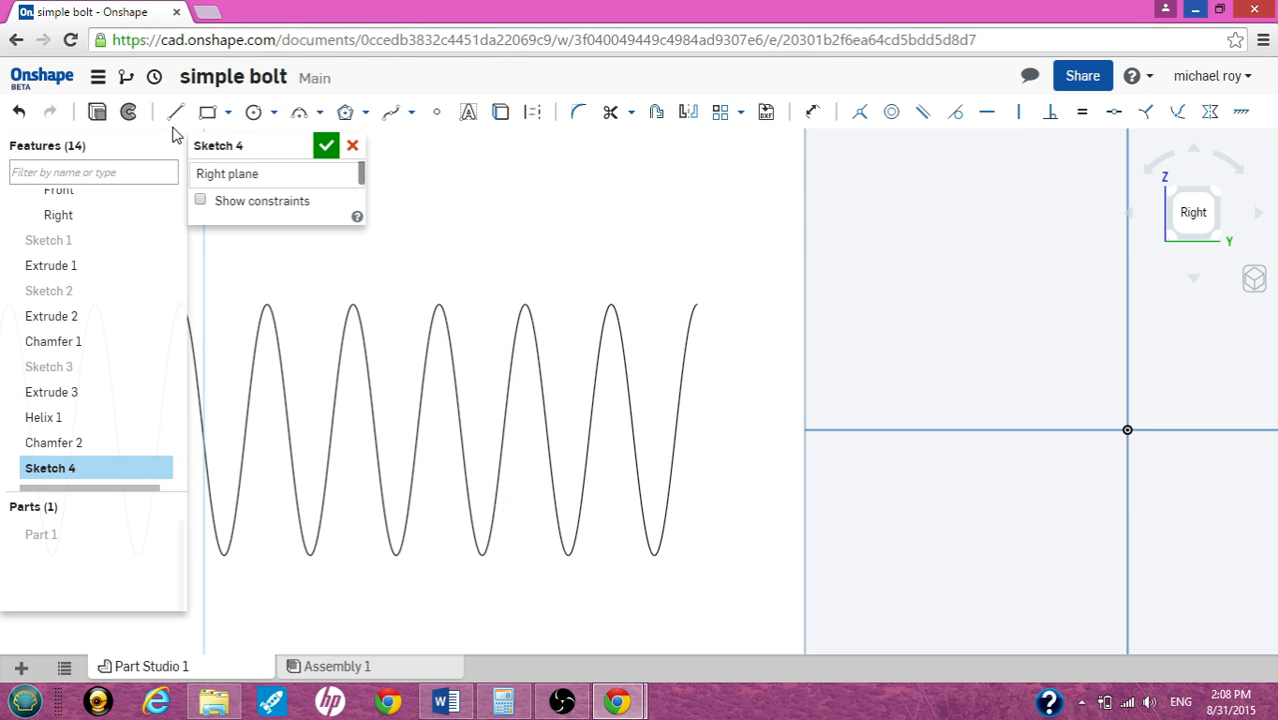
Draw a triangle at the helix end, make its sides equal, and accept Sketch 4.
left_click(176, 112)
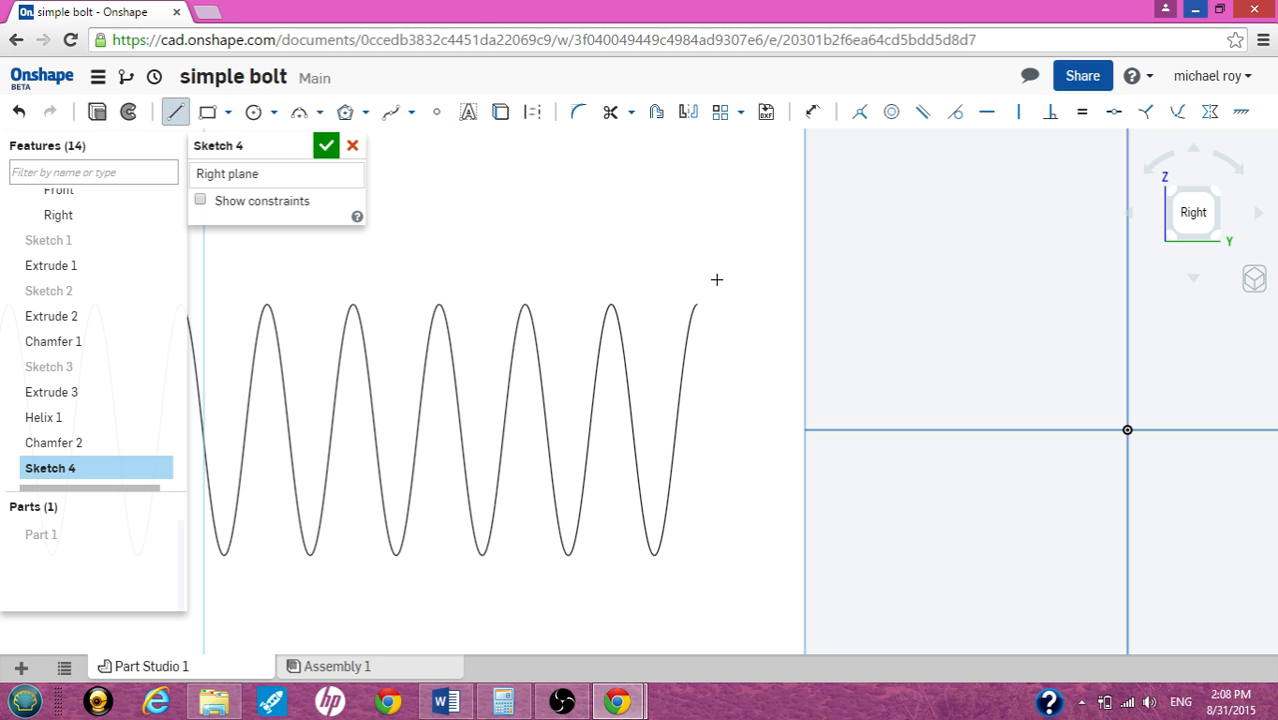
mouse_move(696, 306)
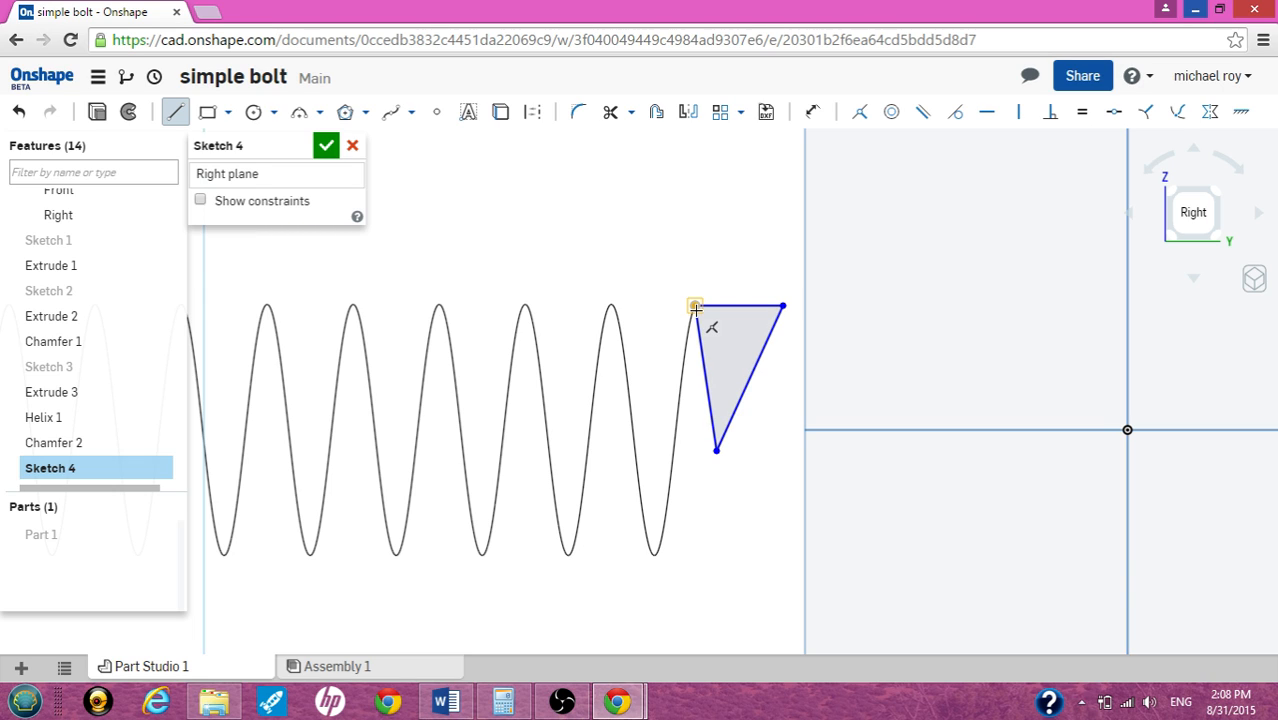
mouse_move(668, 276)
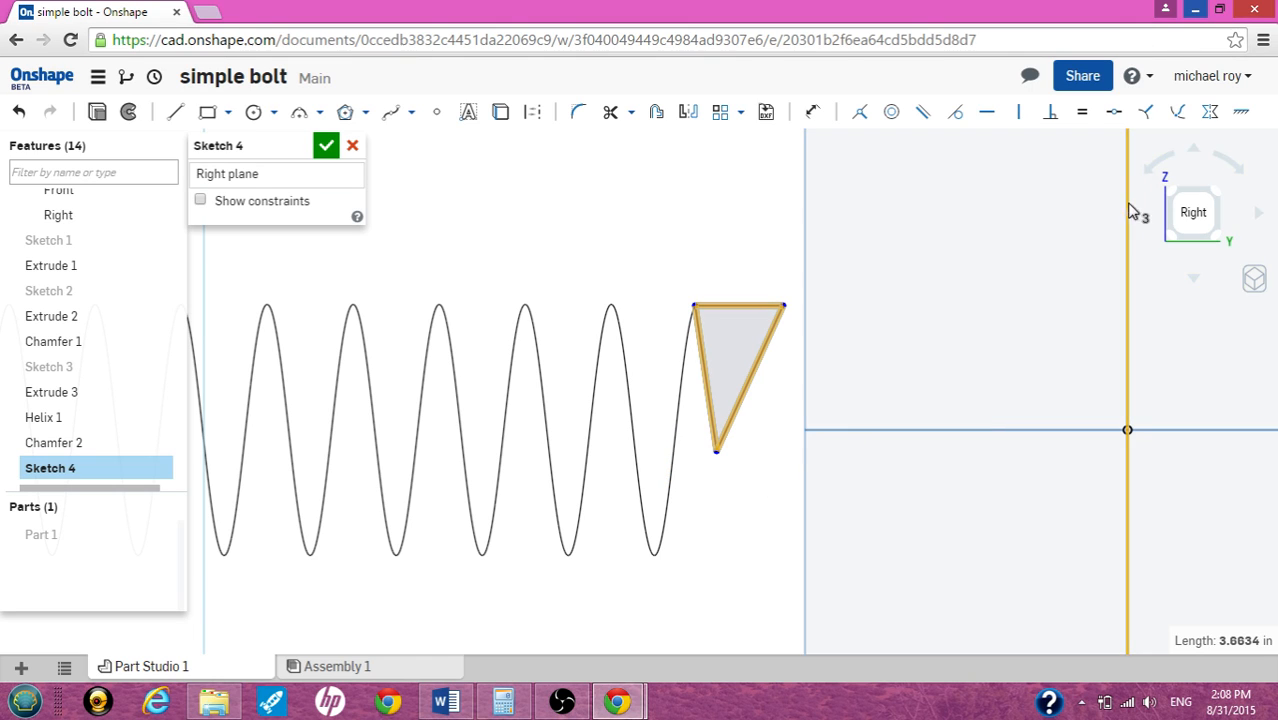
mouse_move(1080, 112)
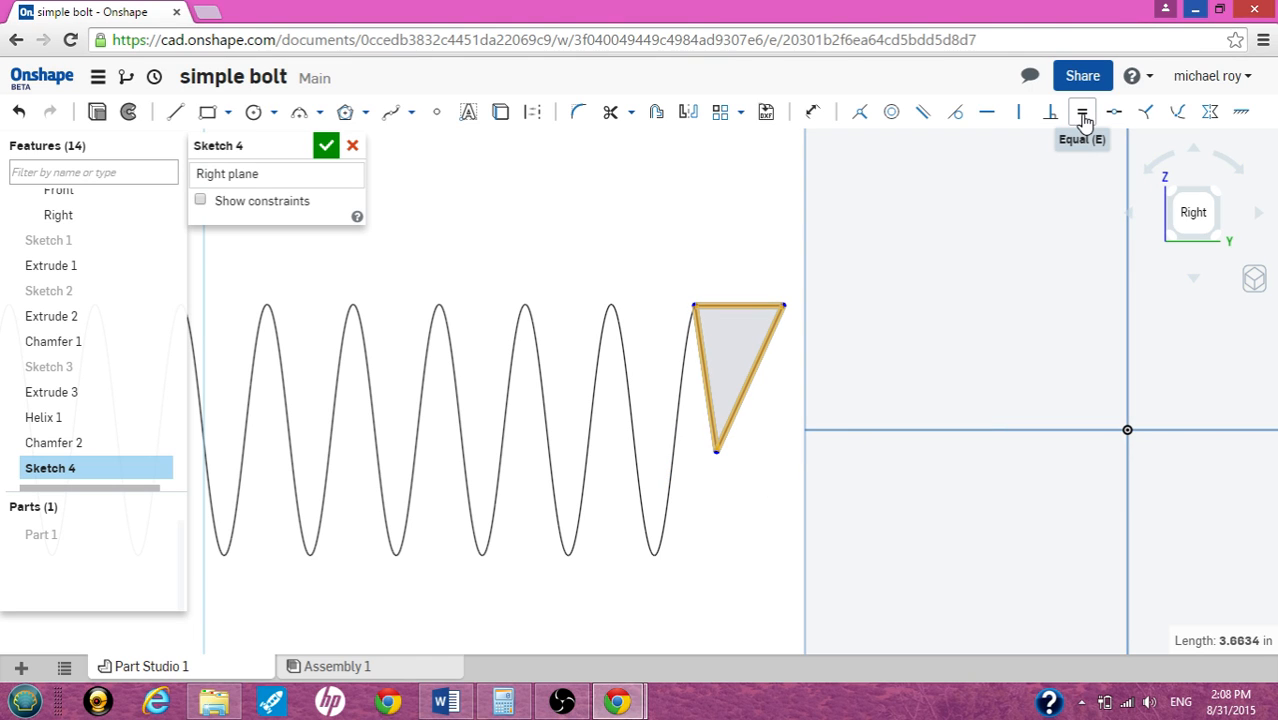
left_click(1080, 112)
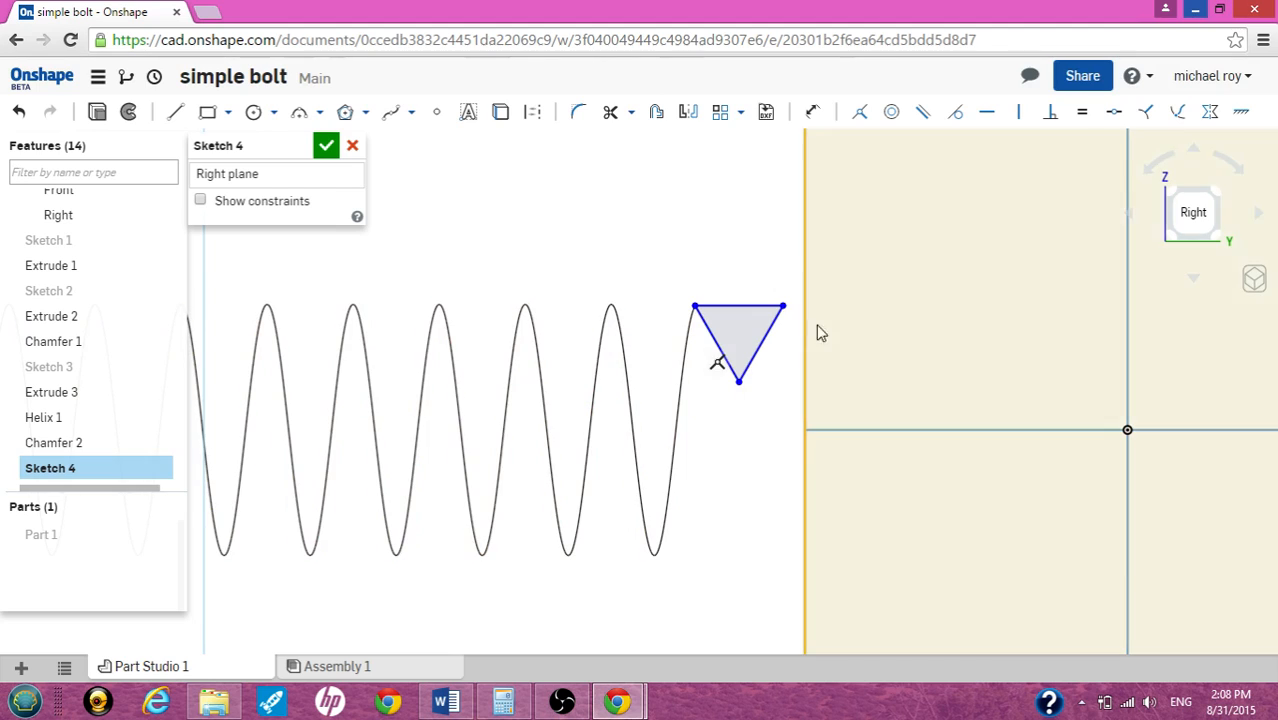
left_click(740, 304)
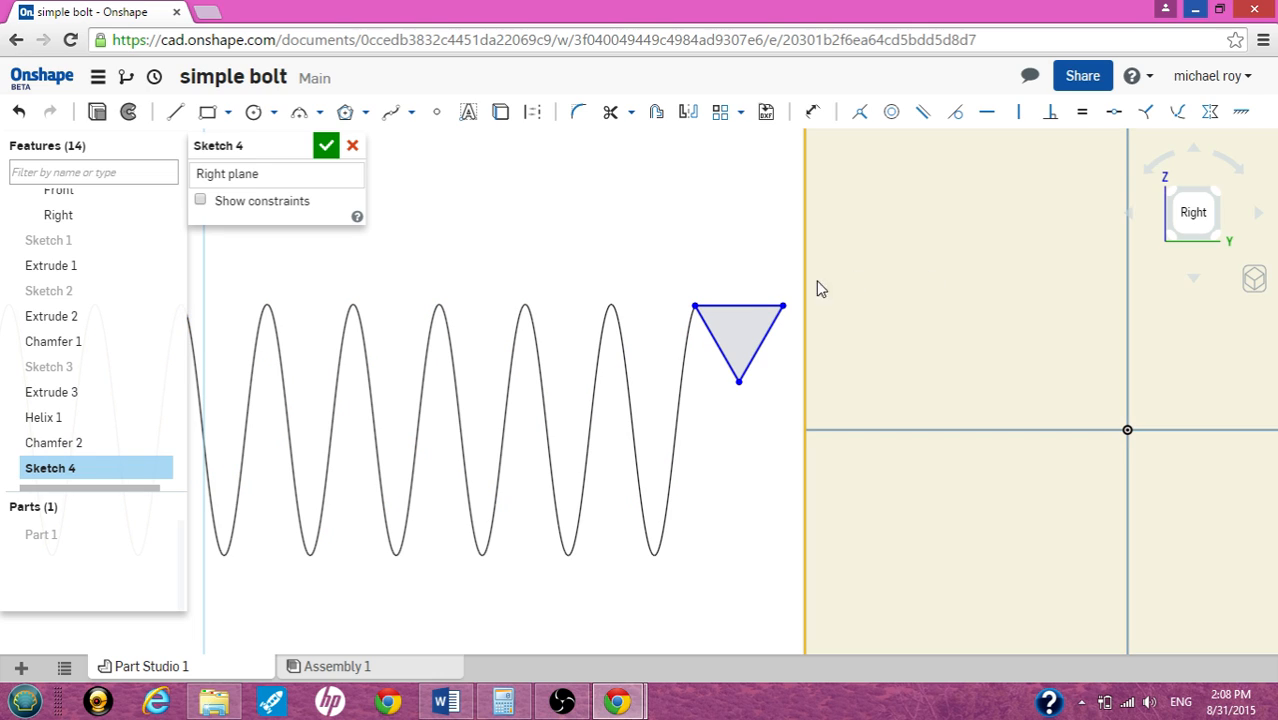
left_click(740, 304)
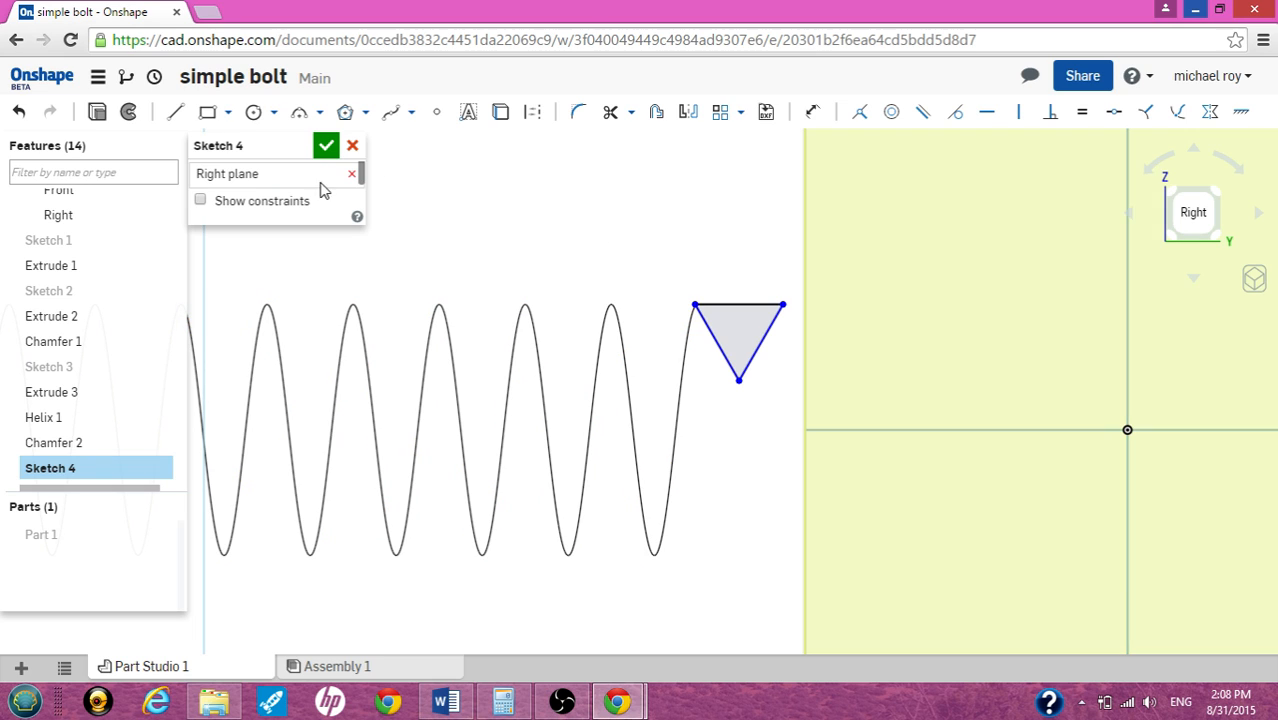
left_click(326, 144)
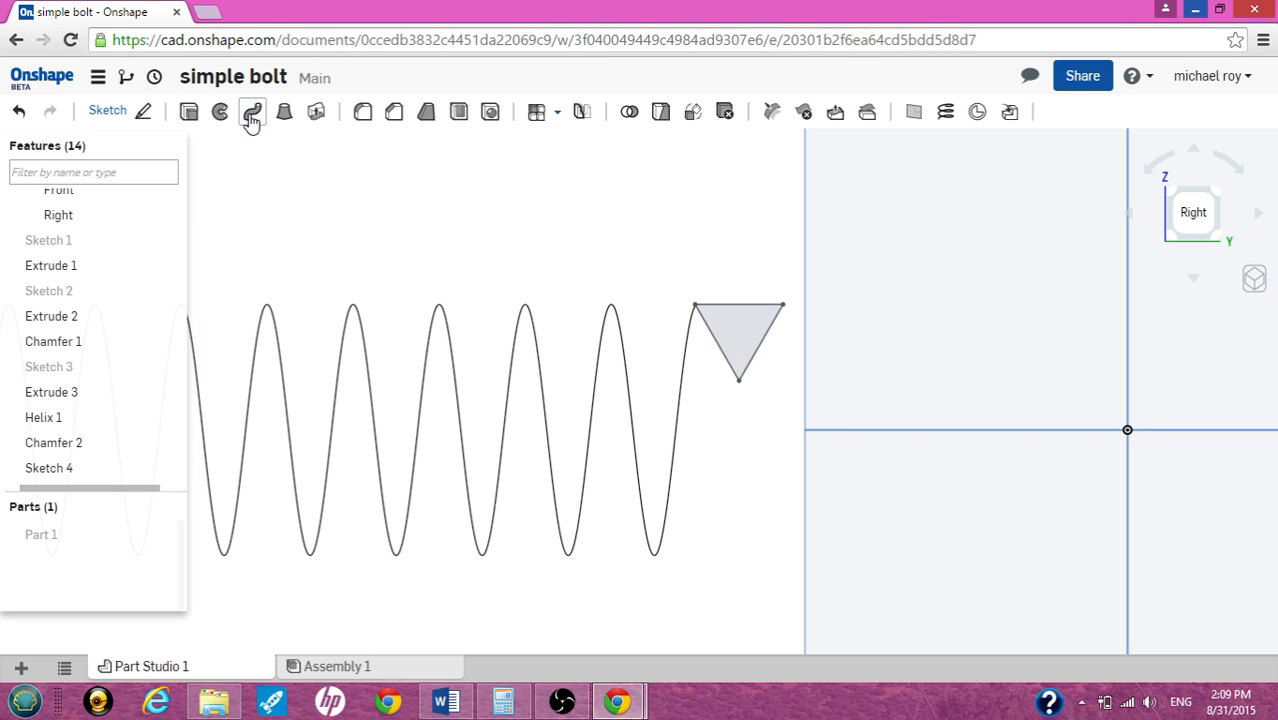
mouse_move(252, 112)
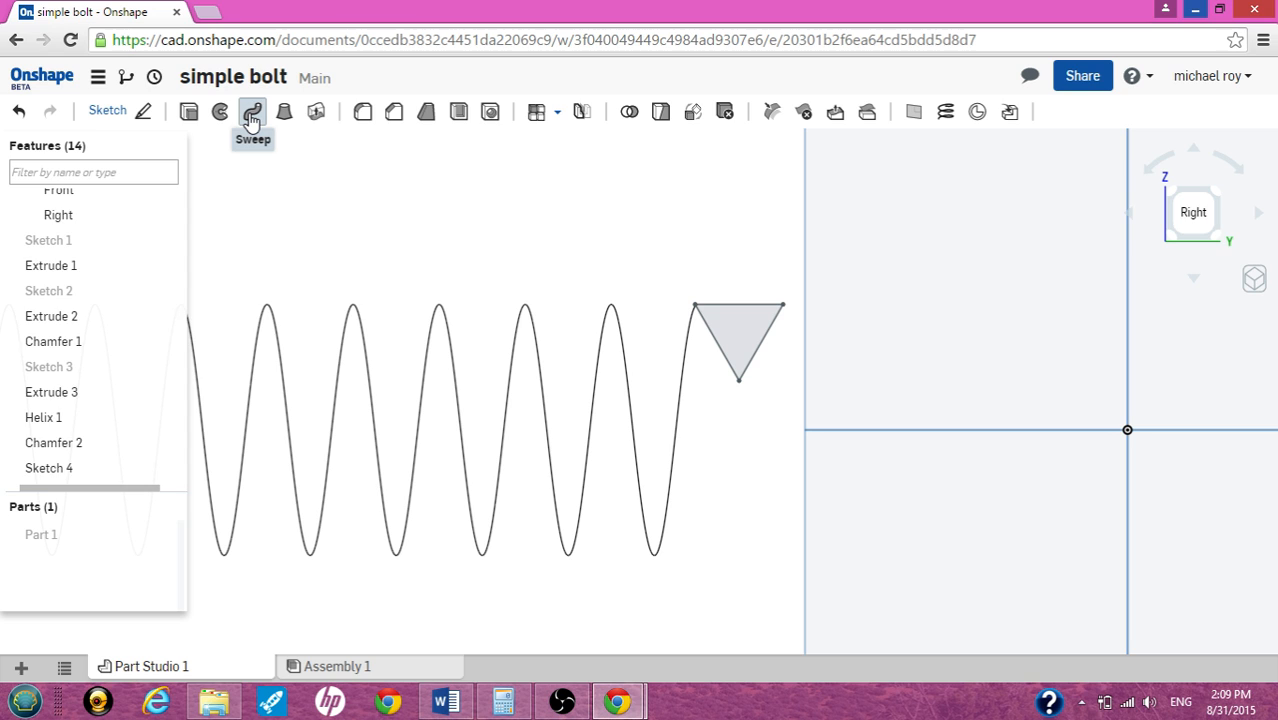
Create Sweep 1 as a Remove cut of the triangle along the helix edge, merged with all.
left_click(252, 112)
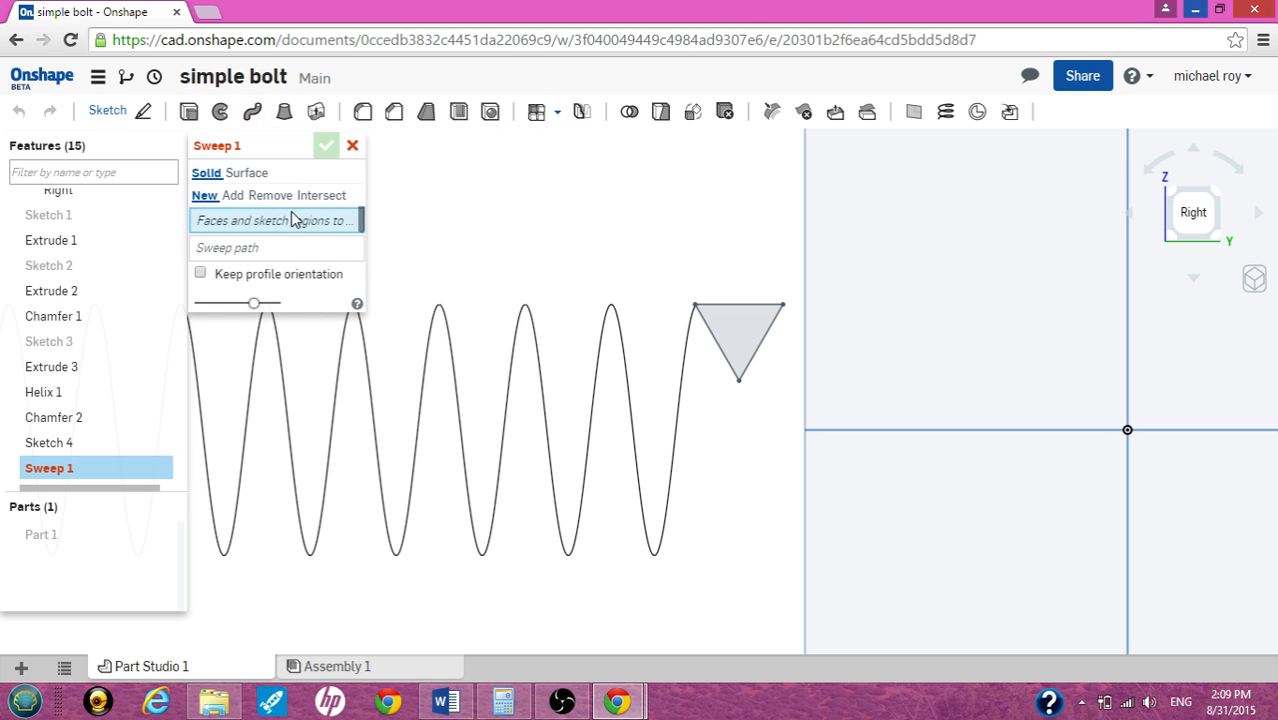
left_click(268, 196)
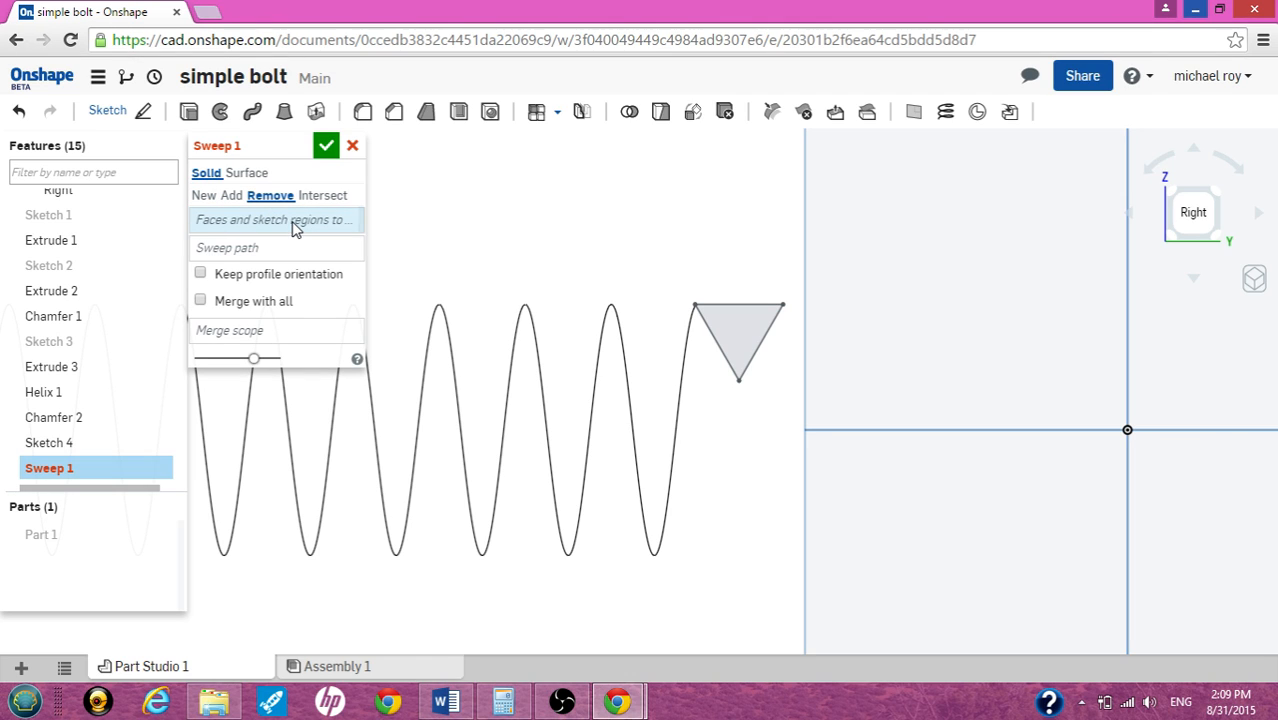
left_click(740, 340)
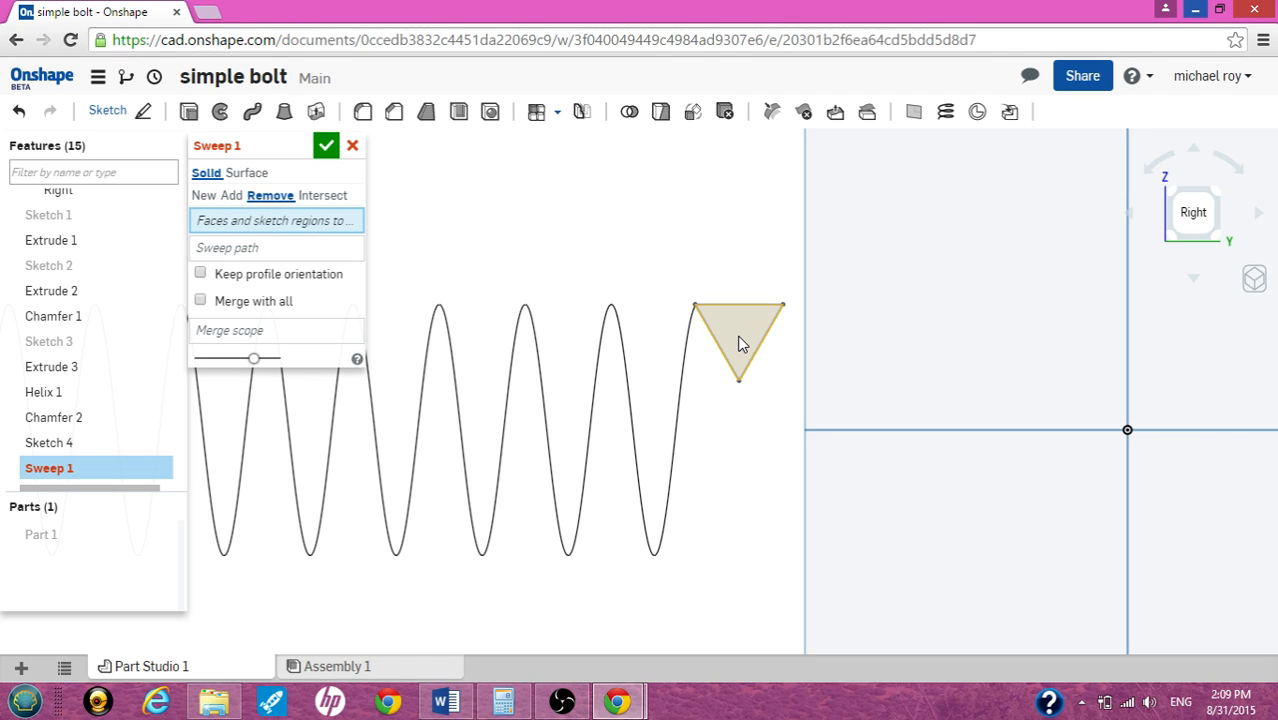
left_click(740, 340)
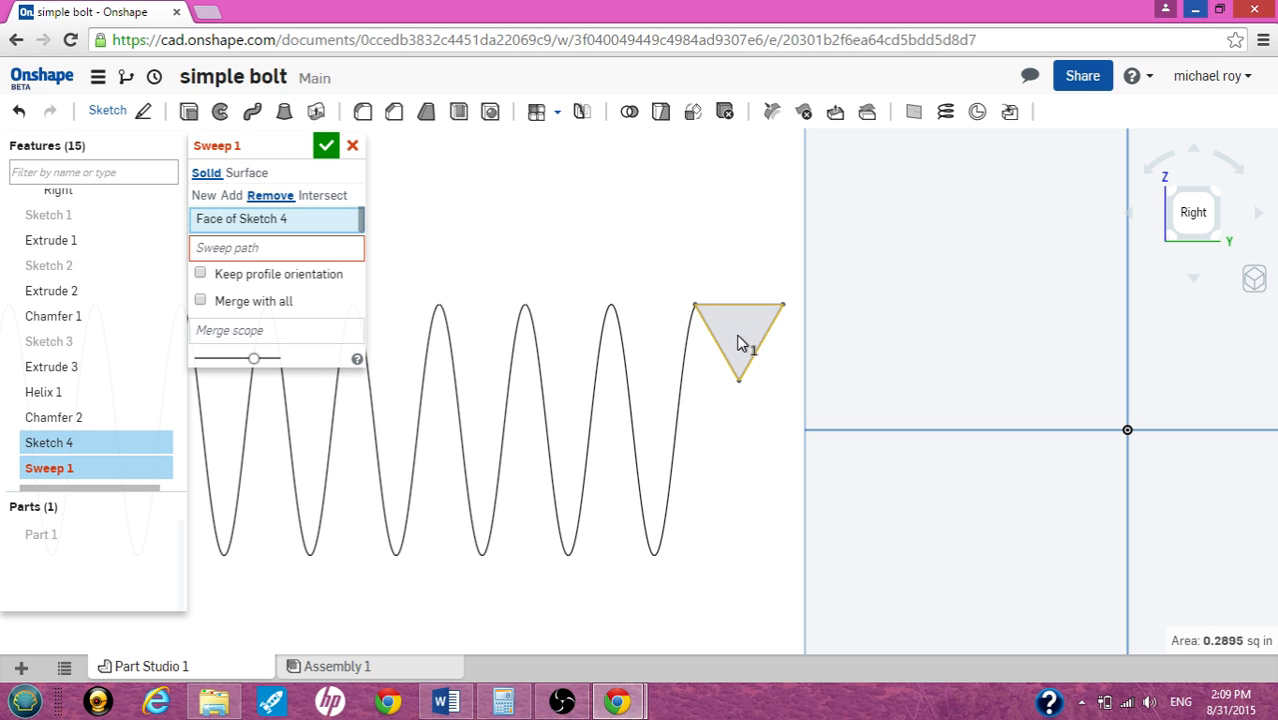
left_click(276, 248)
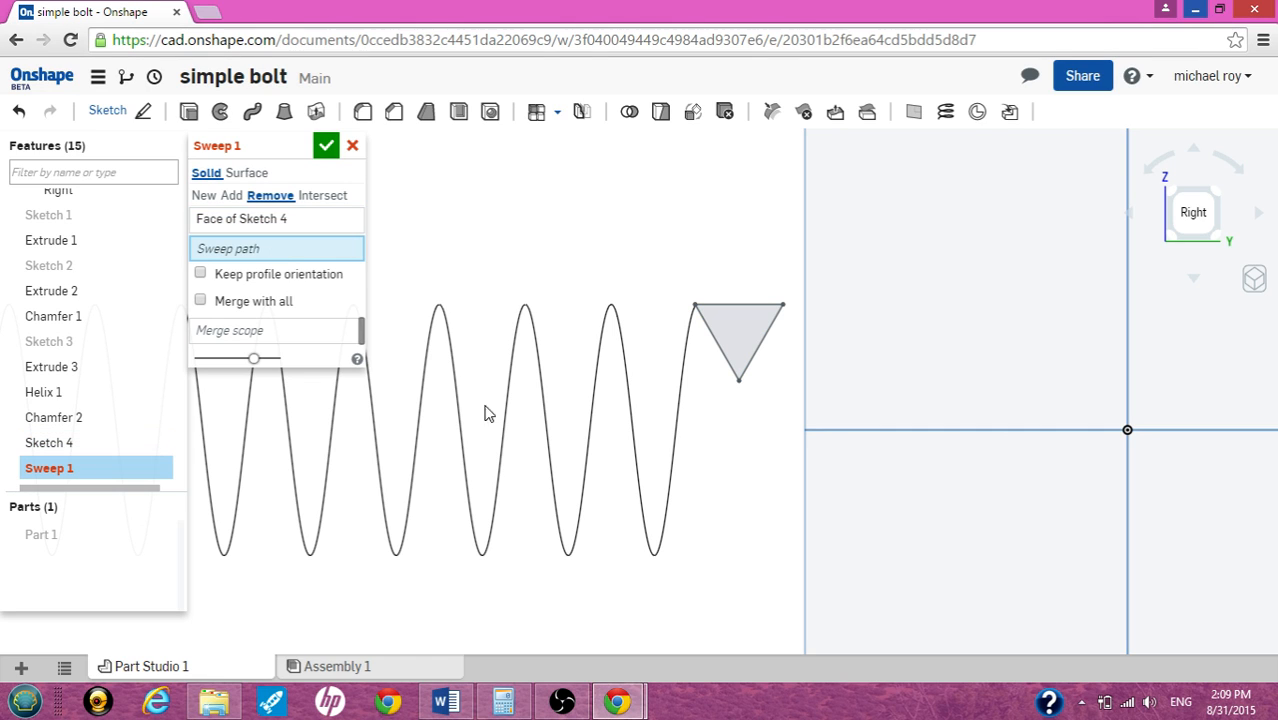
left_click(610, 316)
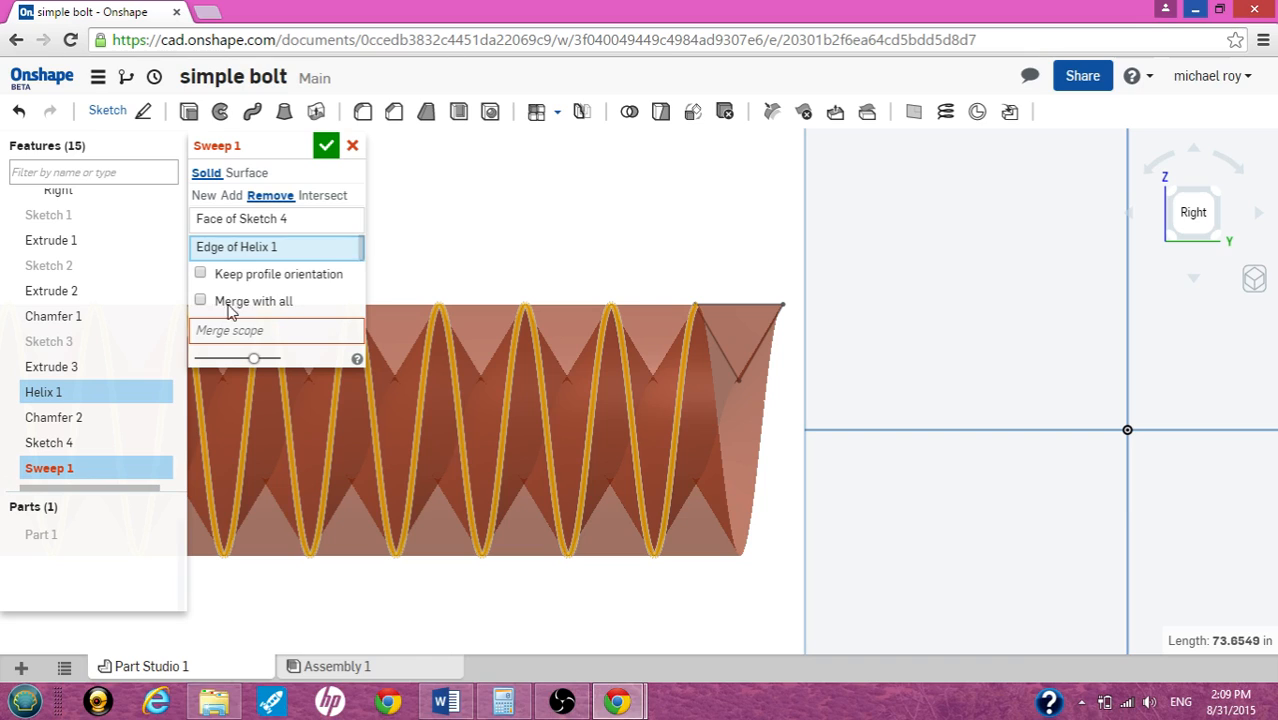
left_click(200, 300)
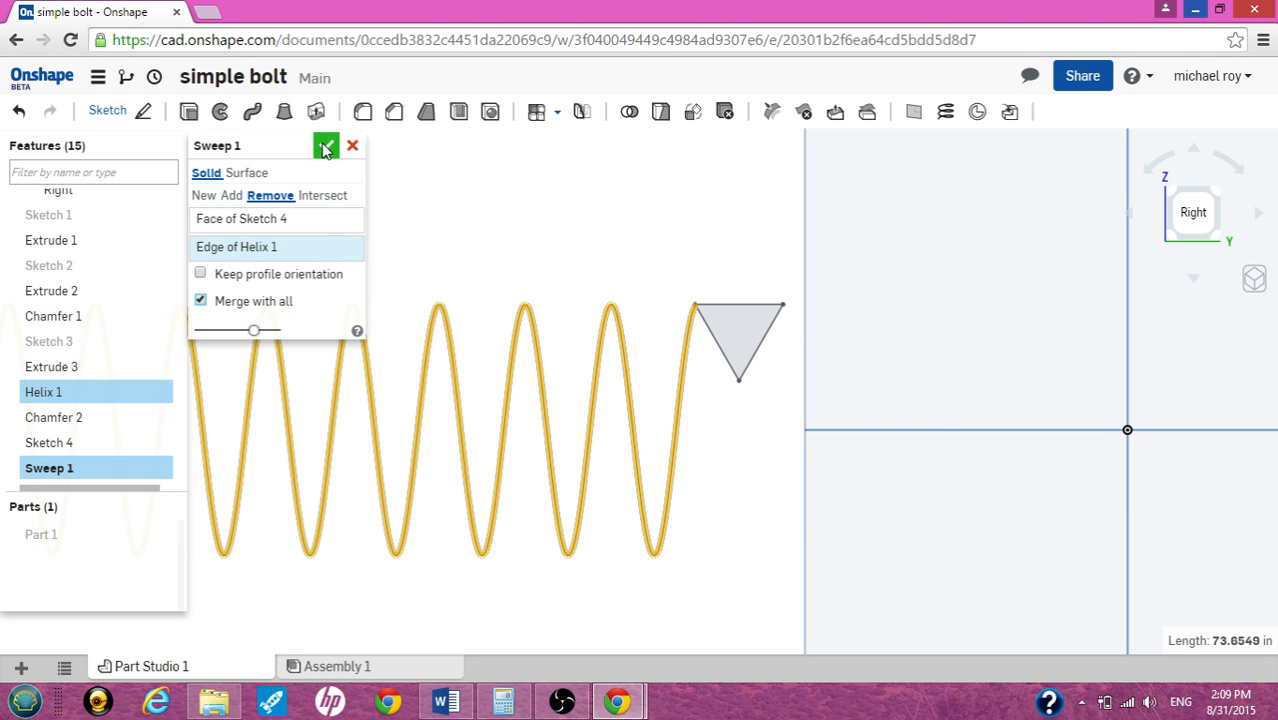
left_click(326, 144)
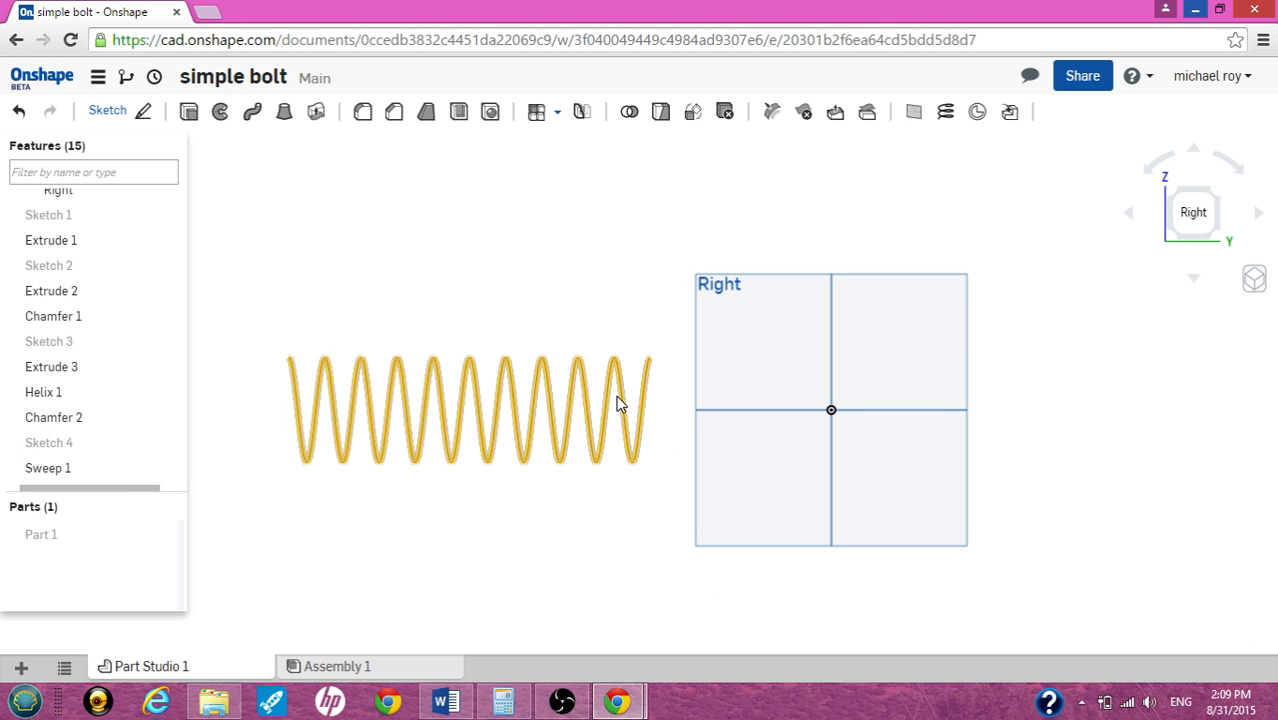
Show Part 1 again, revealing the helical thread cut into the shank.
left_click(160, 532)
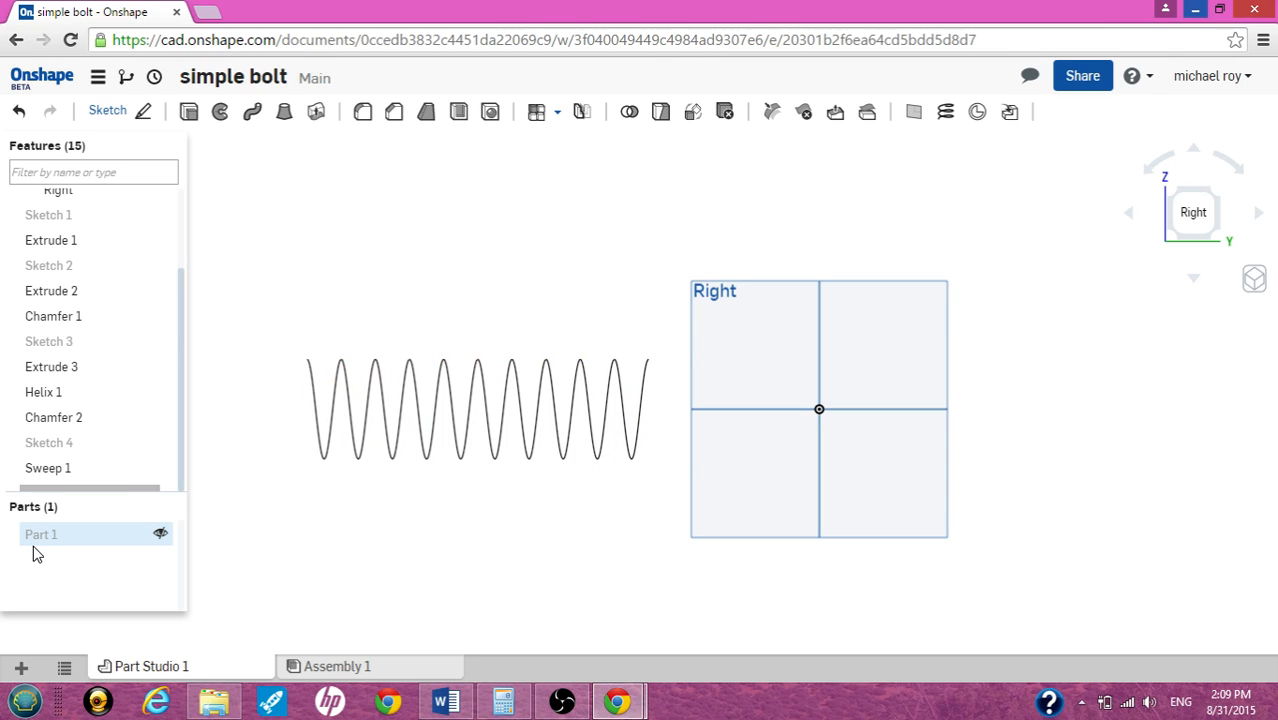
mouse_move(40, 540)
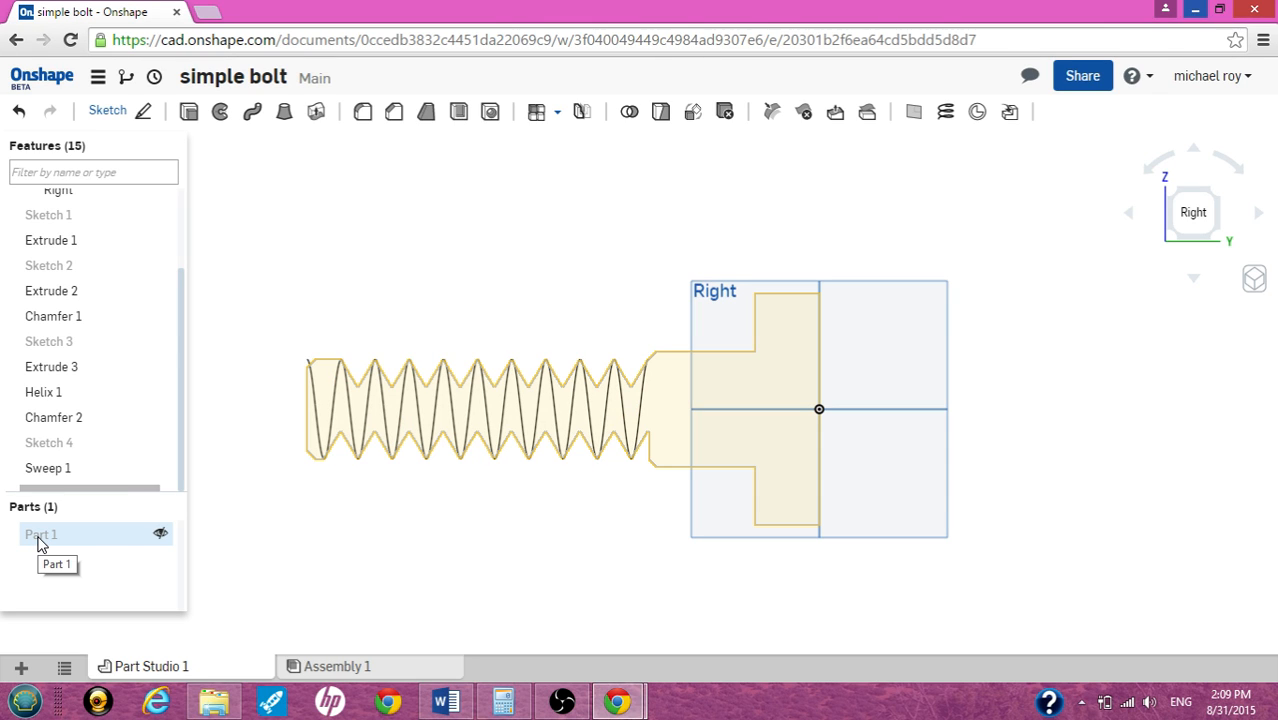
mouse_move(160, 536)
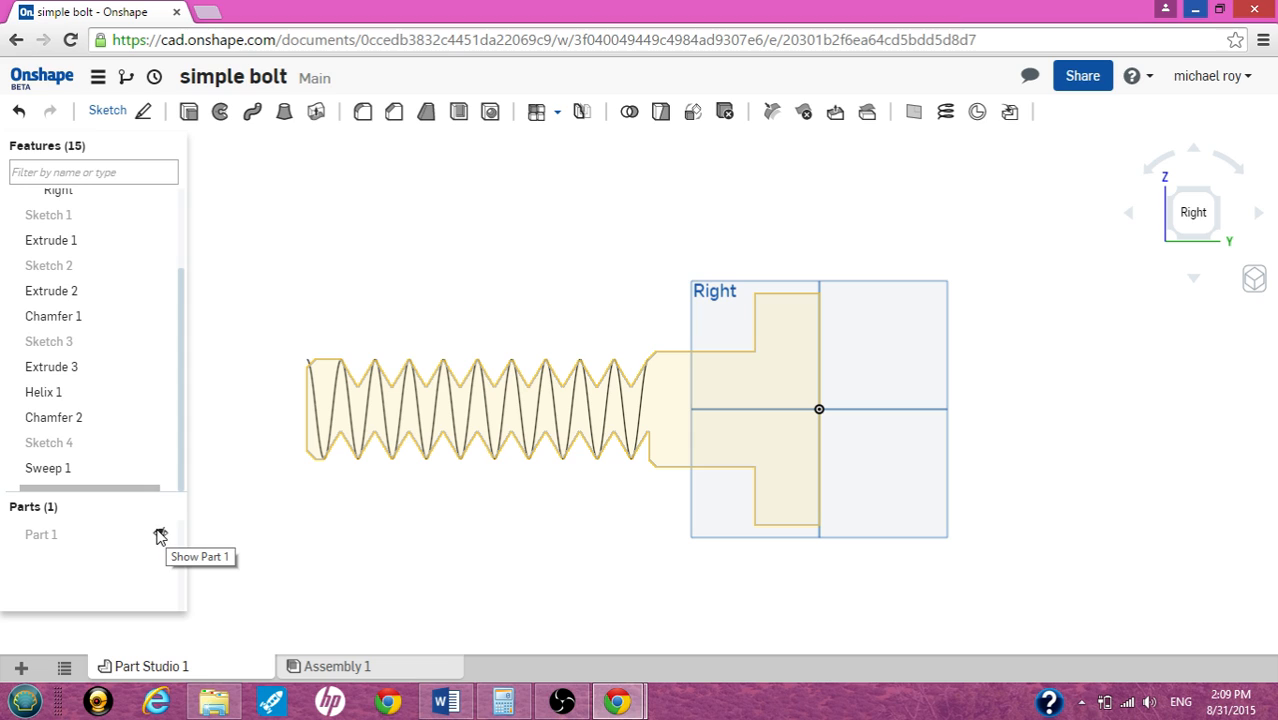
left_click(160, 534)
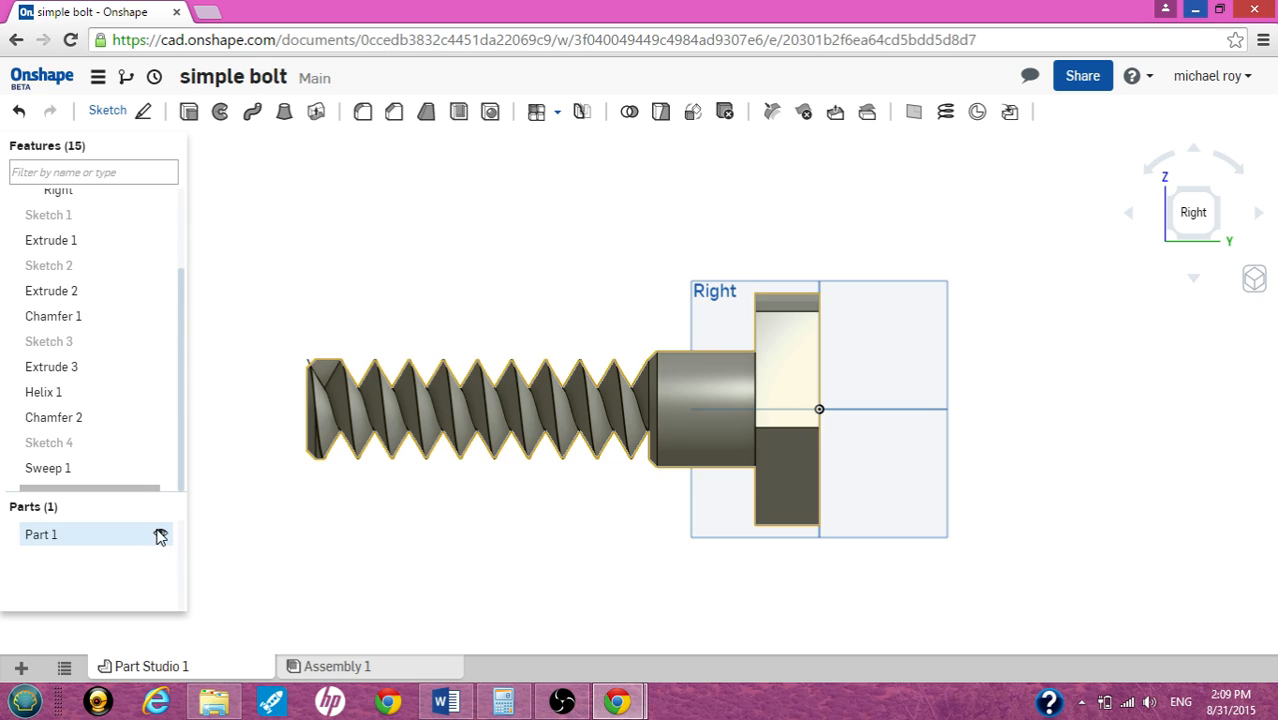
left_click(40, 534)
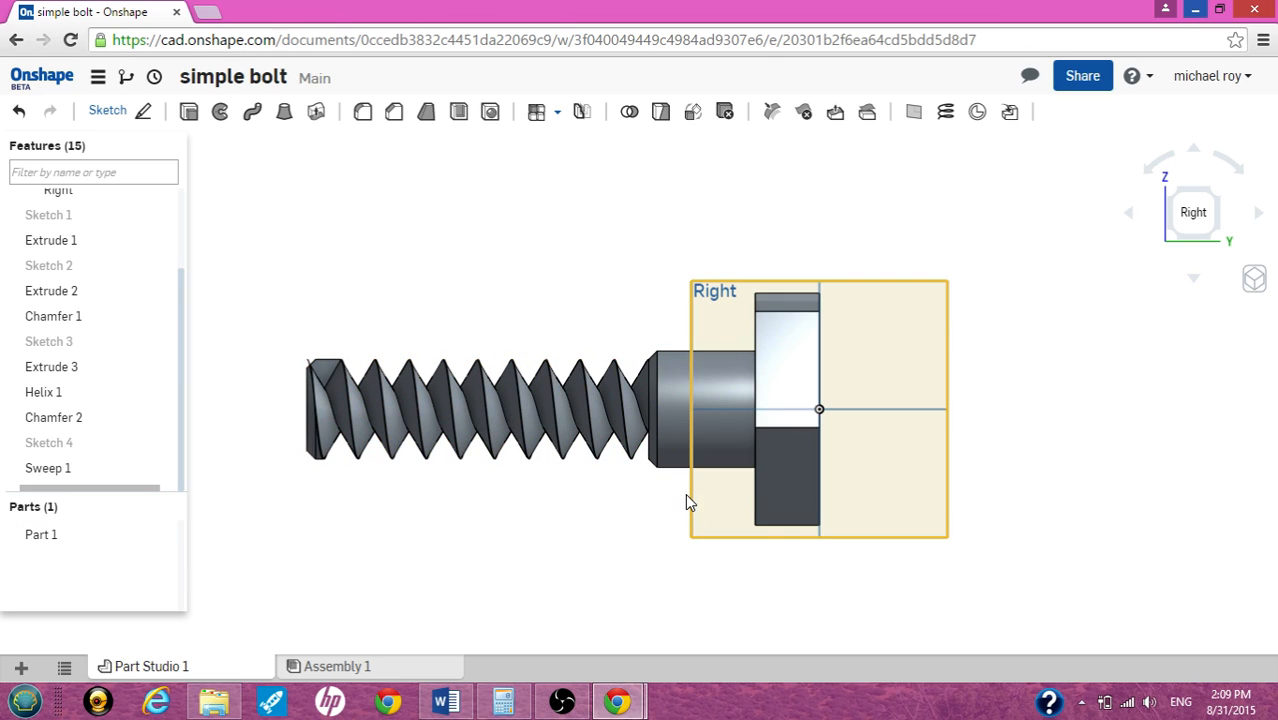